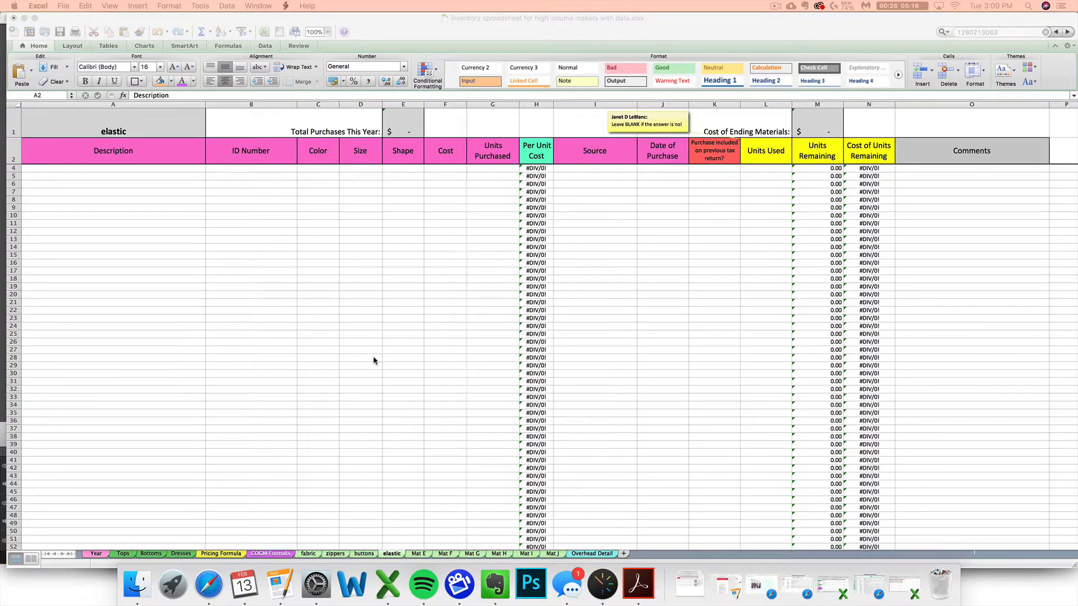
mouse_move(365, 363)
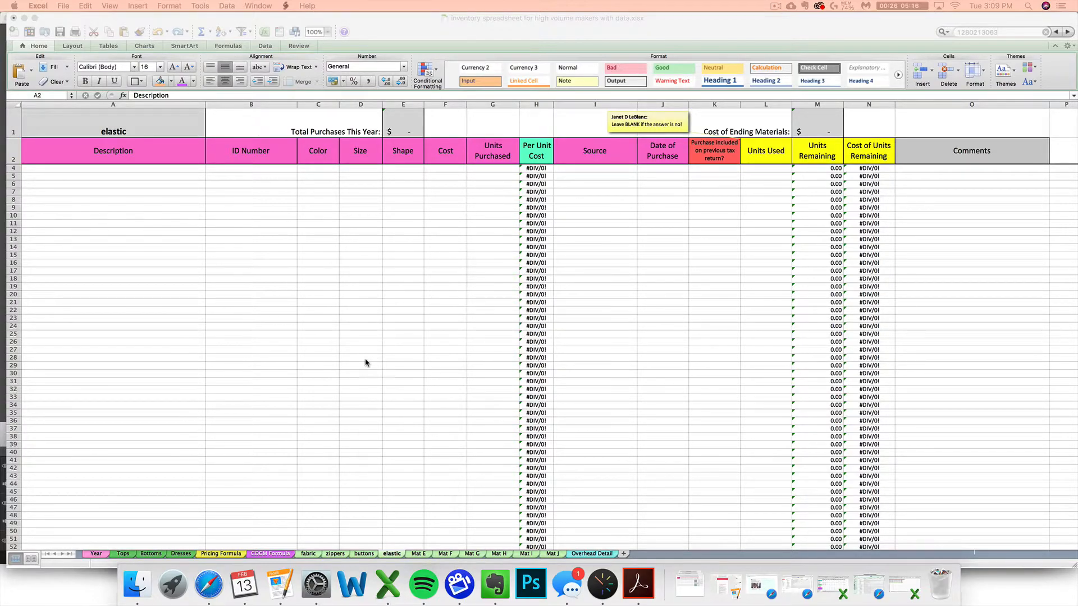
mouse_move(226, 353)
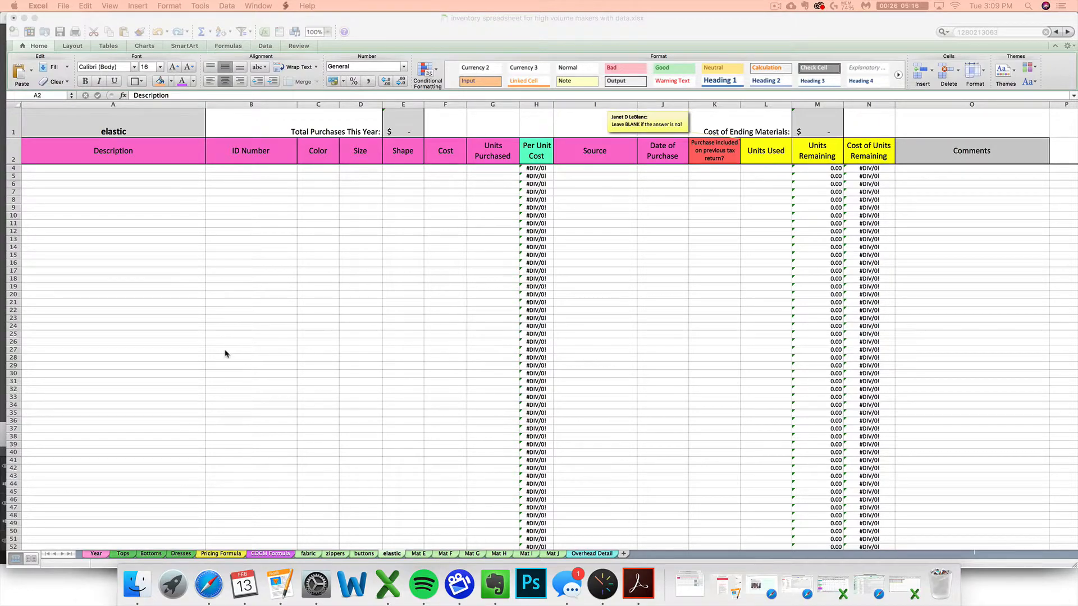
mouse_move(344, 354)
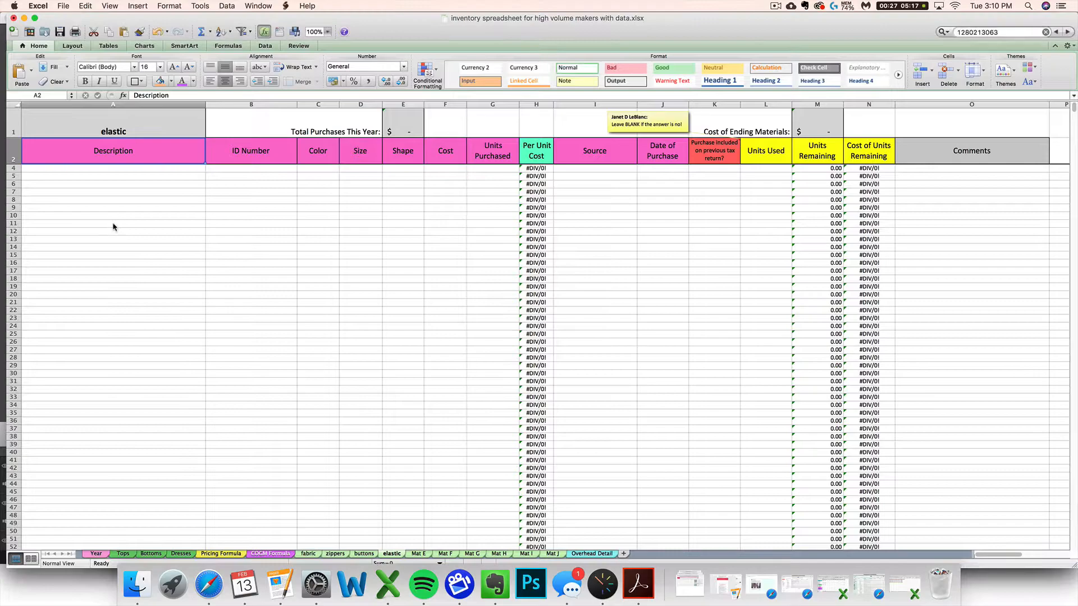
Leave the elastic sheet and bring up the 'fabric' sheet of the inventory workbook.
left_click(113, 223)
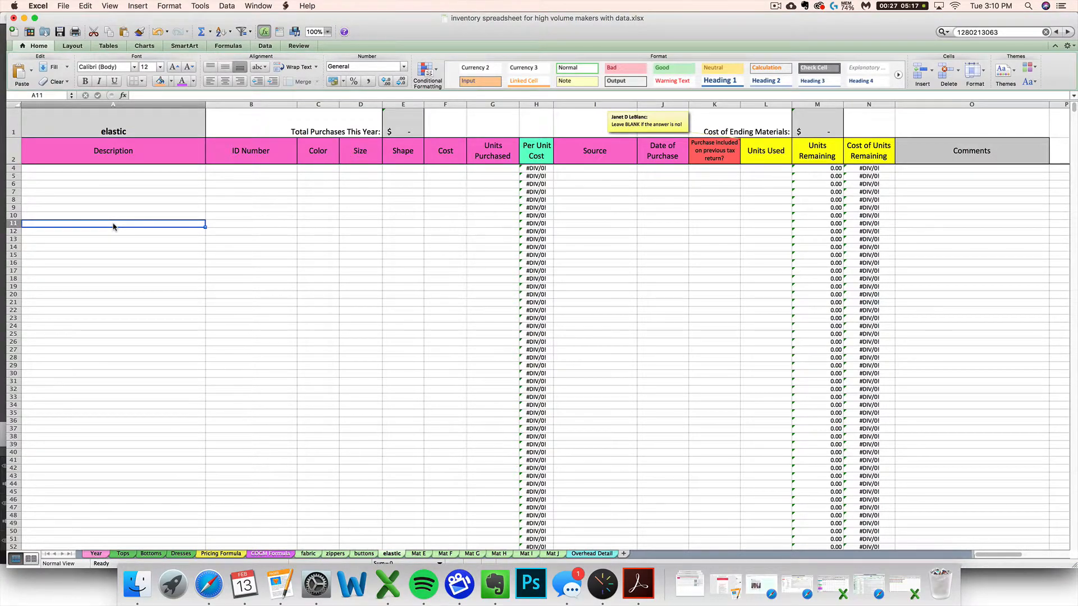
mouse_move(308, 557)
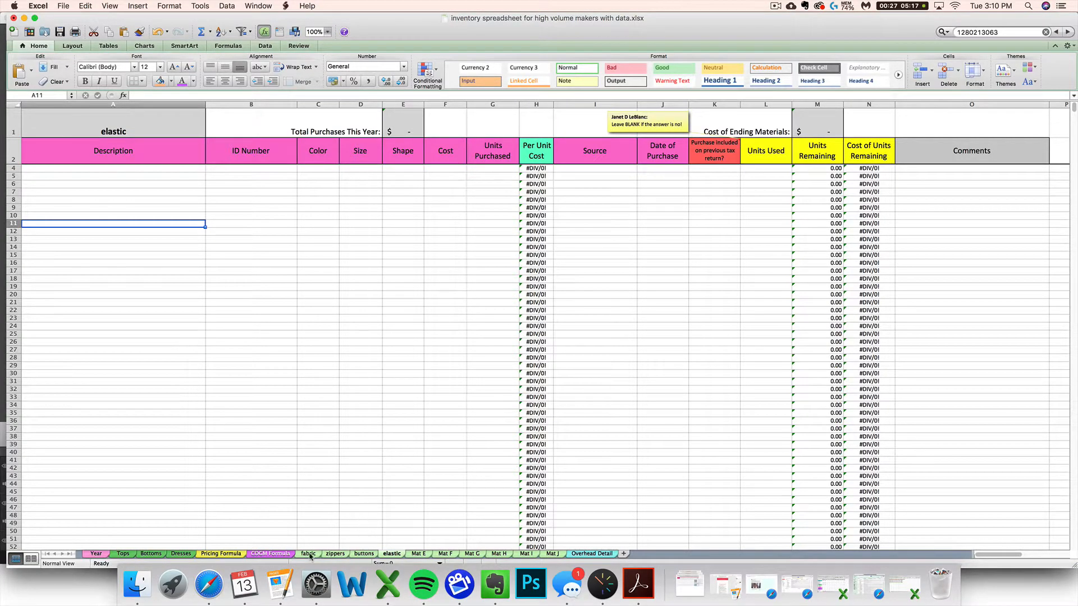
left_click(306, 553)
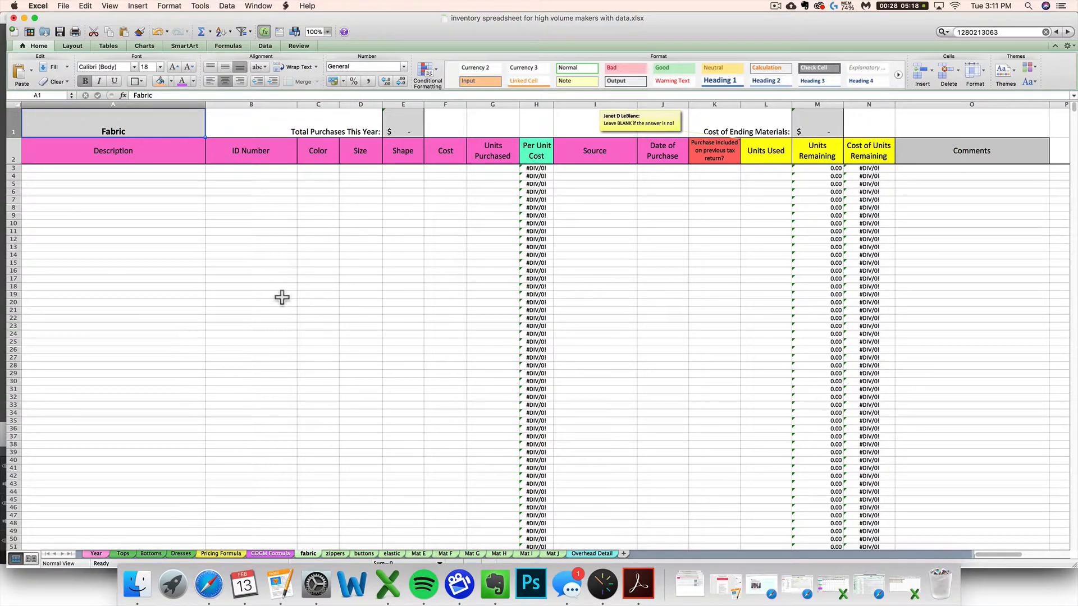
mouse_move(193, 401)
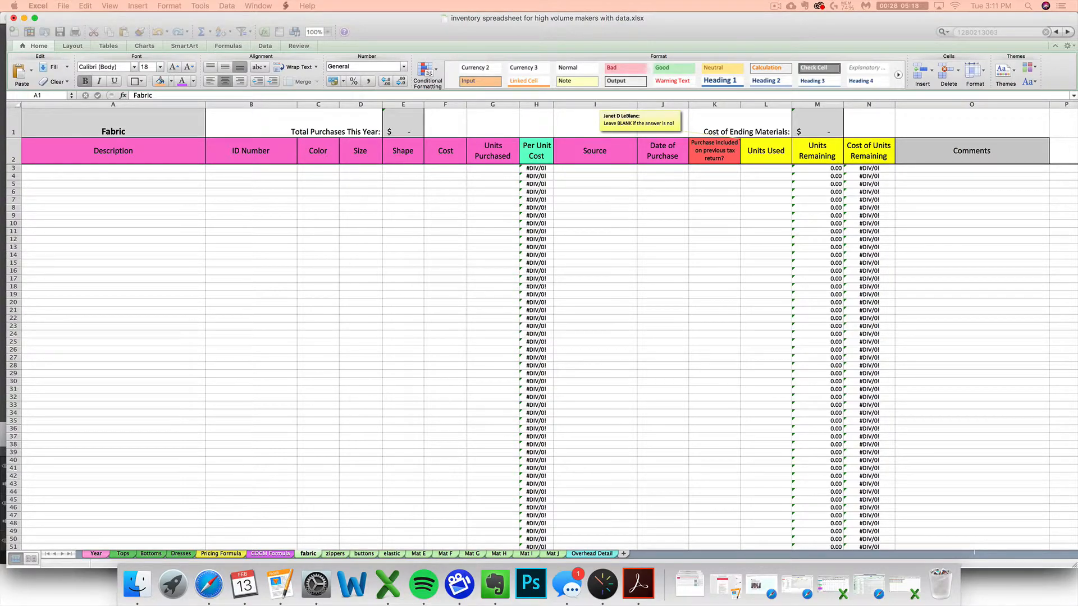
left_click(113, 168)
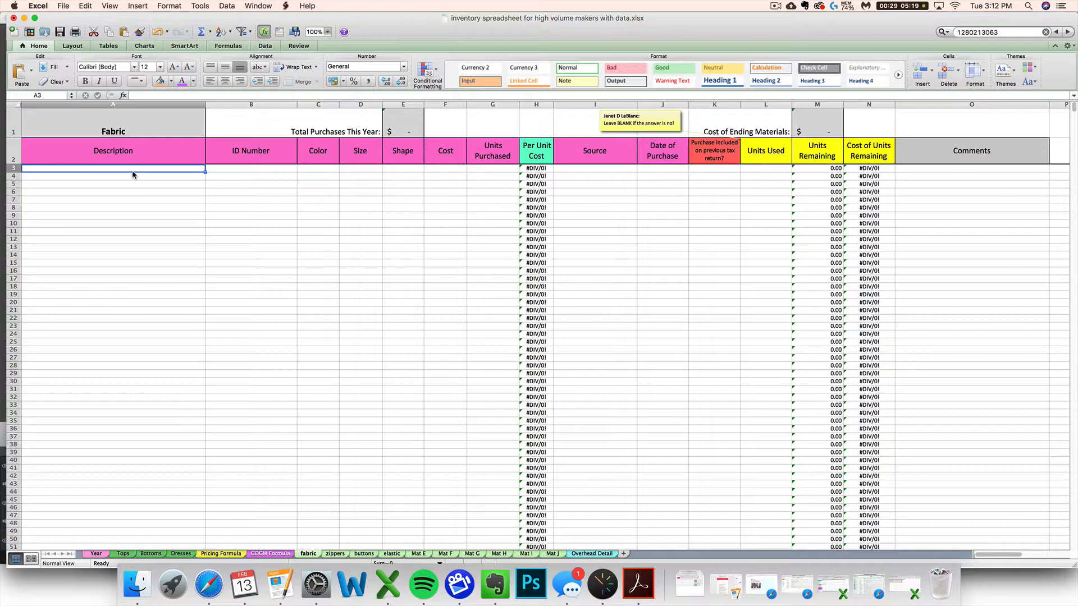
mouse_move(307, 462)
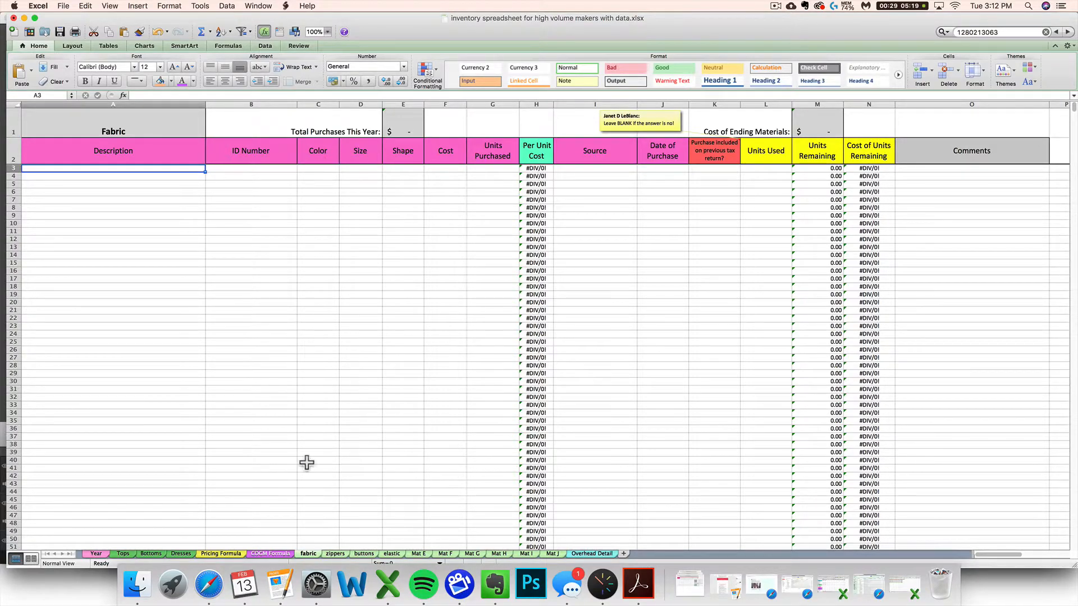
mouse_move(239, 396)
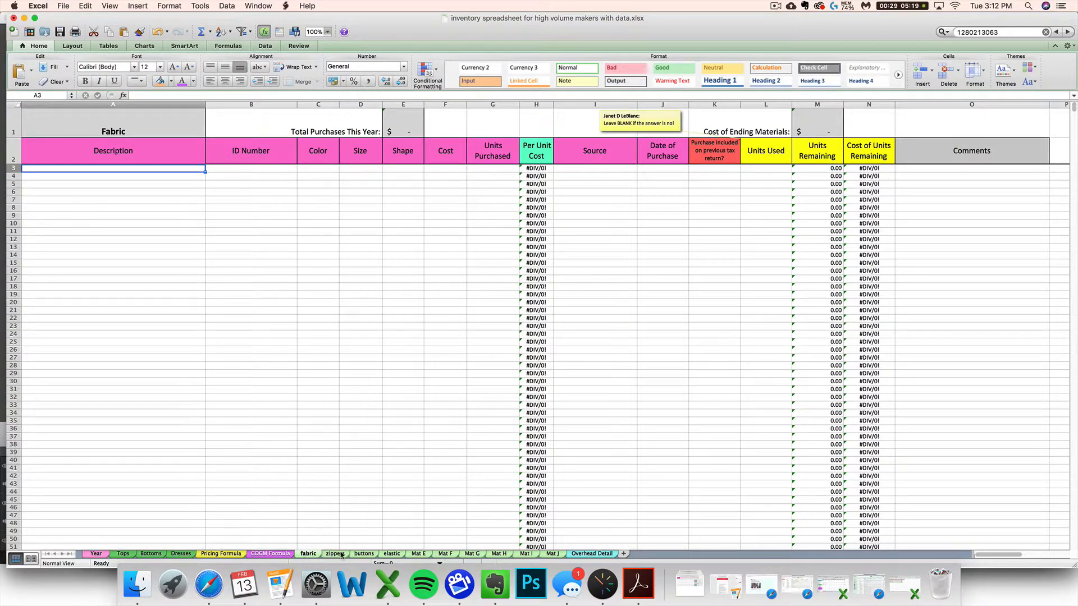
mouse_move(111, 258)
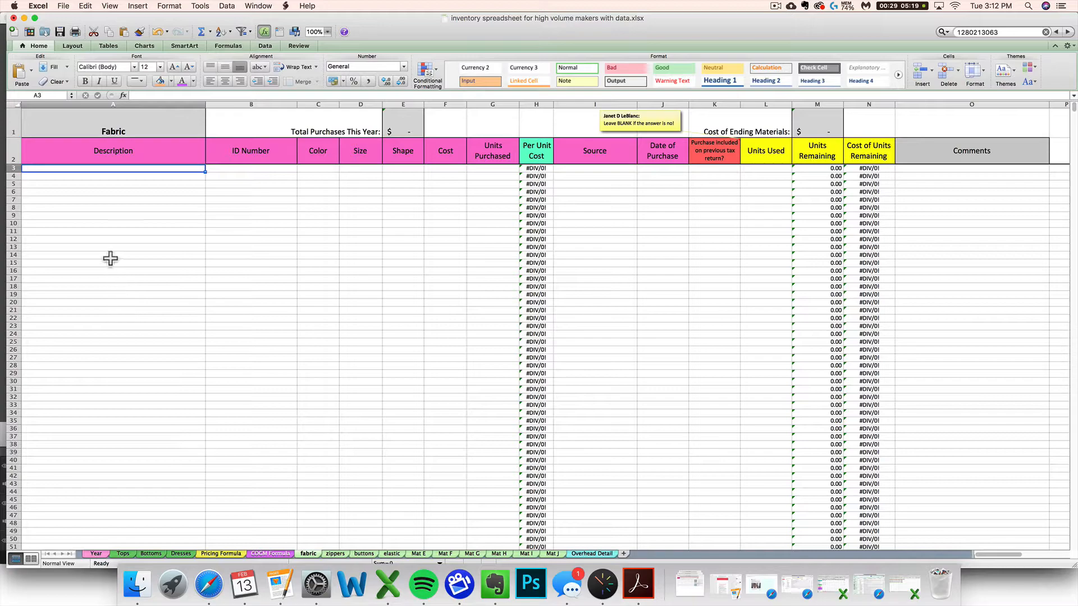
mouse_move(119, 172)
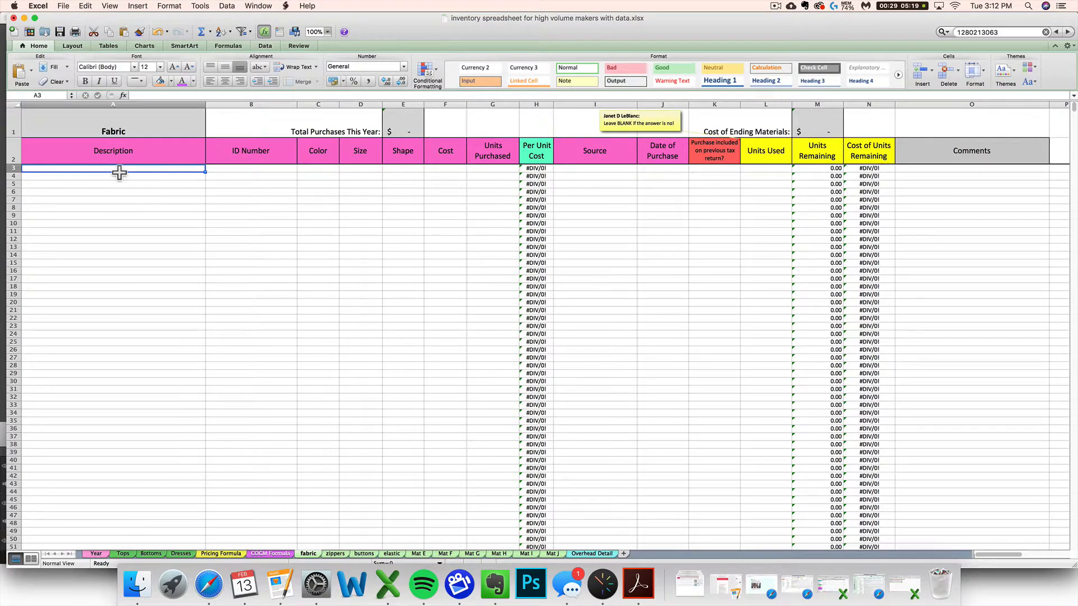
Enter 'sunflower yellow cotton fabric' as the first fabric item's description in row 3.
type("s")
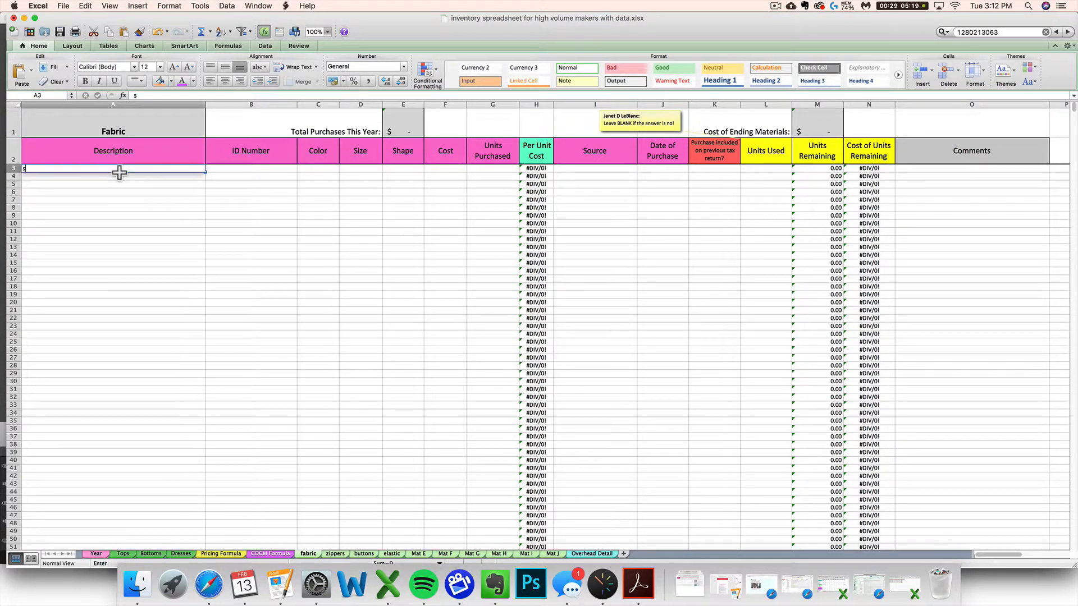
type("unflower")
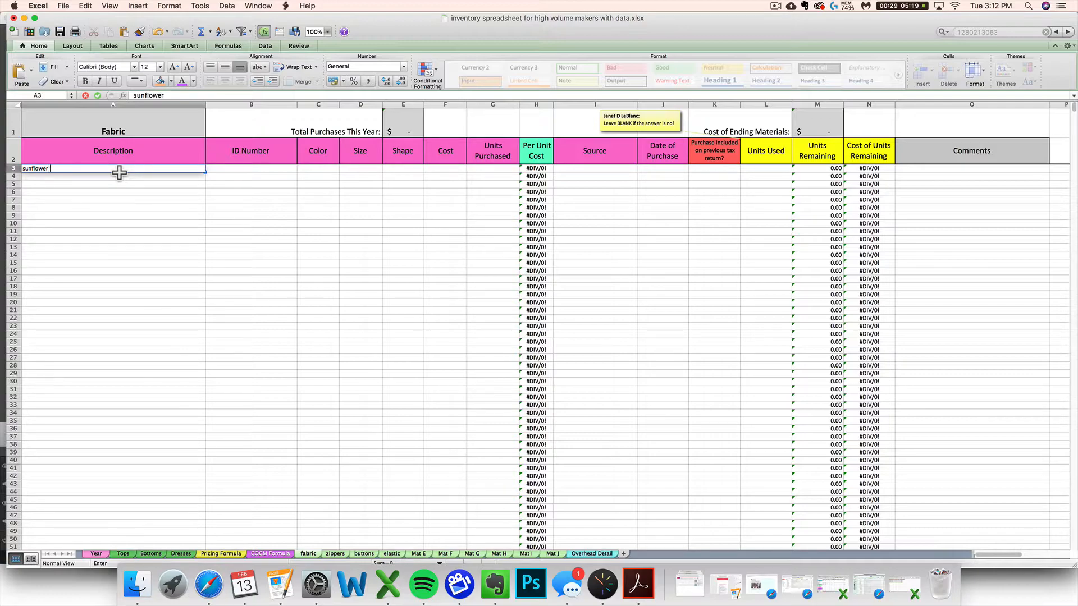
type("yellow fabr")
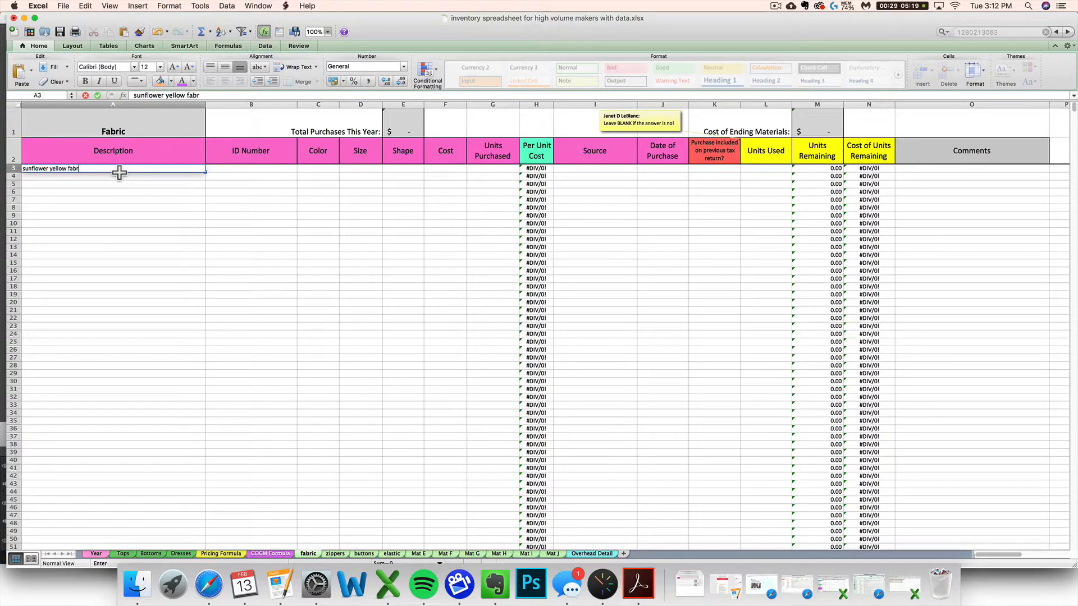
type("ic")
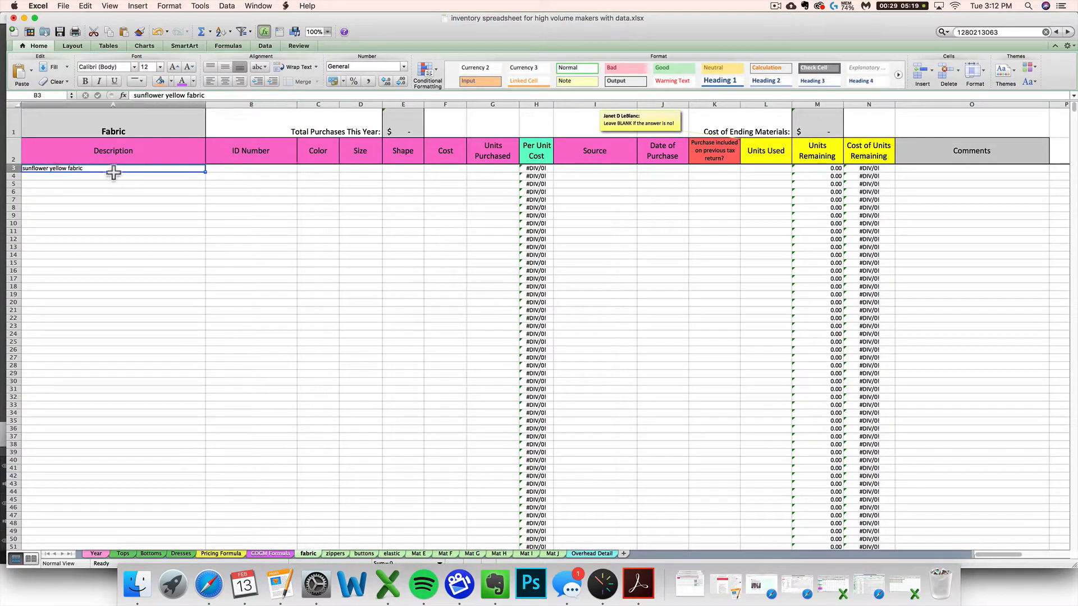
type("cotton")
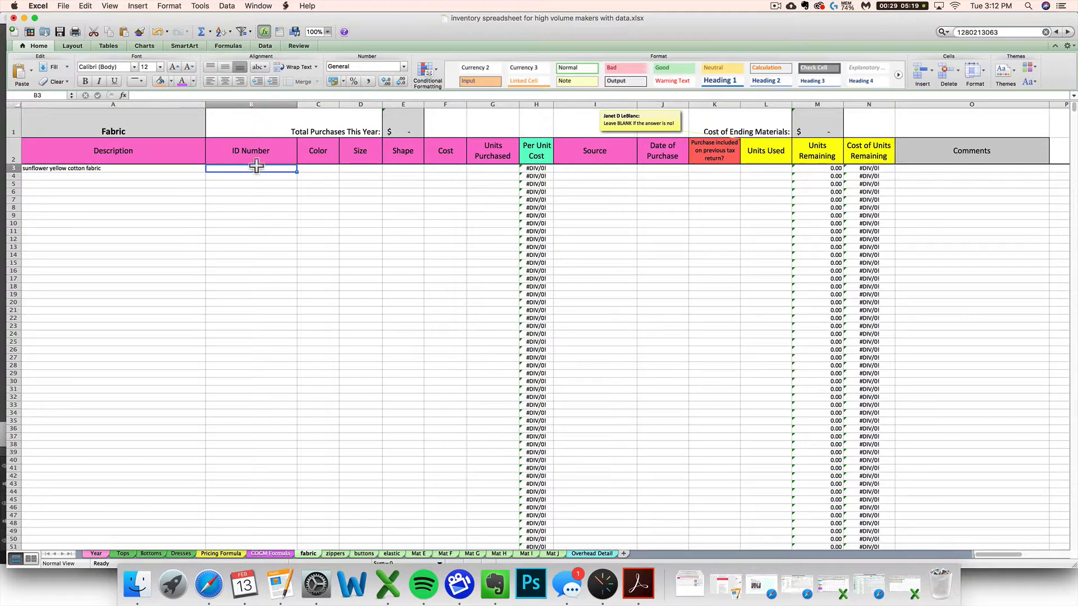
mouse_move(245, 173)
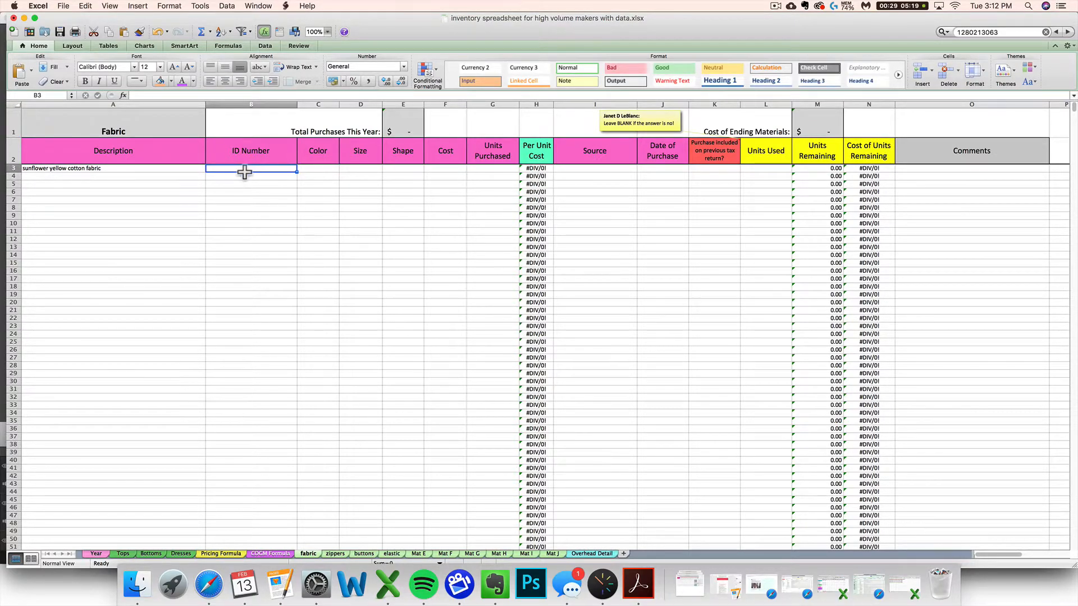
mouse_move(312, 172)
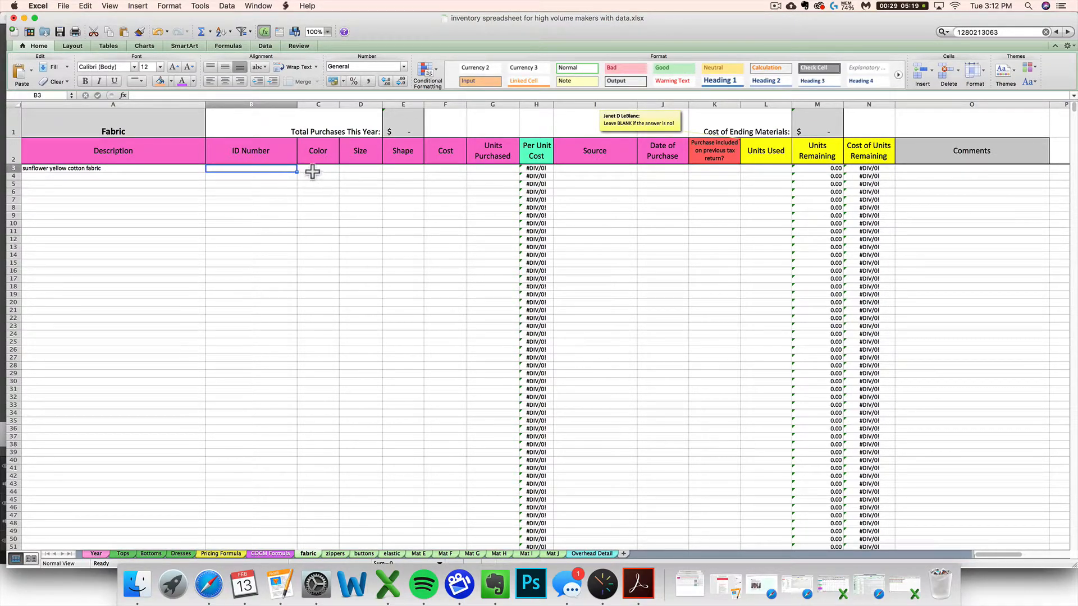
mouse_move(366, 158)
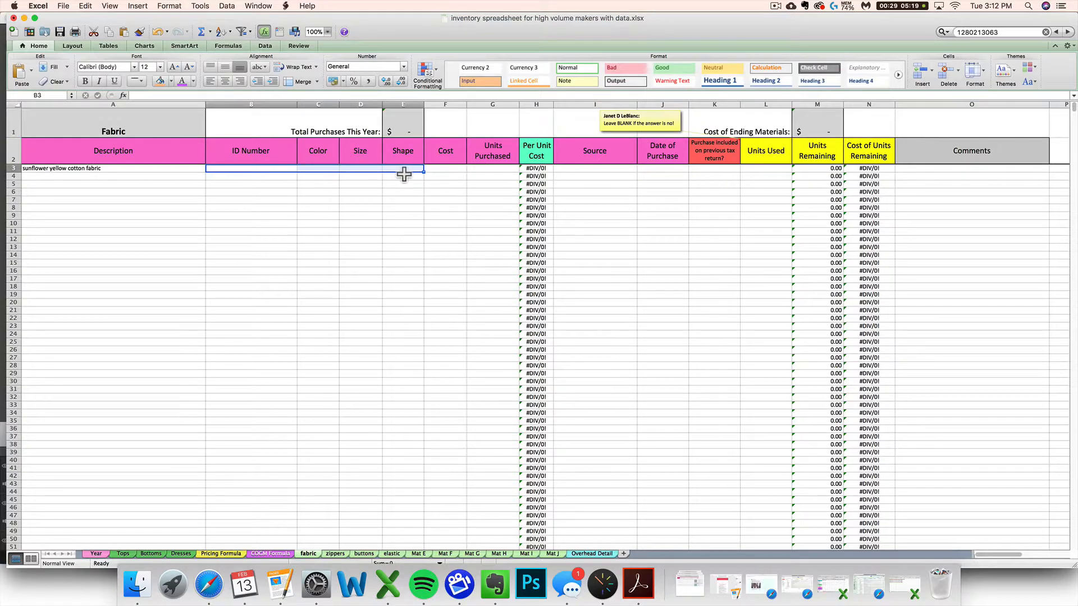
mouse_move(364, 174)
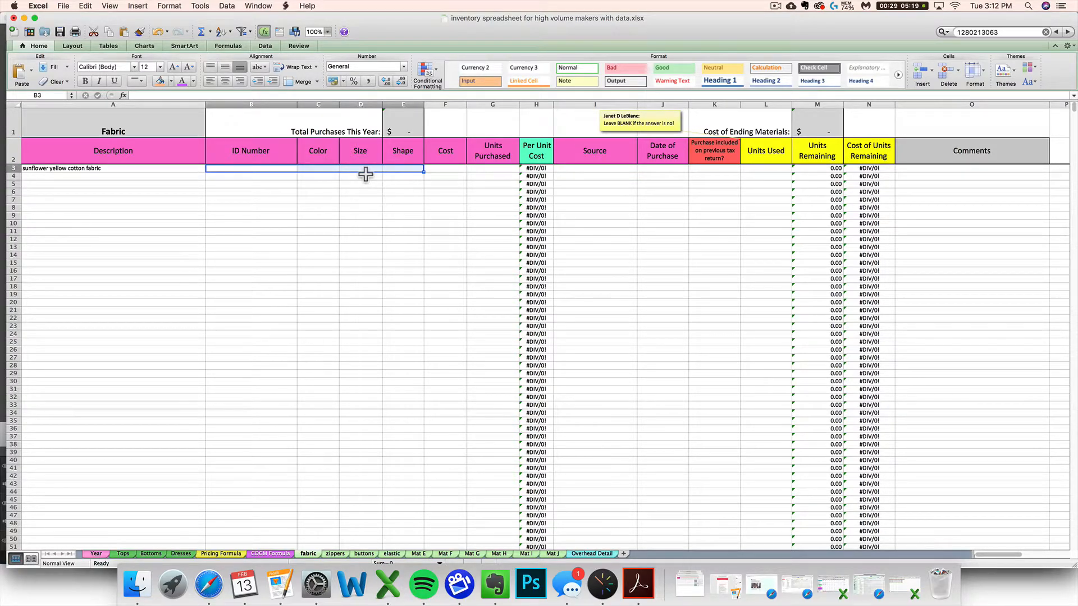
mouse_move(321, 174)
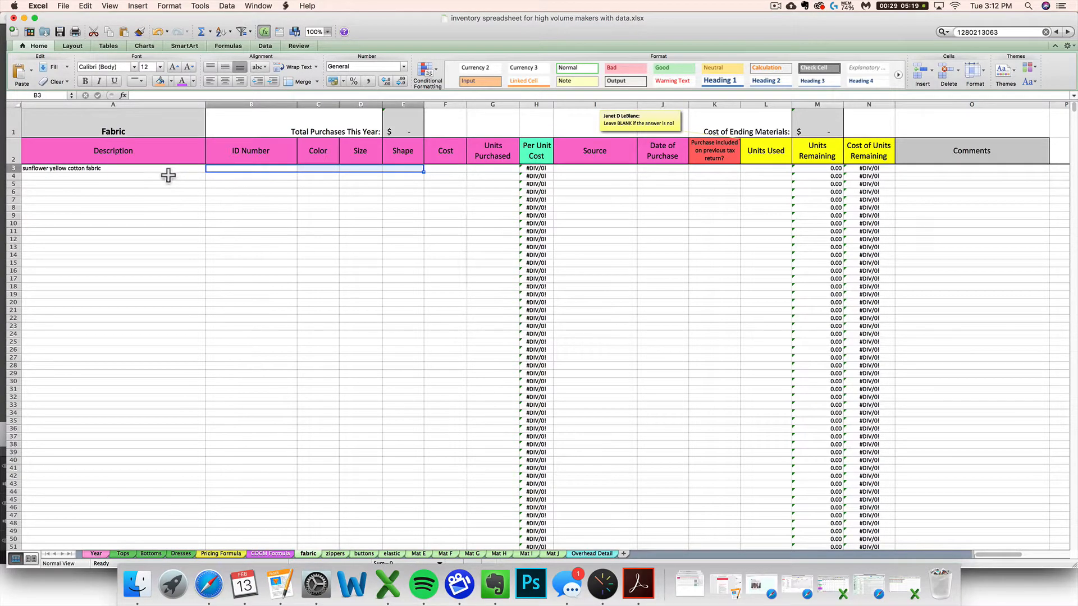
Delete, then restore, the ID Number and Color columns between Description and Size.
left_click(113, 168)
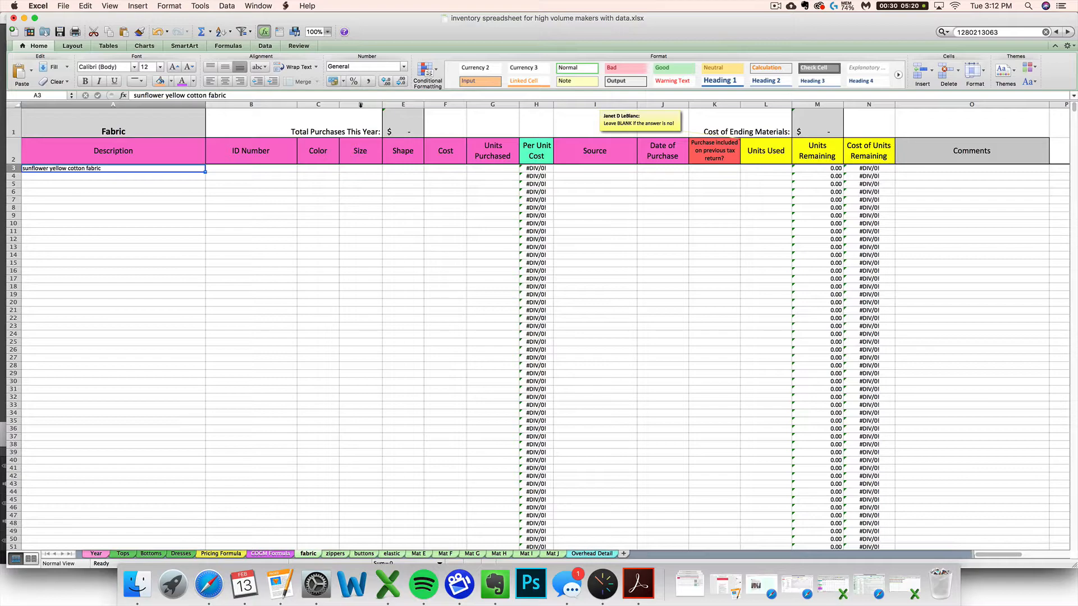
left_click(403, 104)
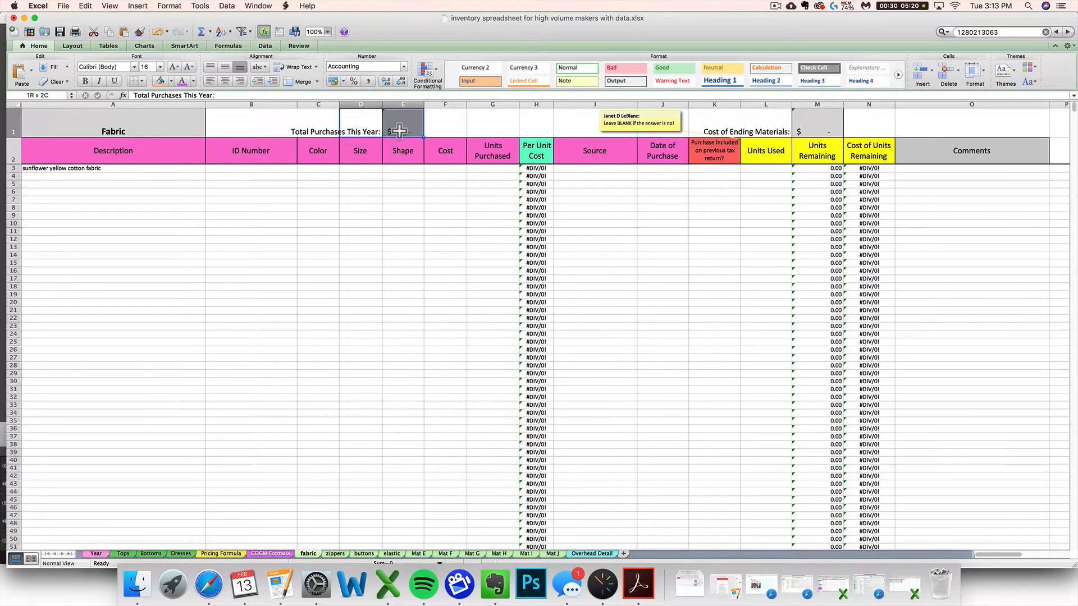
left_click(361, 202)
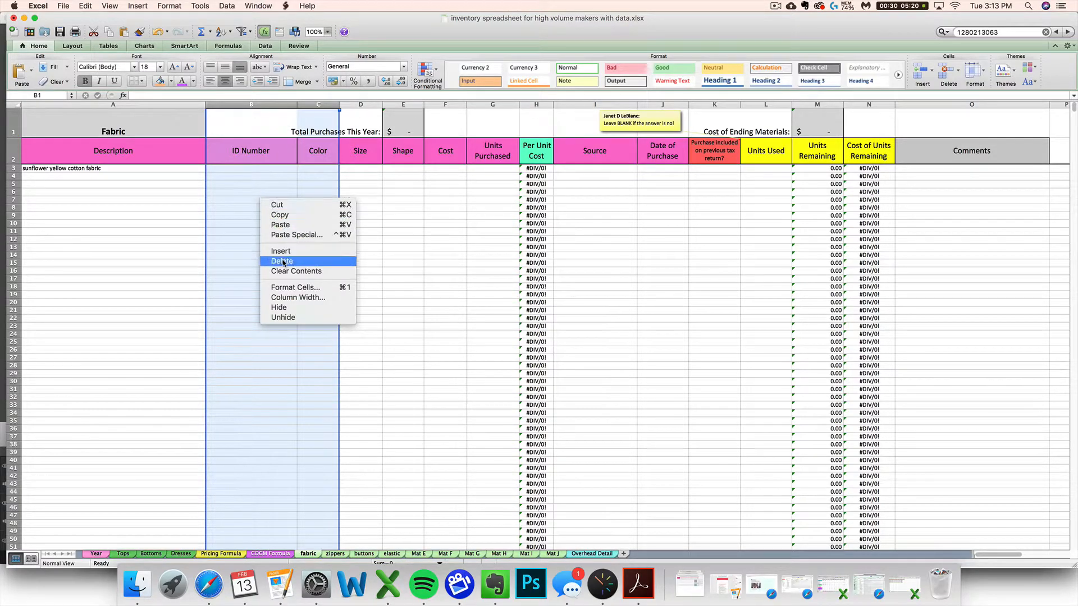
left_click(282, 261)
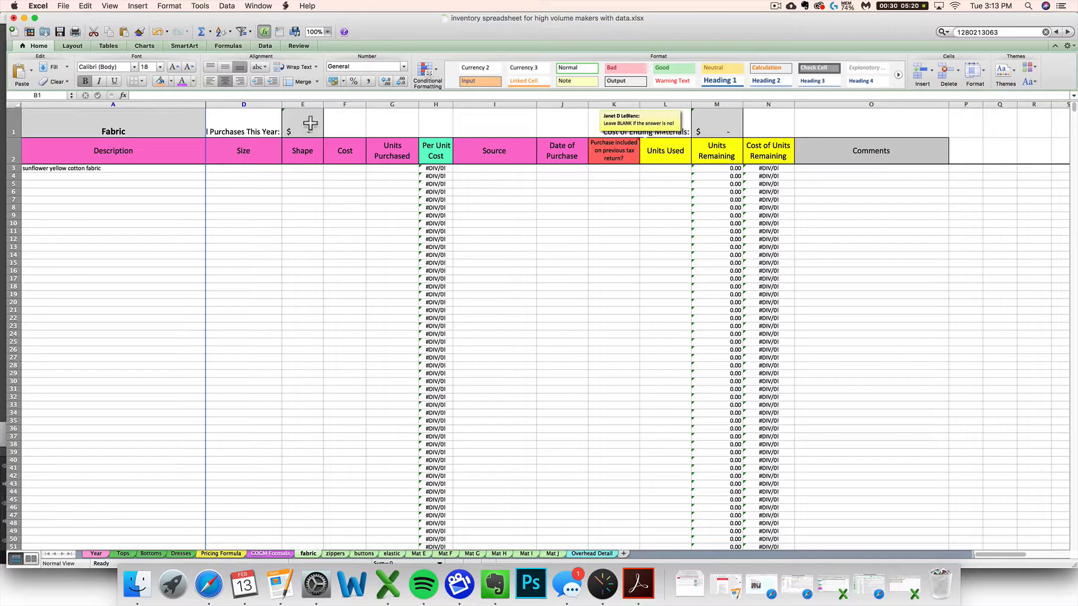
left_click(302, 123)
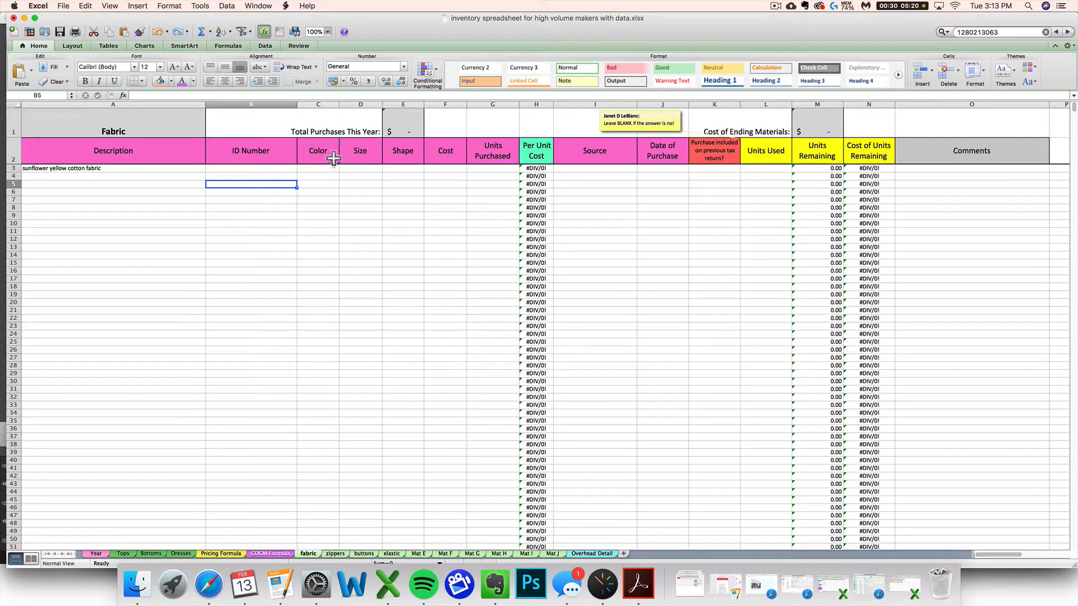
mouse_move(381, 155)
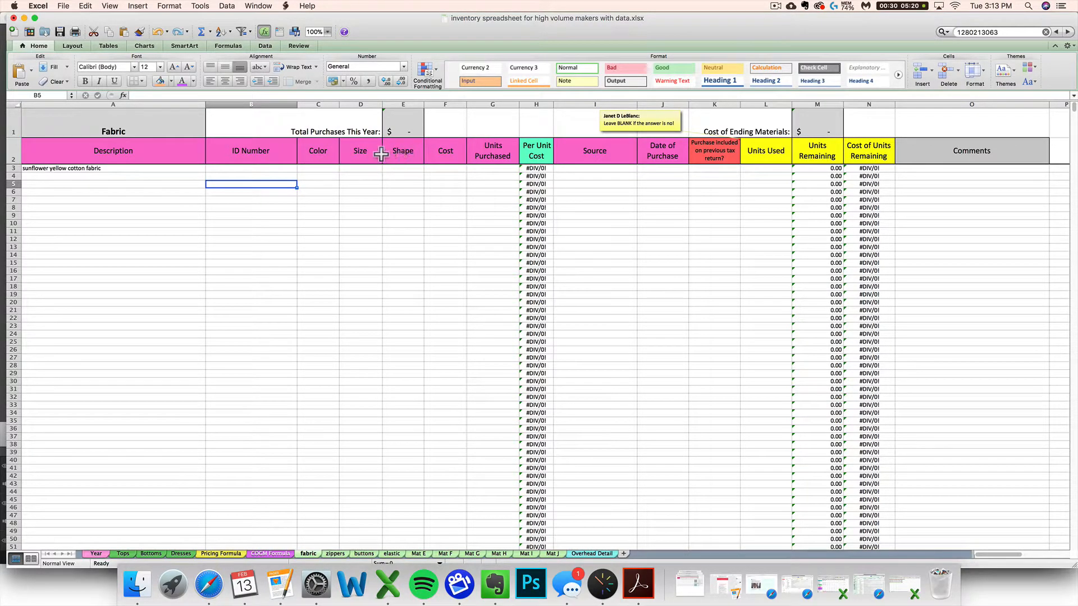
mouse_move(335, 166)
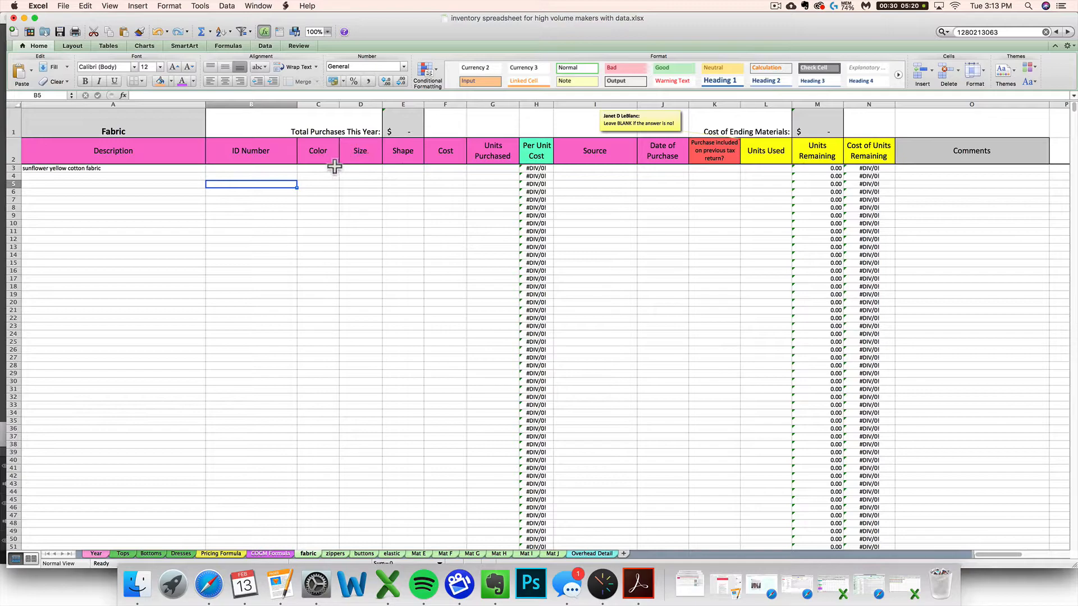
mouse_move(251, 155)
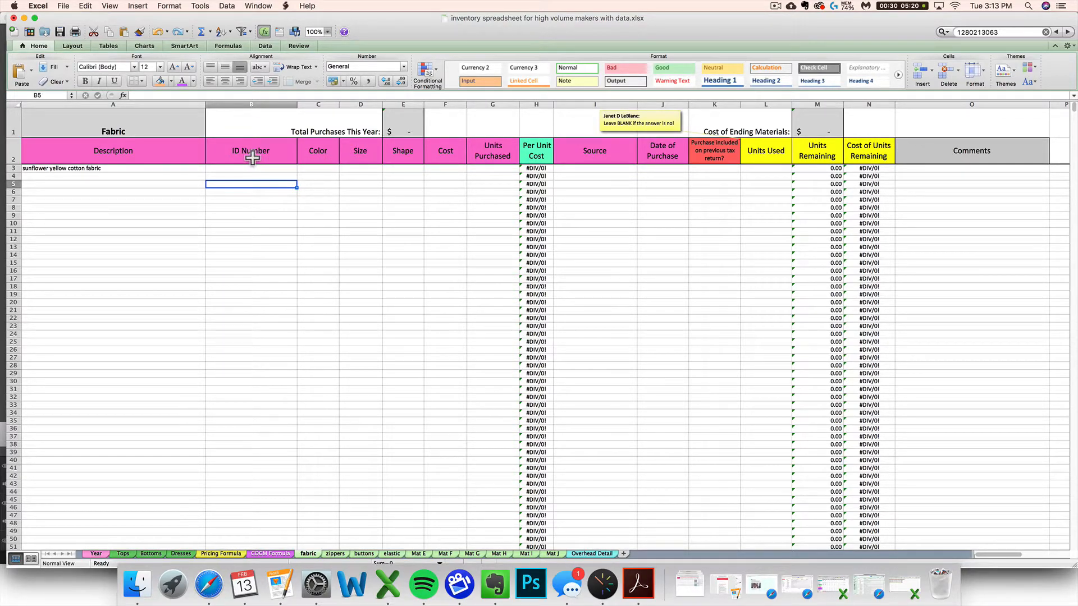
left_click(318, 150)
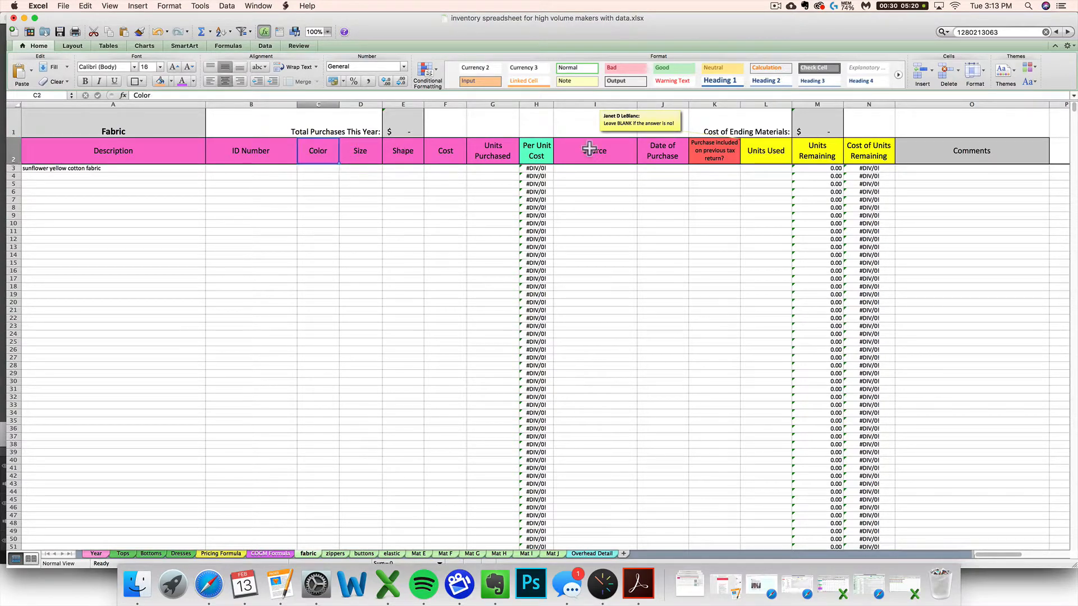
left_click(593, 169)
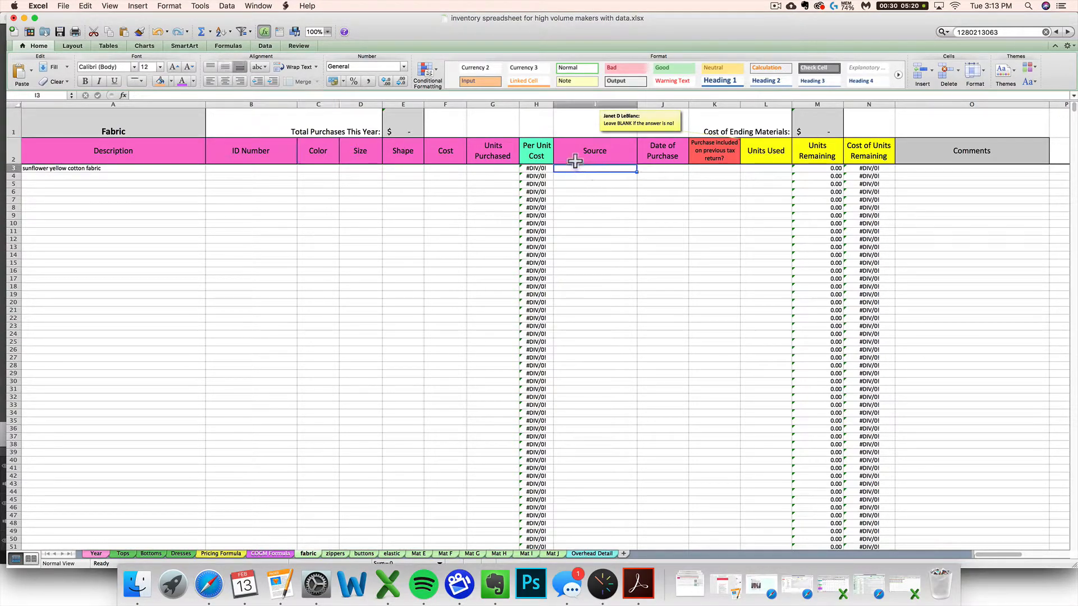
mouse_move(585, 169)
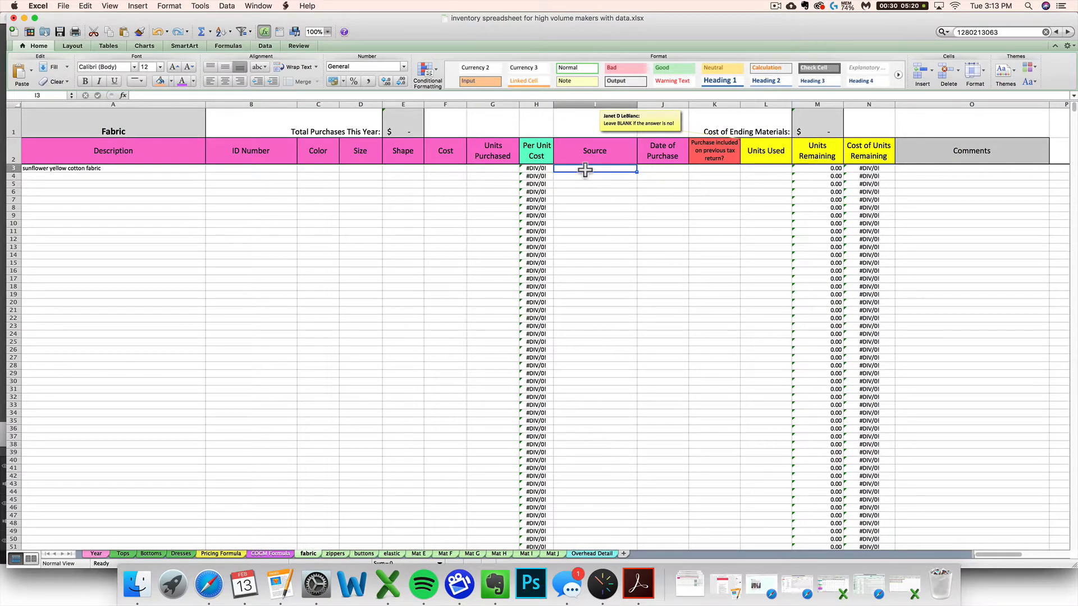
mouse_move(924, 171)
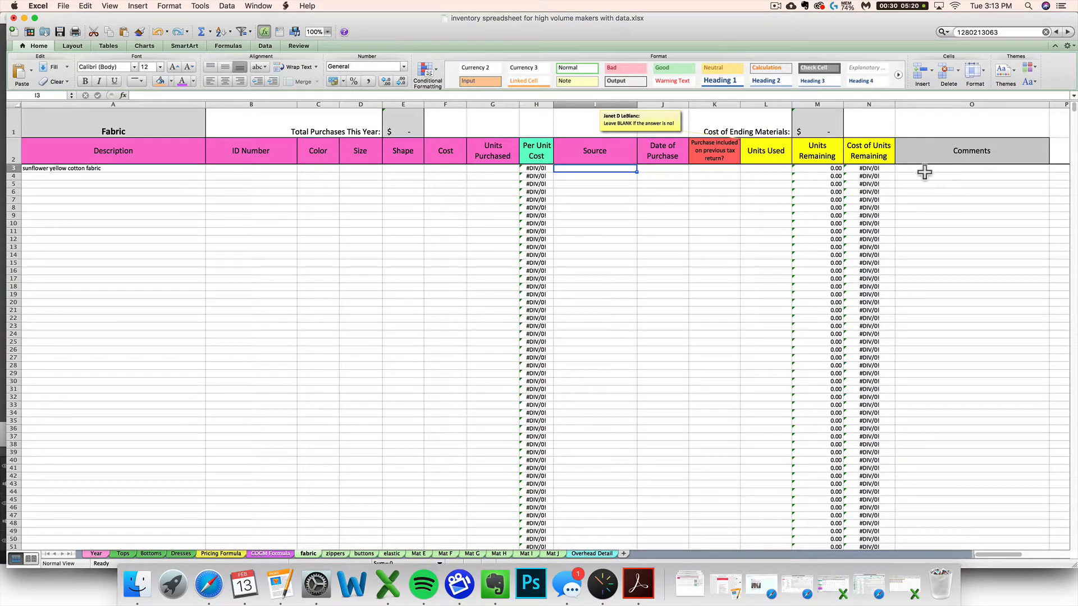
mouse_move(918, 168)
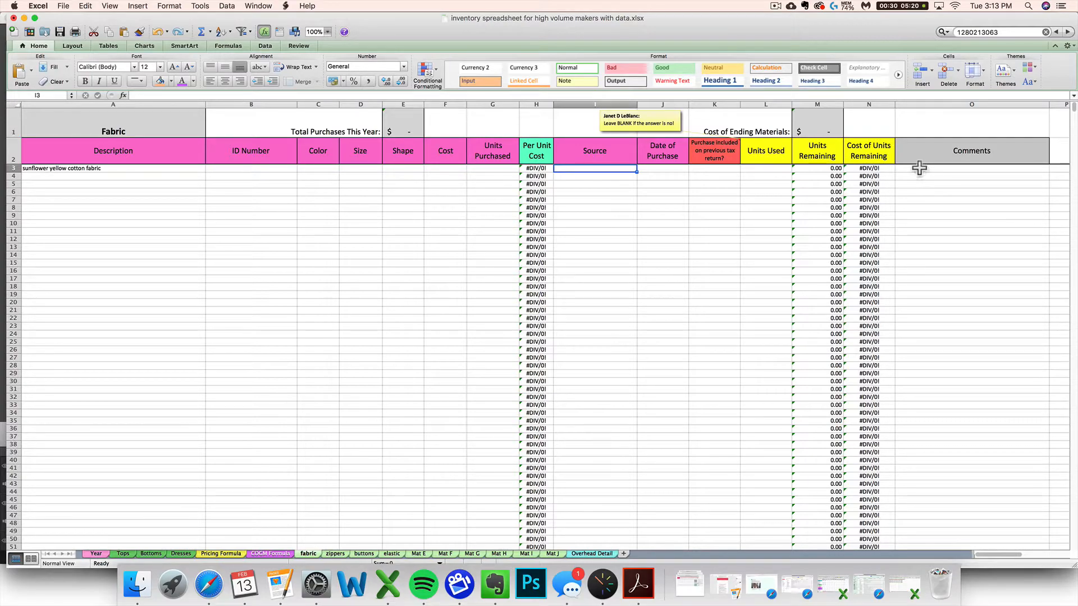
mouse_move(916, 172)
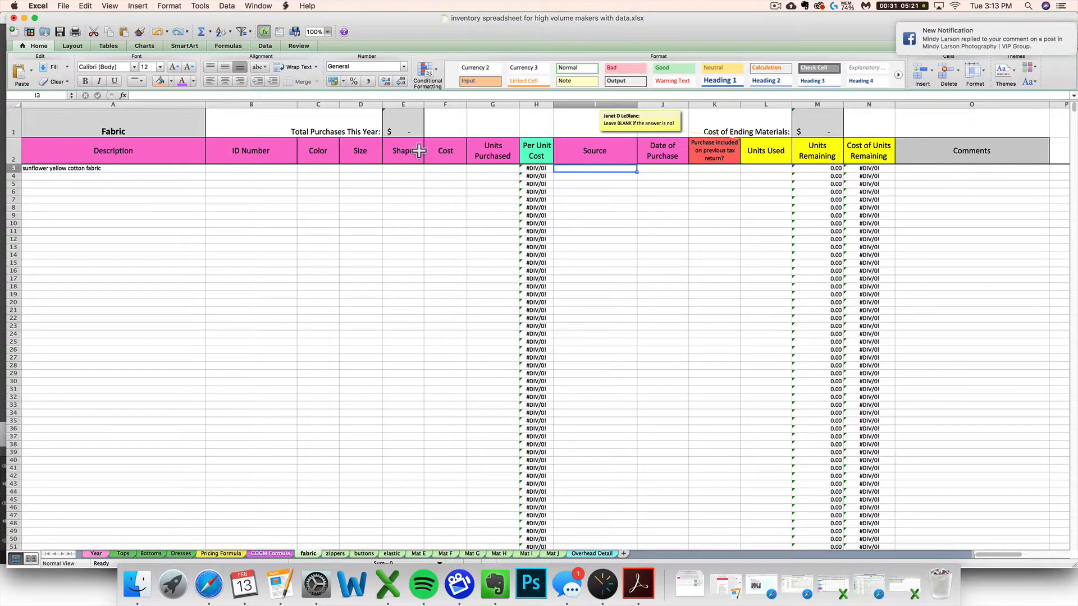
mouse_move(301, 169)
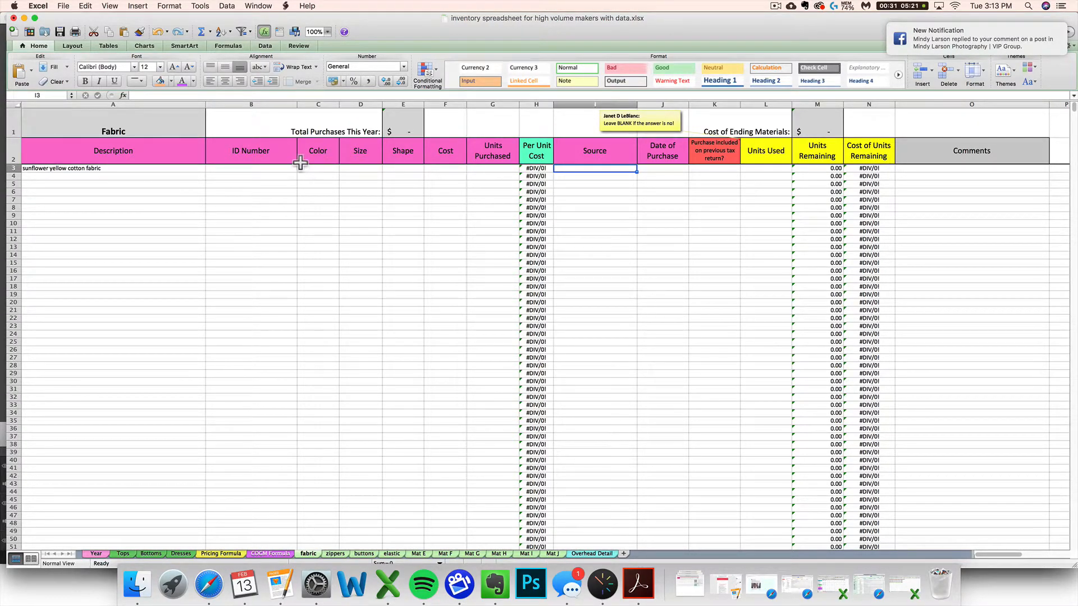
mouse_move(252, 150)
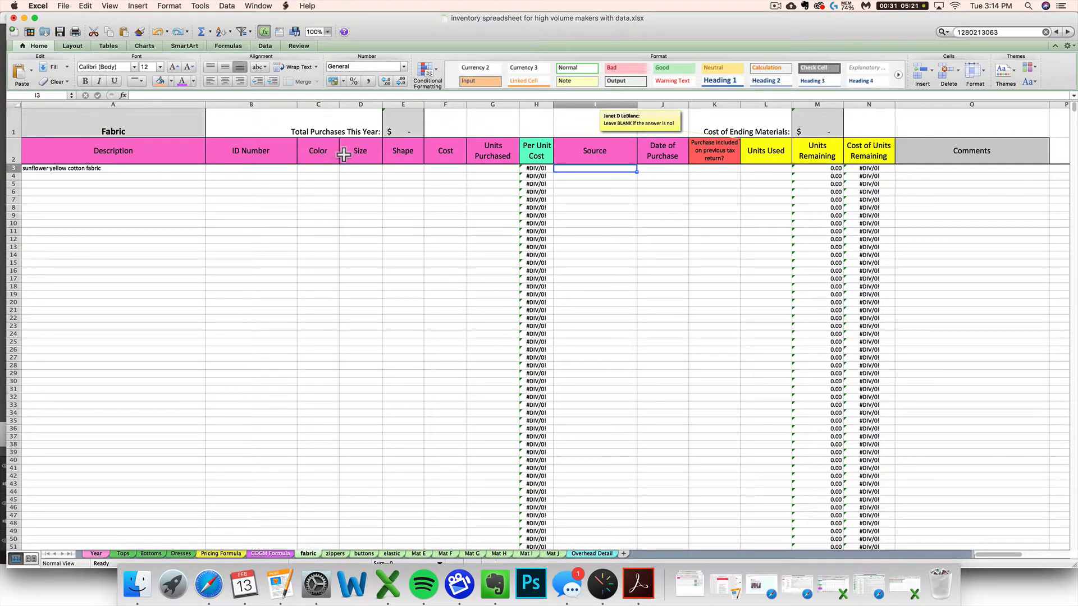
mouse_move(294, 150)
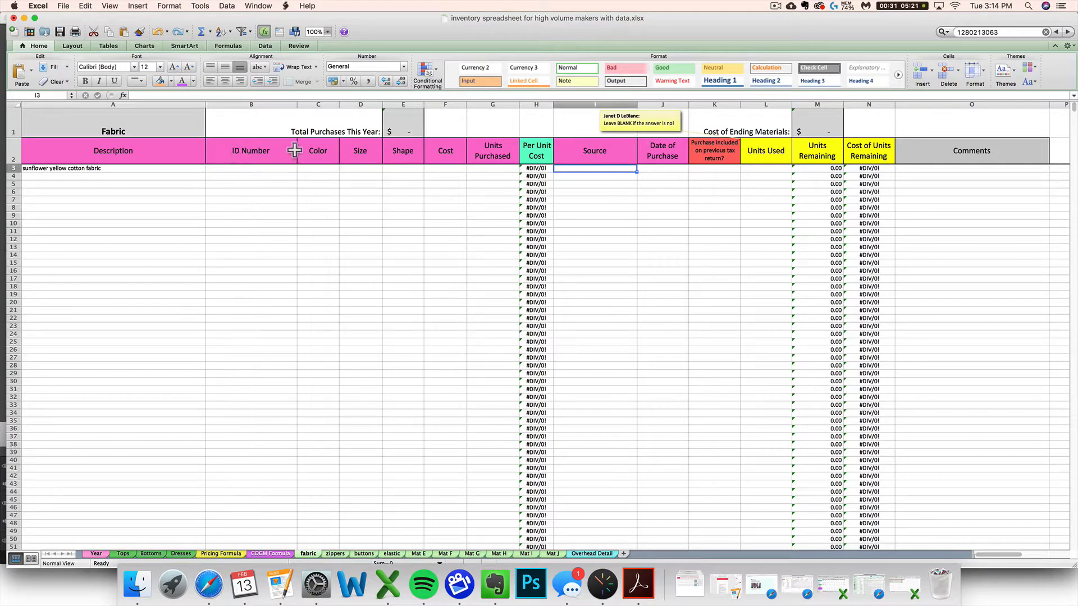
mouse_move(276, 147)
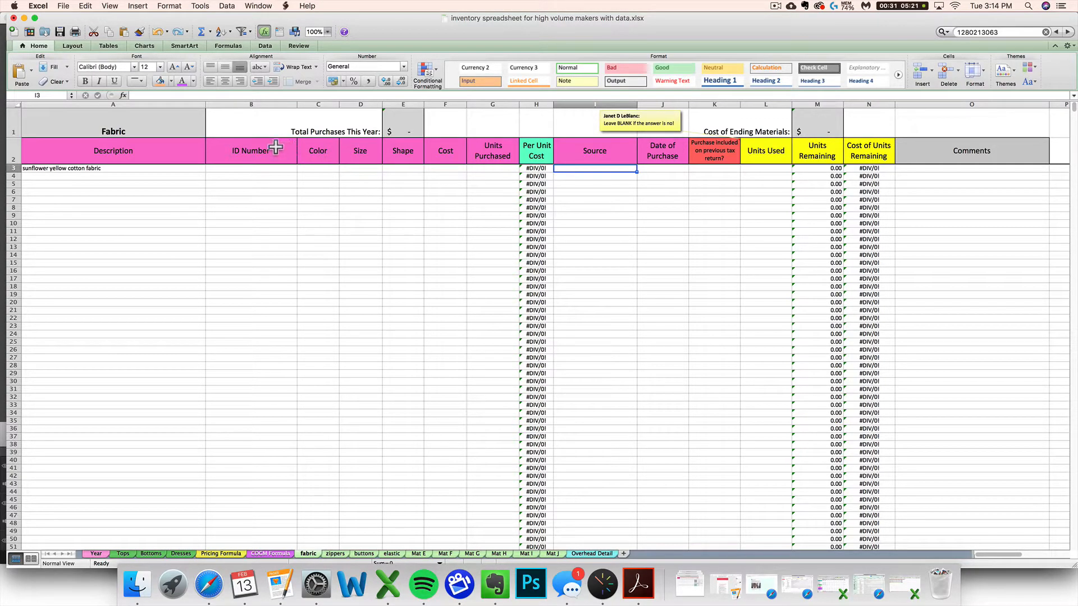
mouse_move(569, 154)
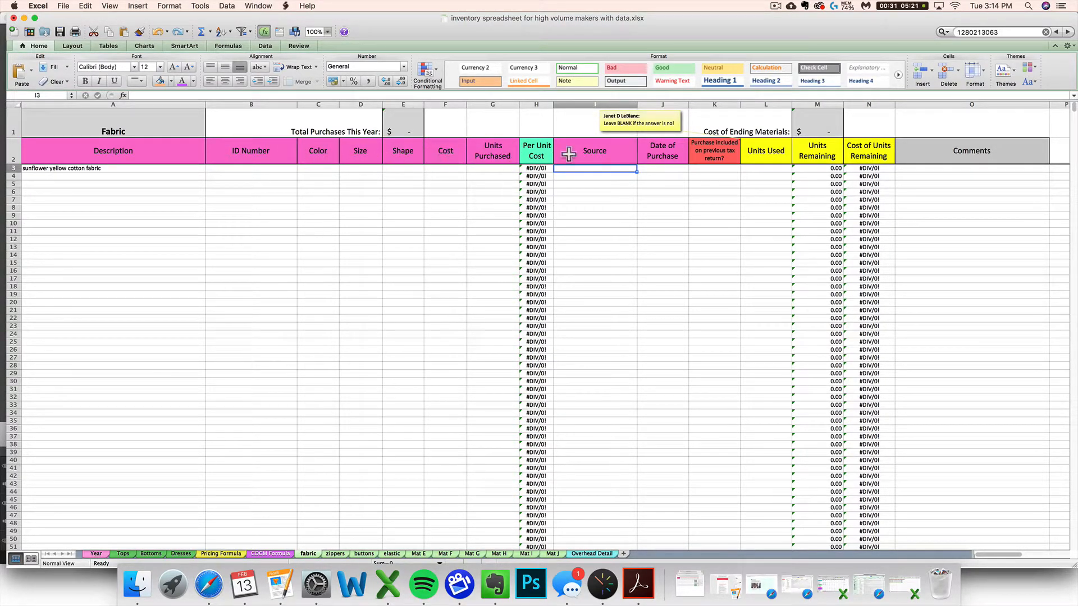
mouse_move(922, 153)
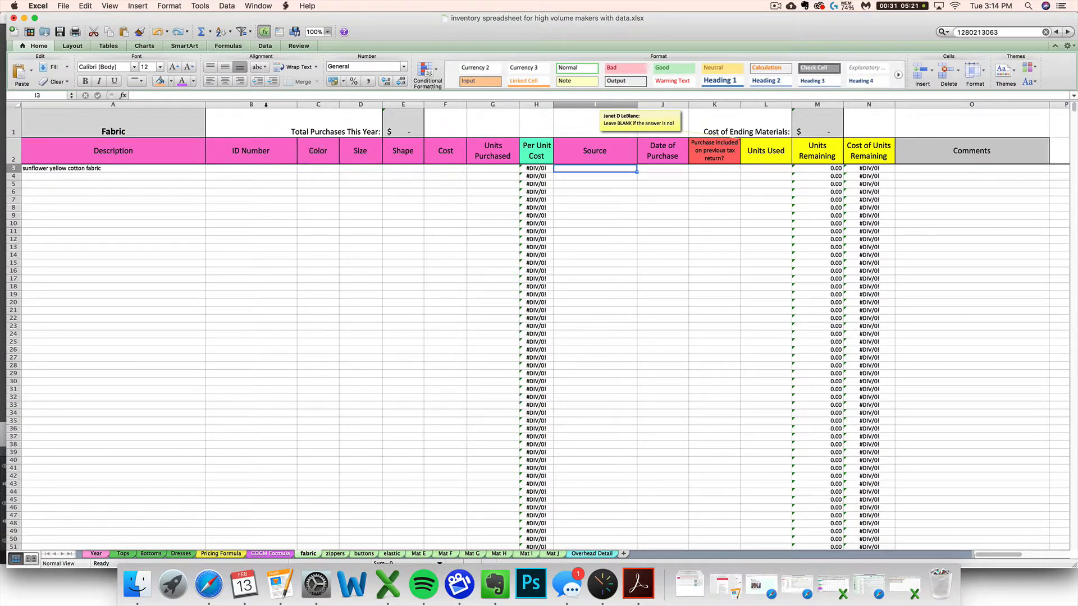
left_click(250, 104)
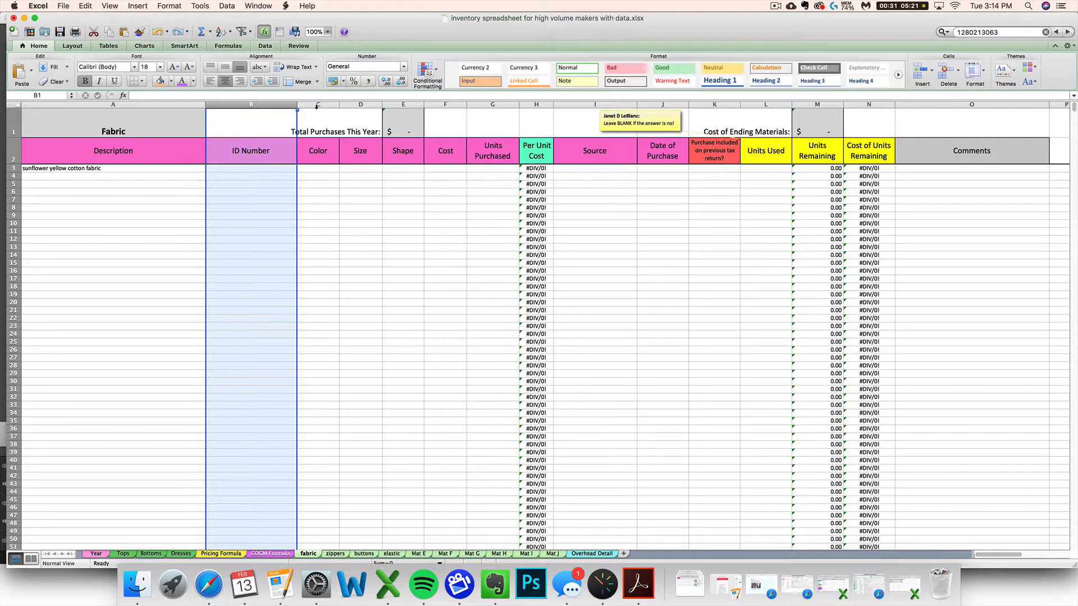
left_click(251, 103)
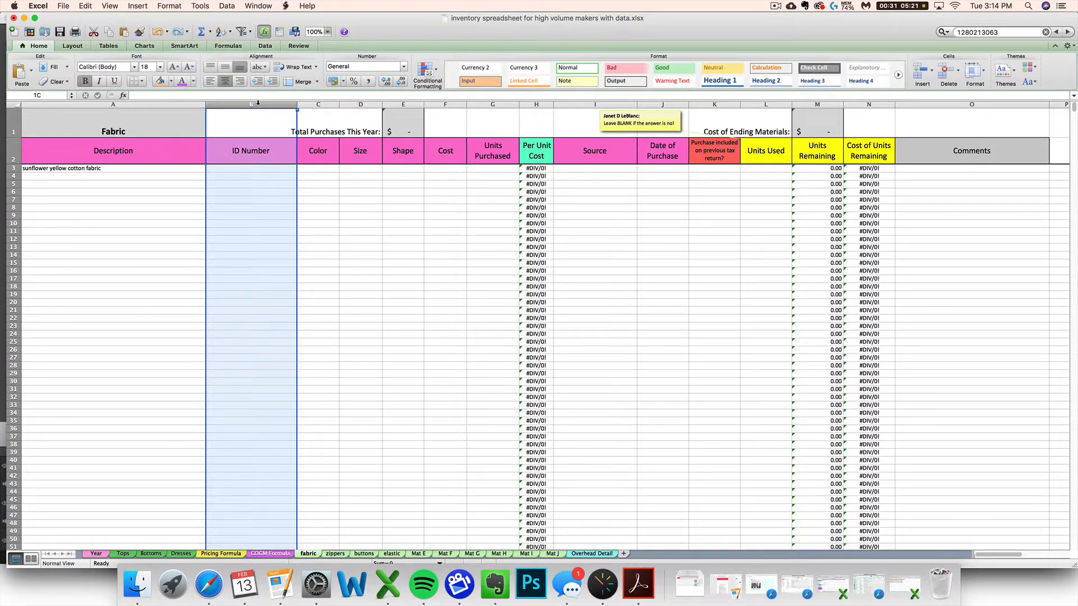
Select the ID Number column and dismiss its context menu without choosing anything.
left_click(250, 175)
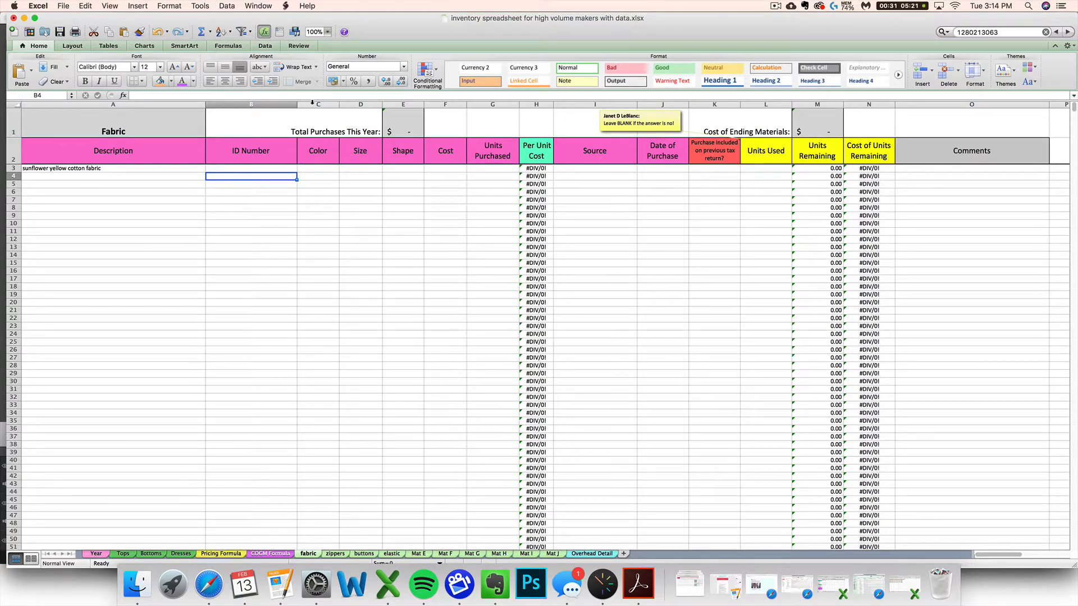
mouse_move(254, 118)
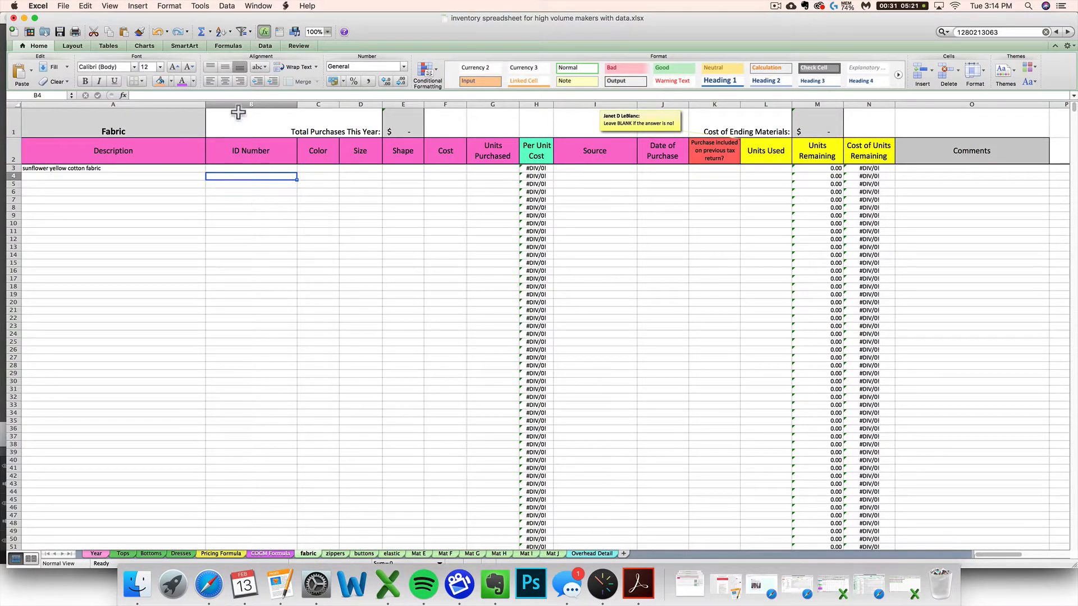
left_click(250, 104)
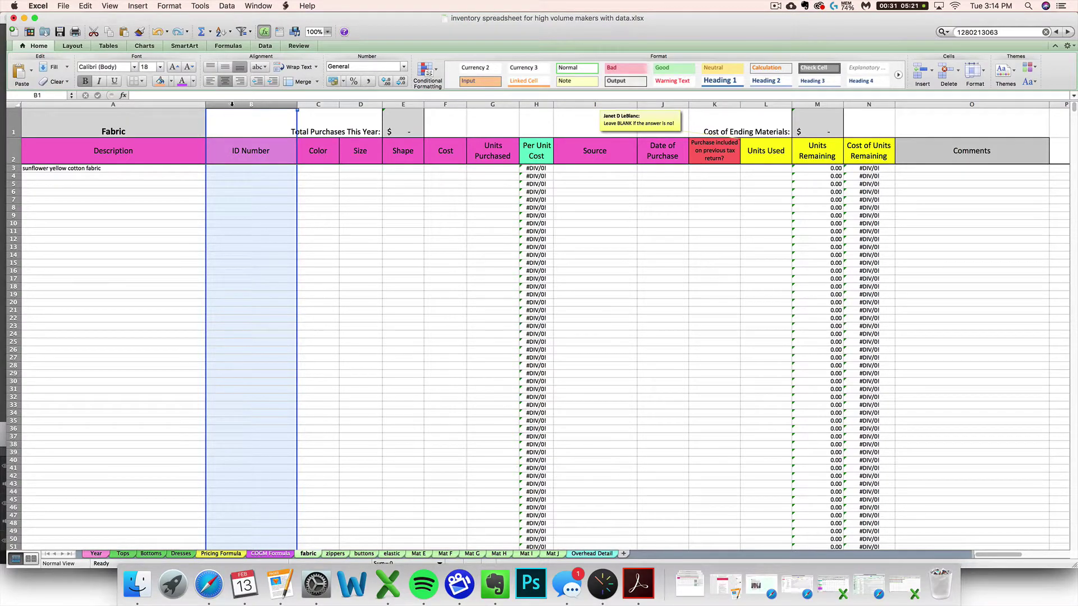
right_click(250, 104)
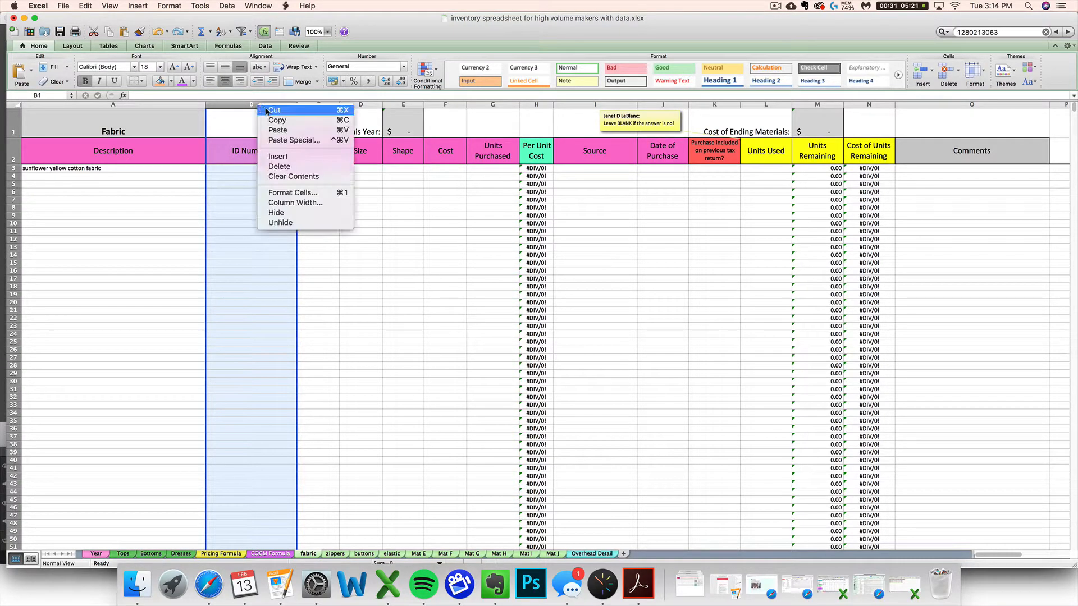
left_click(278, 156)
type("yellow")
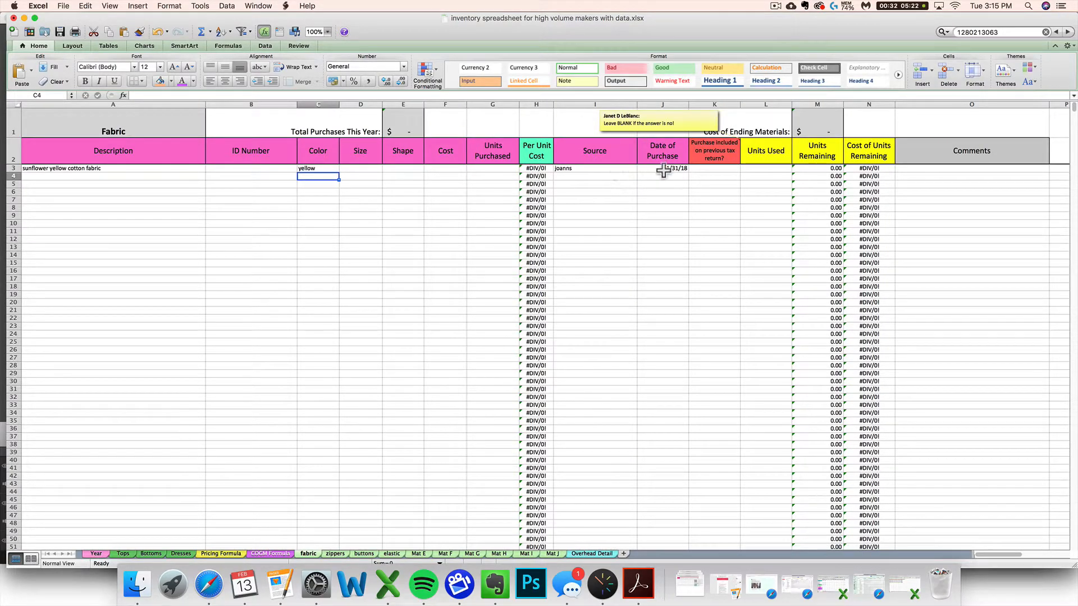
left_click(662, 169)
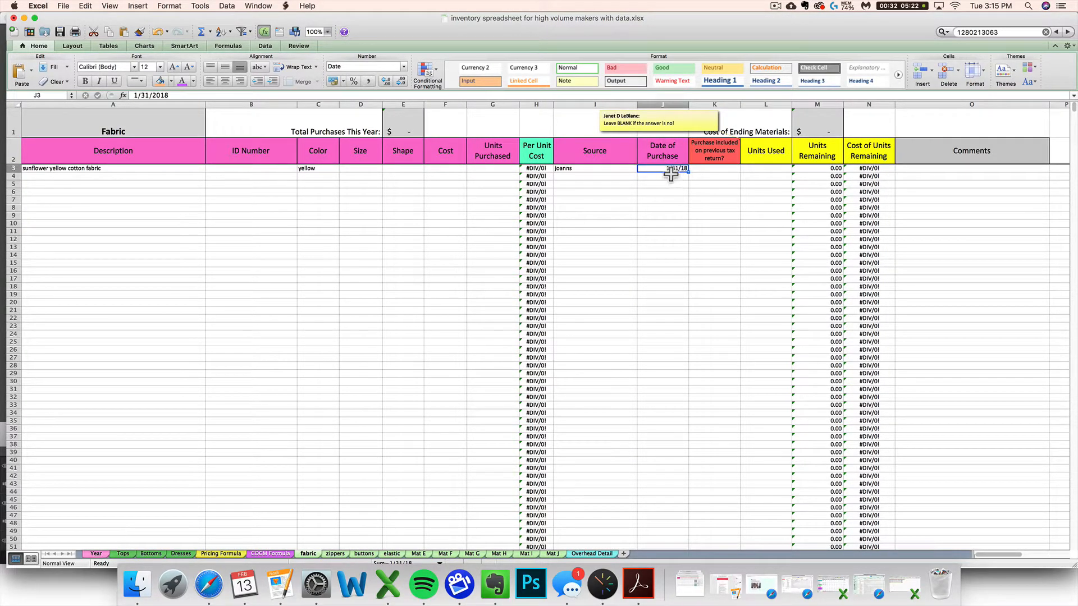
mouse_move(582, 177)
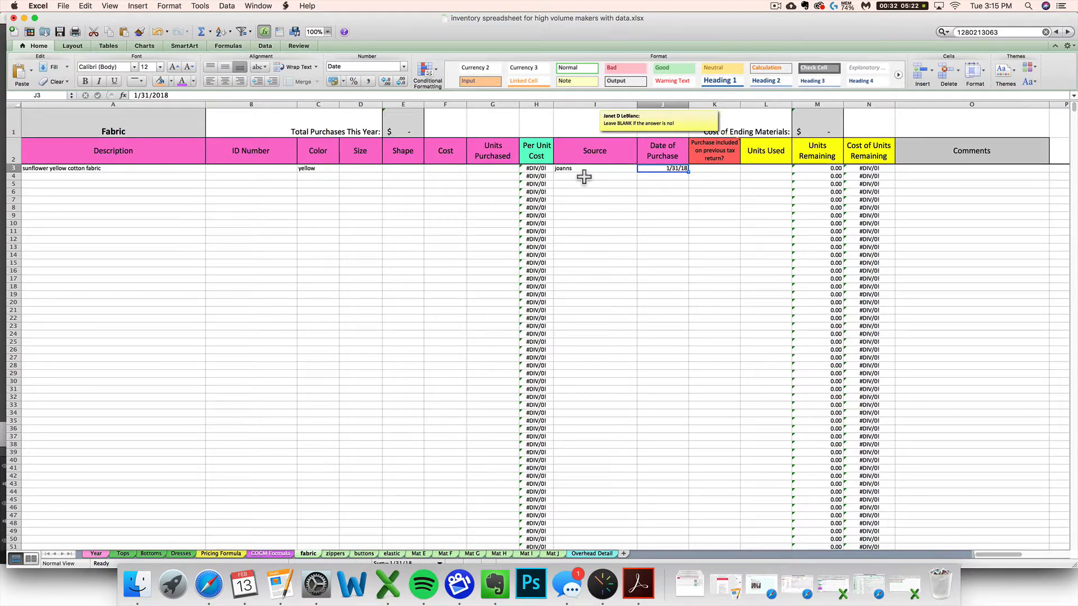
mouse_move(197, 375)
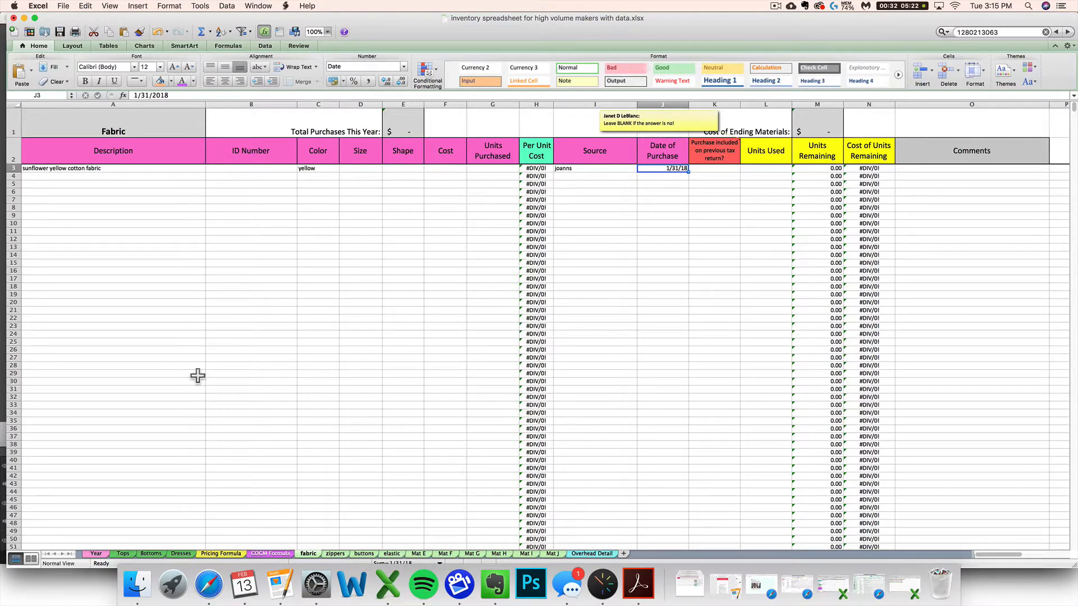
mouse_move(619, 243)
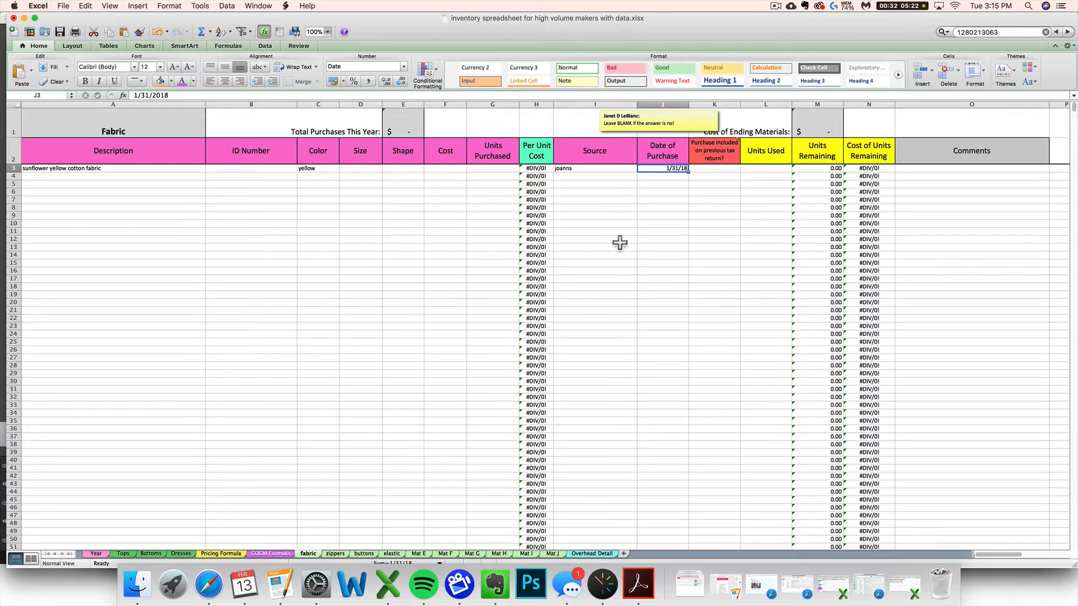
mouse_move(665, 172)
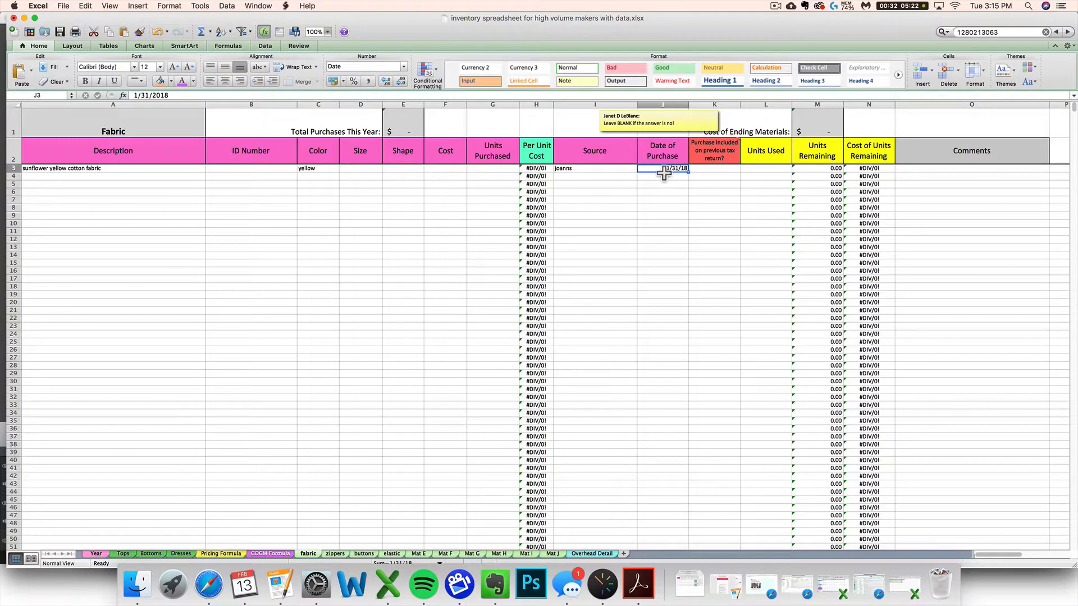
mouse_move(362, 229)
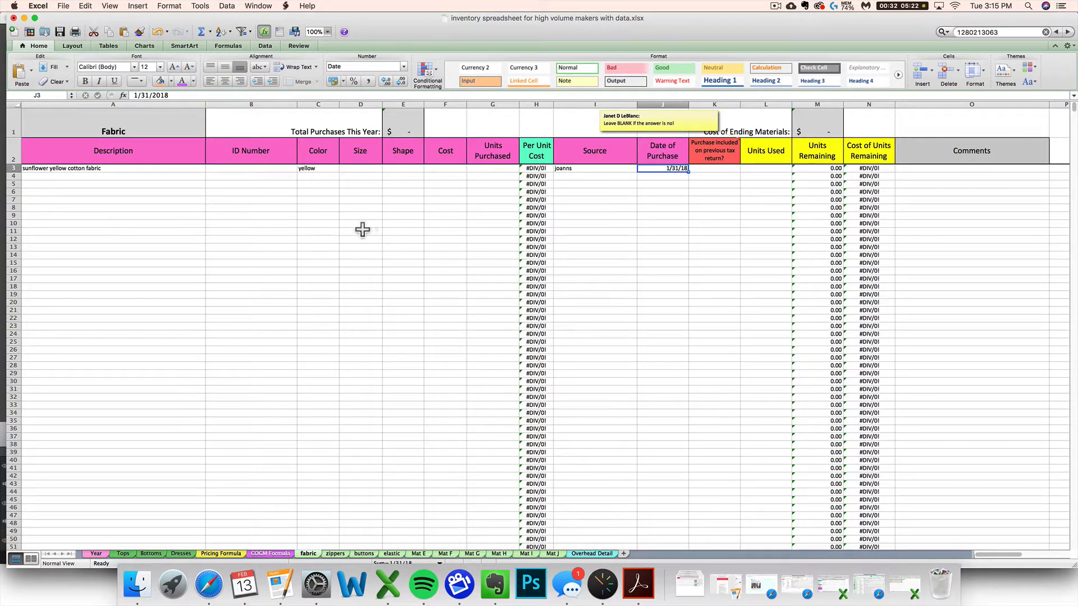
mouse_move(238, 181)
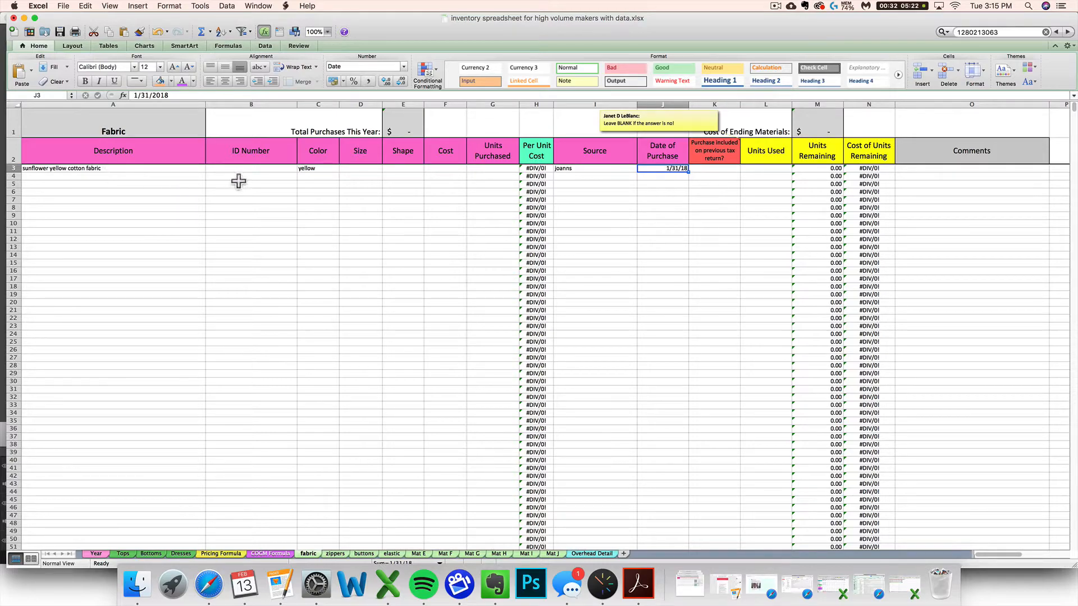
mouse_move(152, 178)
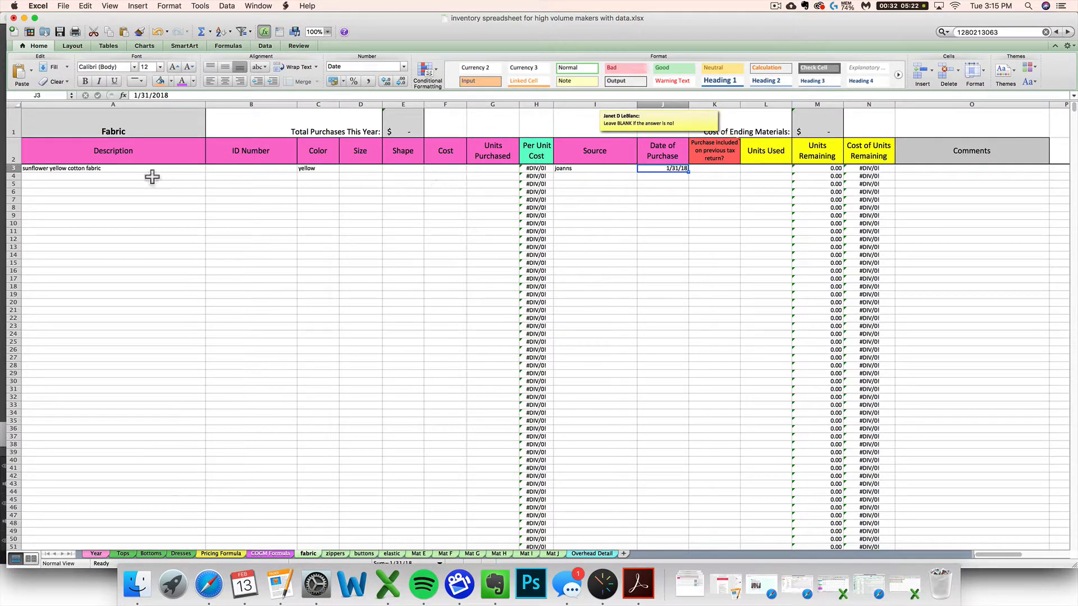
mouse_move(366, 193)
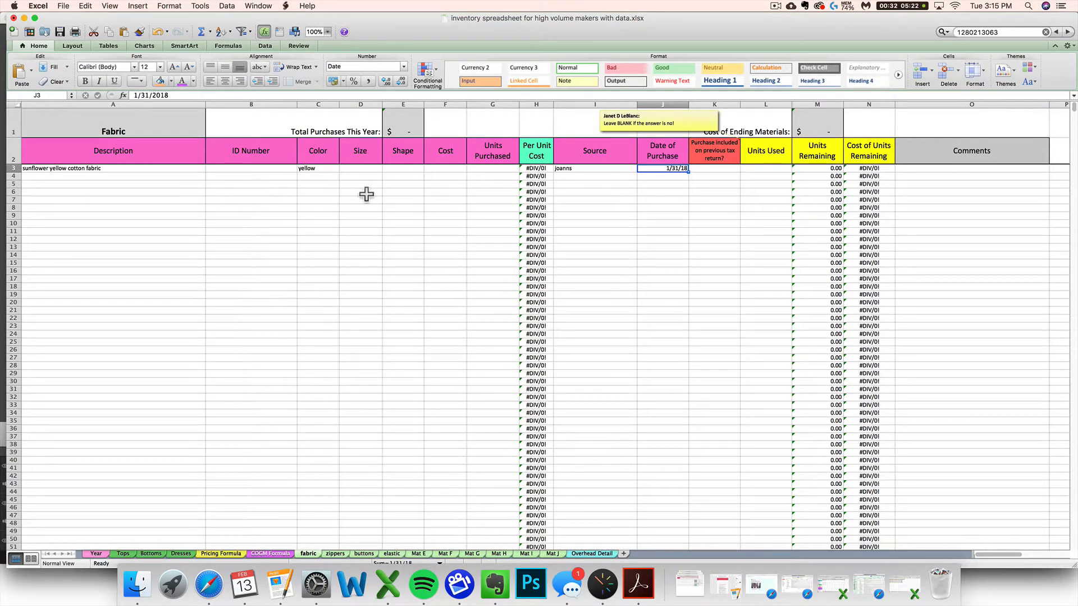
mouse_move(453, 177)
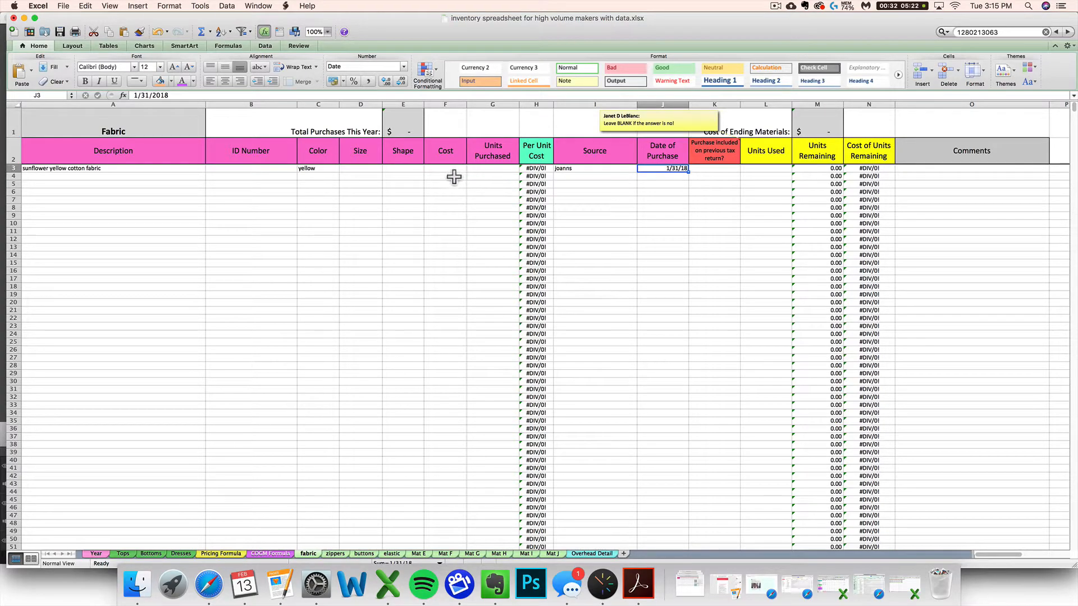
left_click(444, 168)
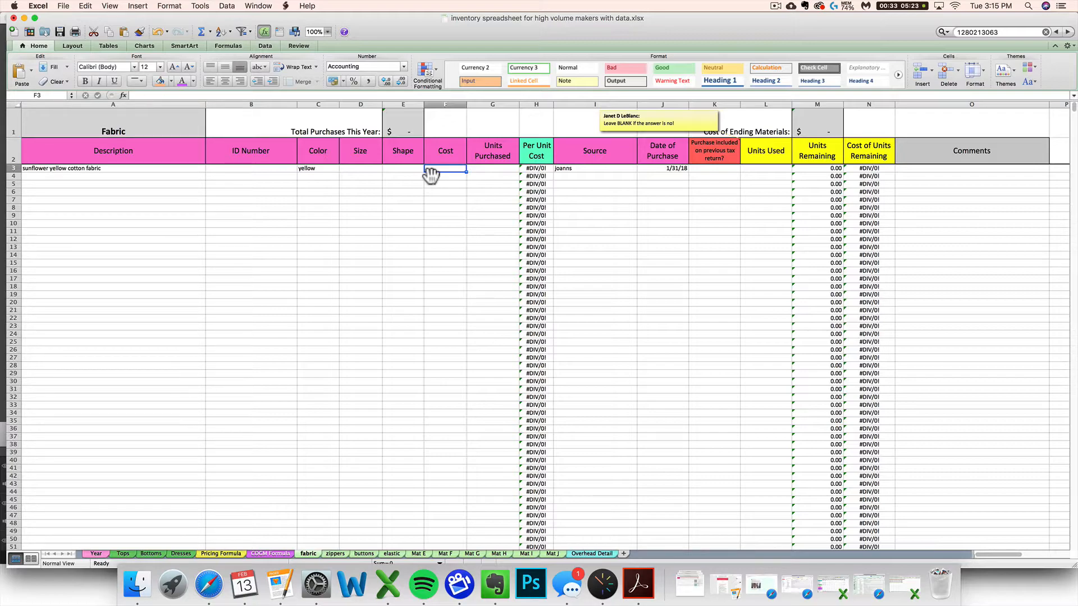
Enter 36 as the sunflower fabric's cost, making Total Purchases This Year $36.00.
type("36")
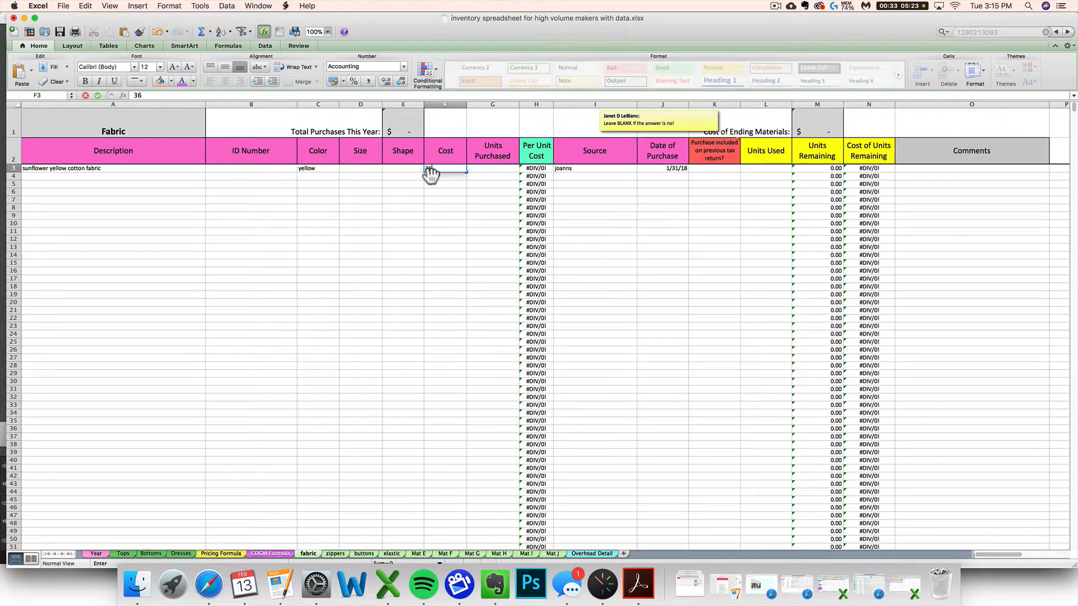
key("Return")
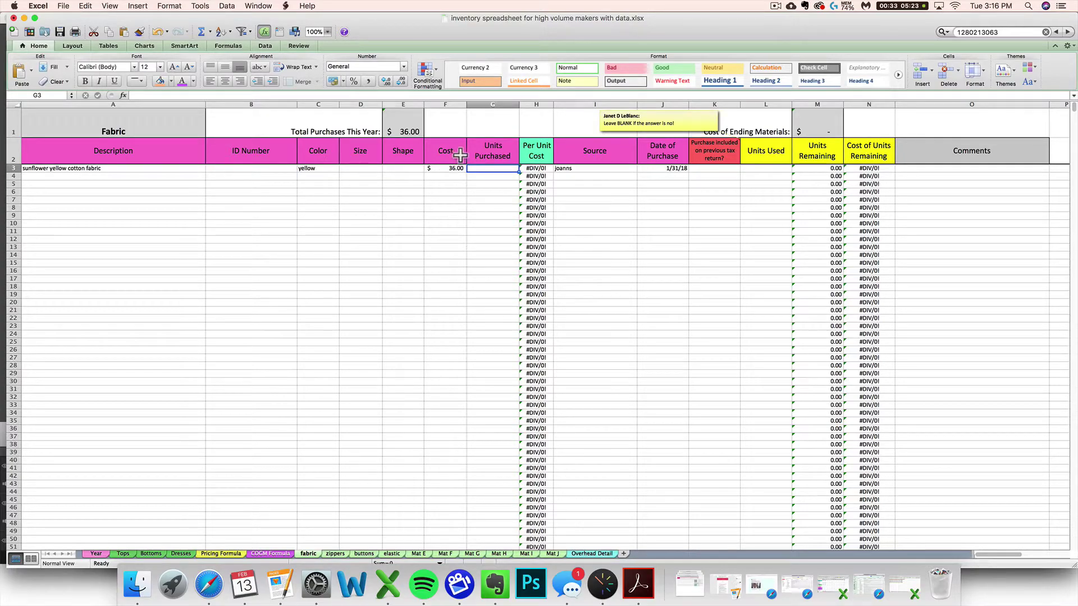
mouse_move(500, 174)
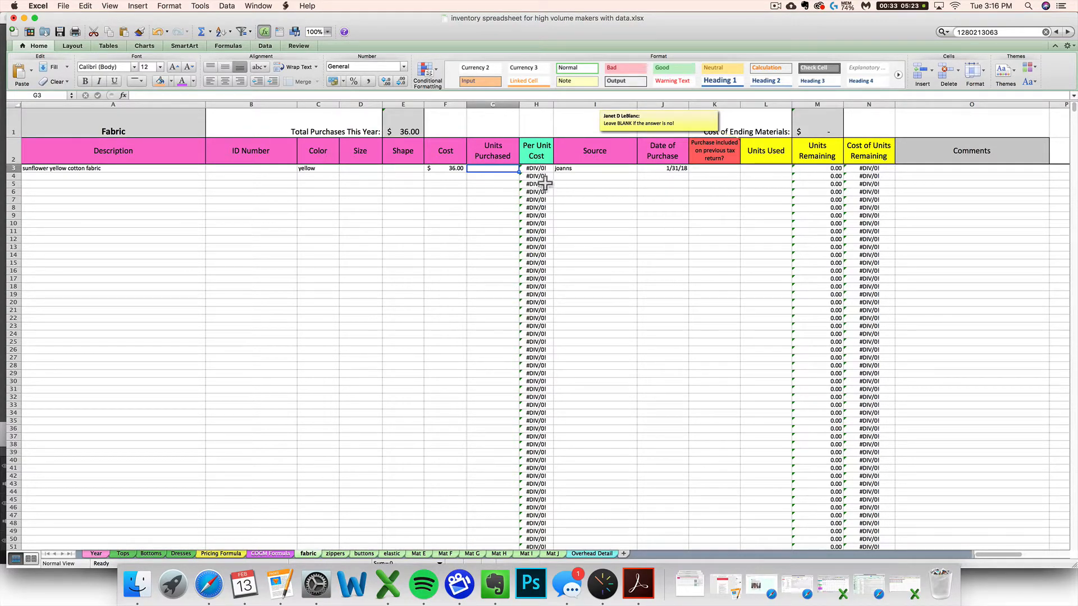
mouse_move(488, 174)
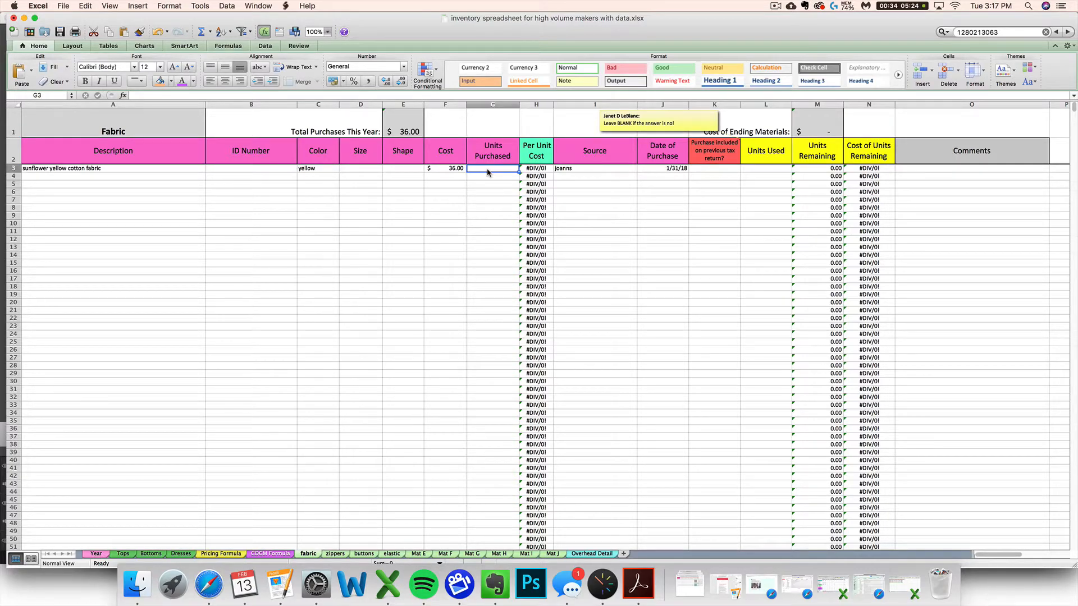
mouse_move(492, 158)
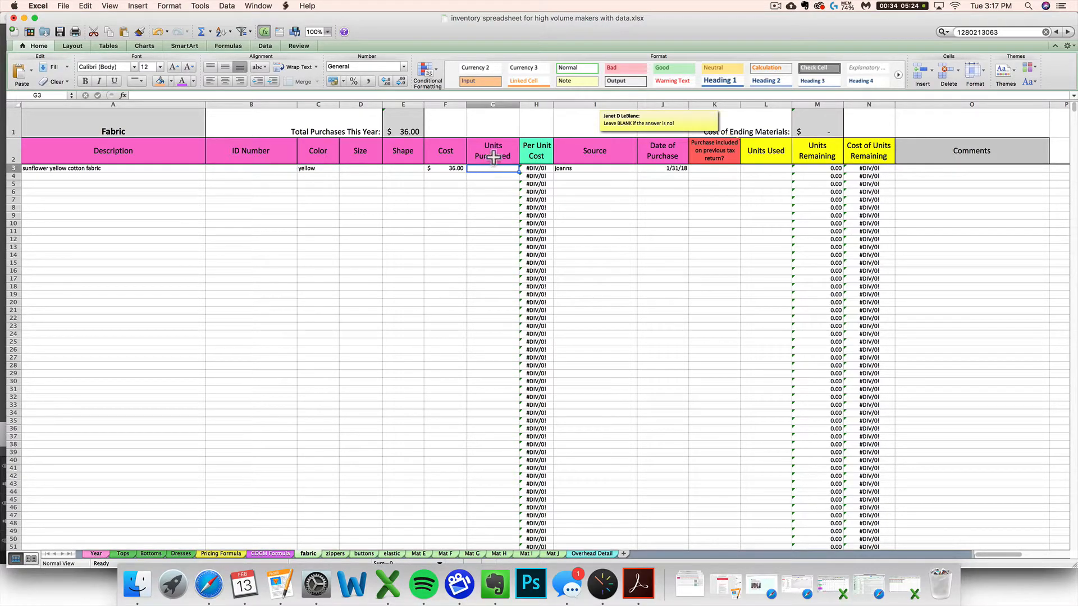
mouse_move(500, 128)
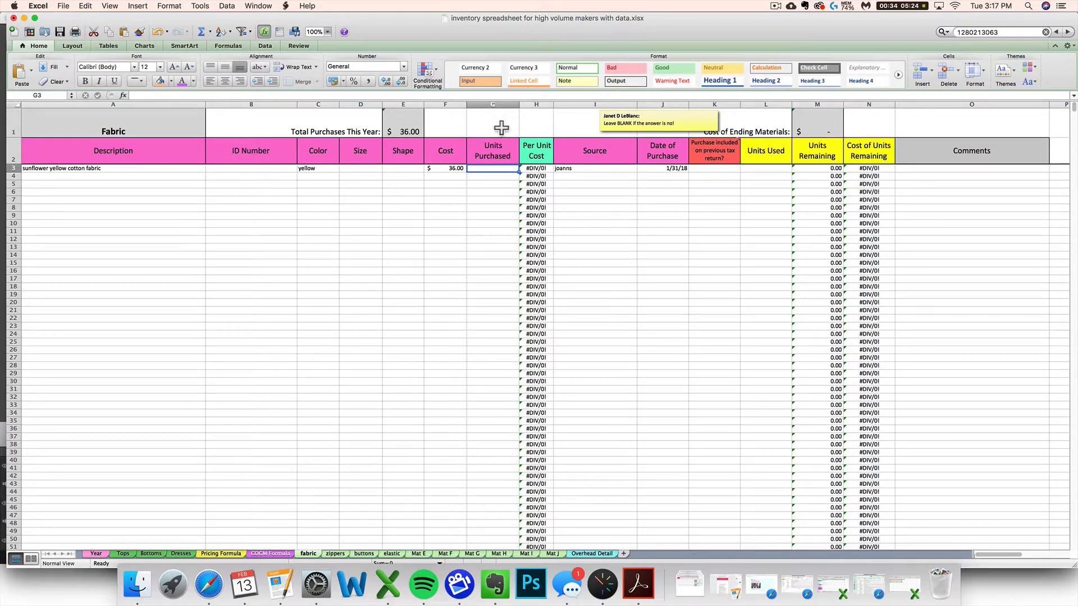
mouse_move(500, 176)
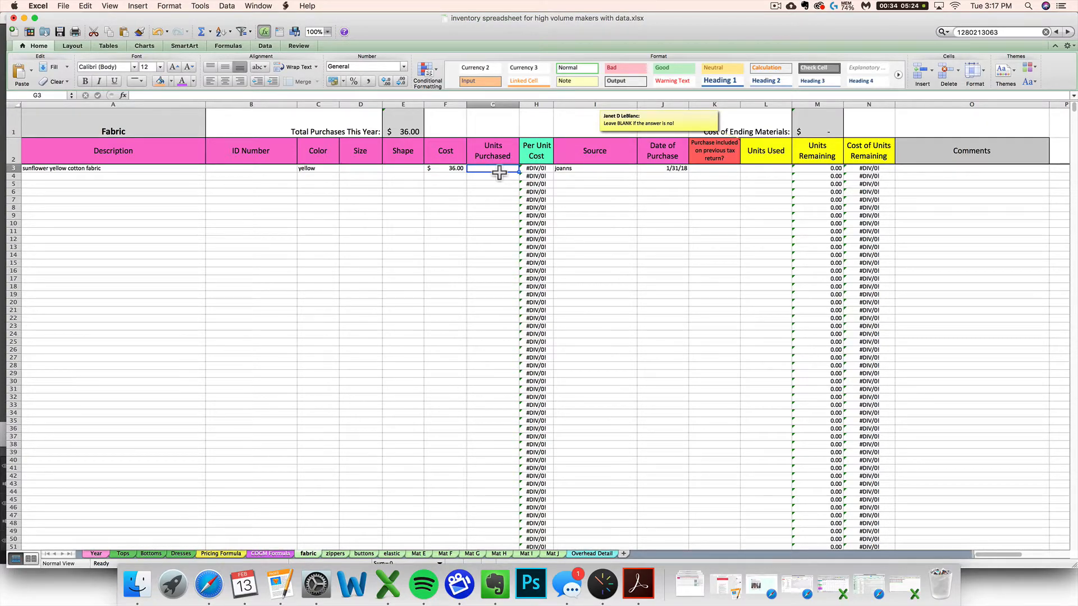
mouse_move(745, 99)
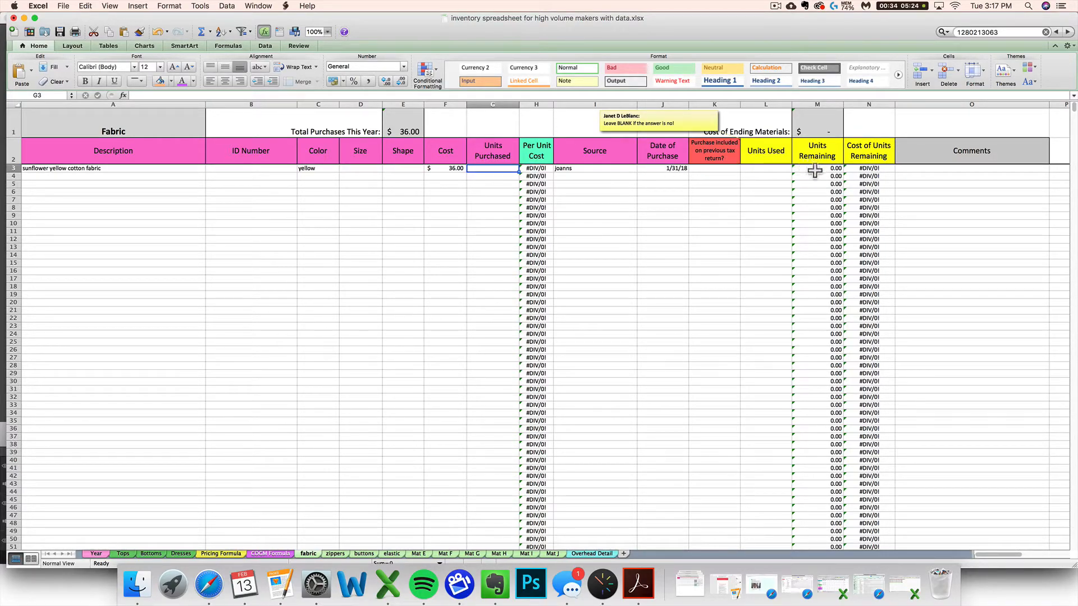
mouse_move(799, 173)
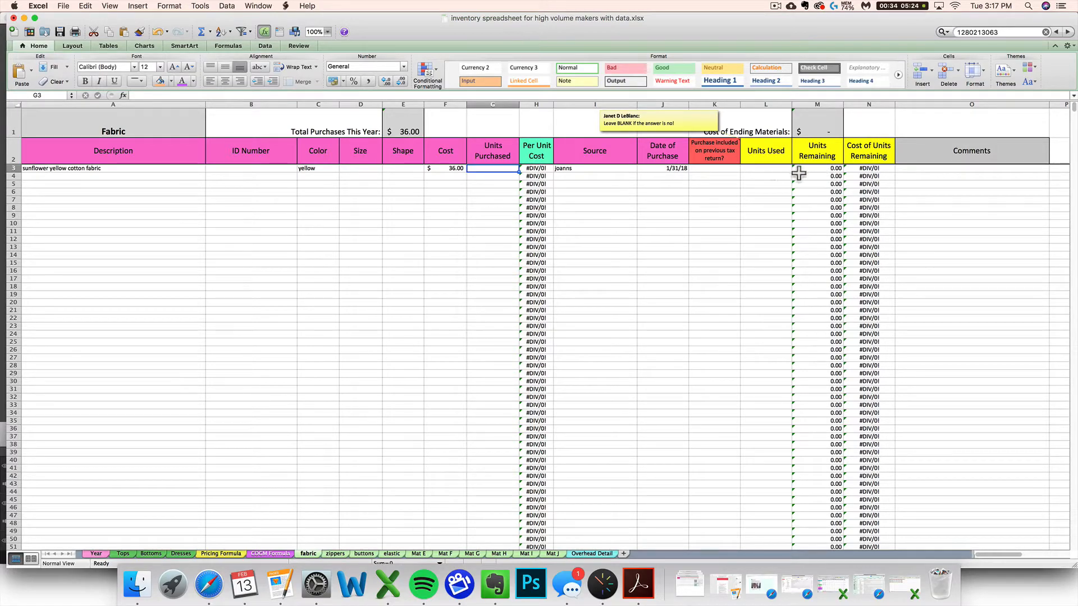
mouse_move(502, 172)
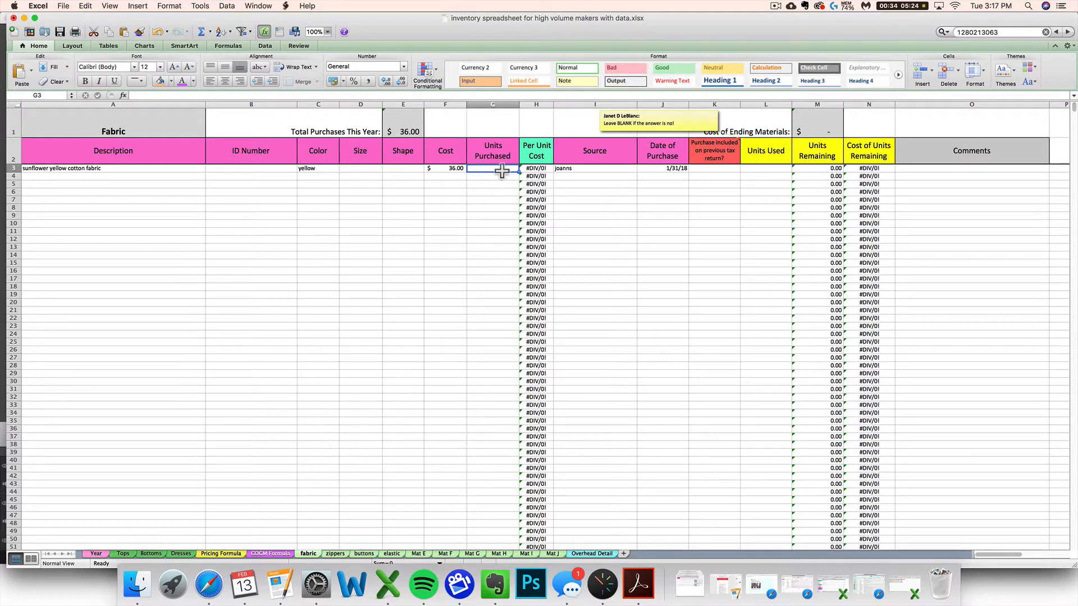
mouse_move(807, 174)
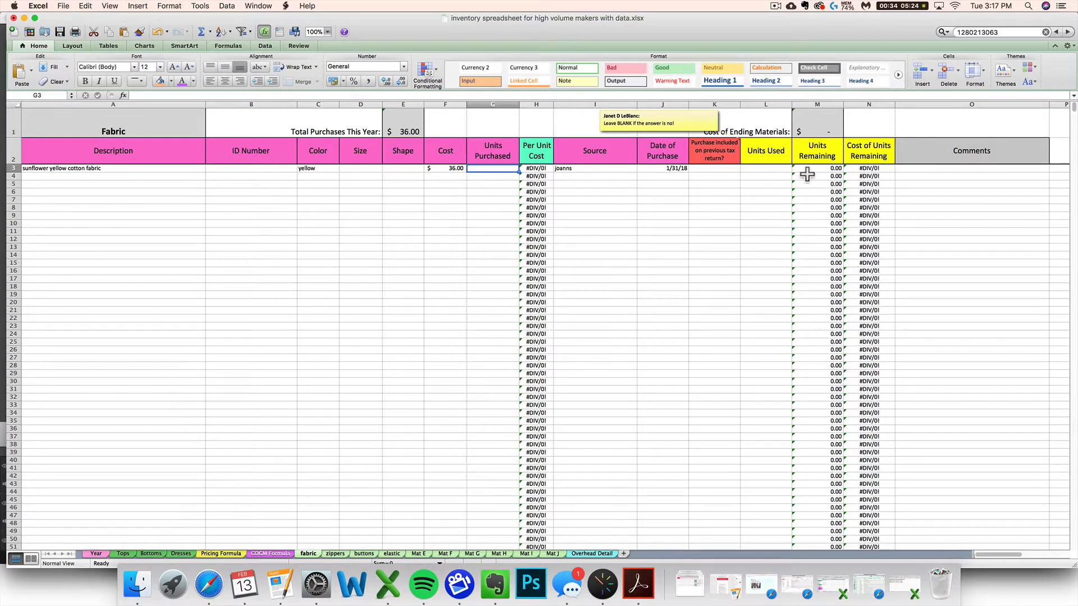
mouse_move(499, 204)
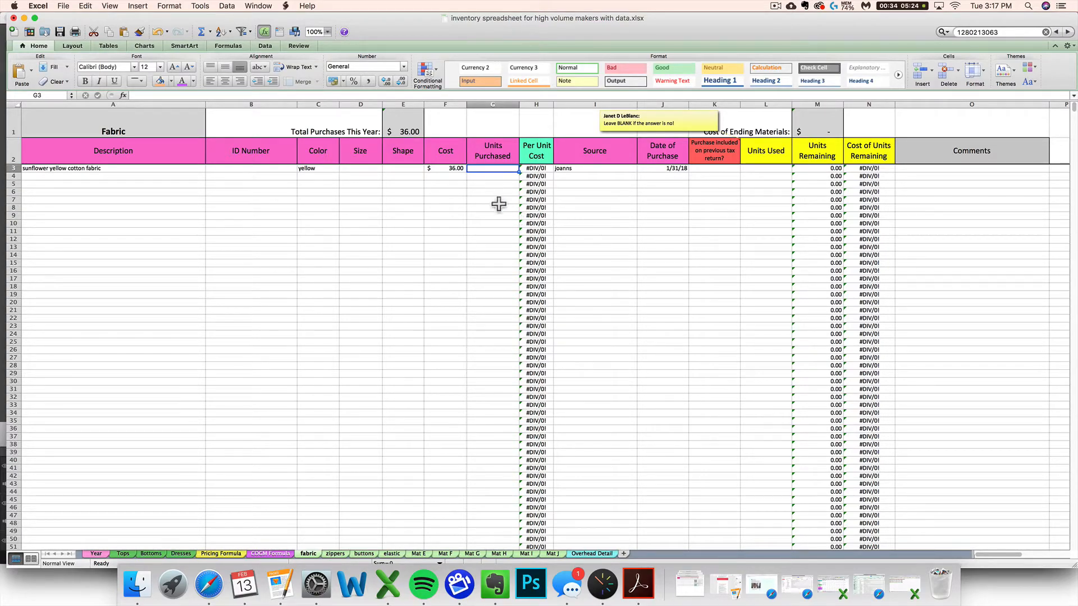
mouse_move(477, 174)
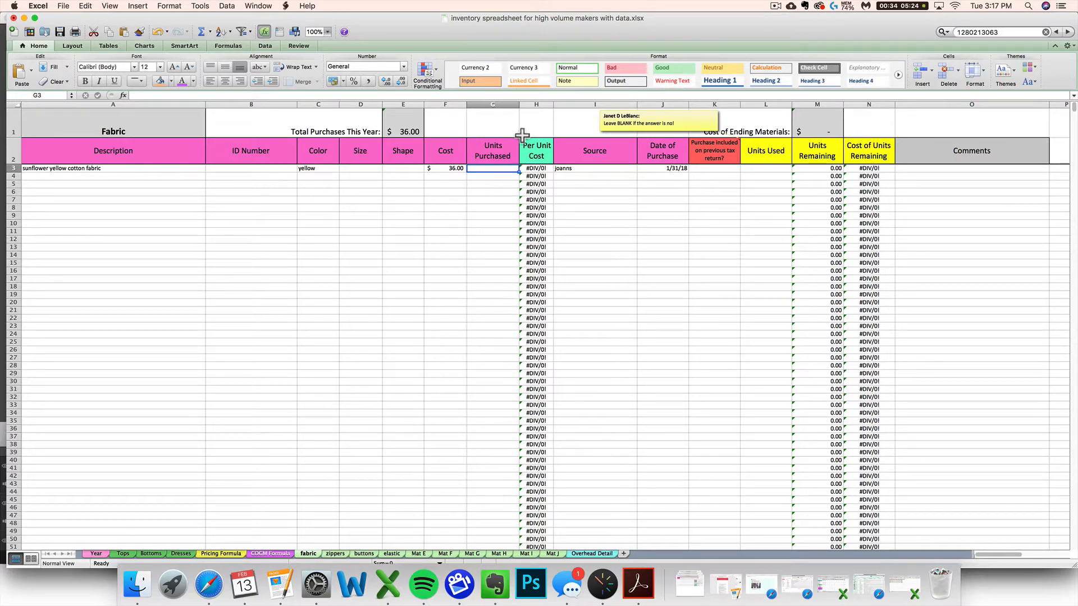
mouse_move(486, 183)
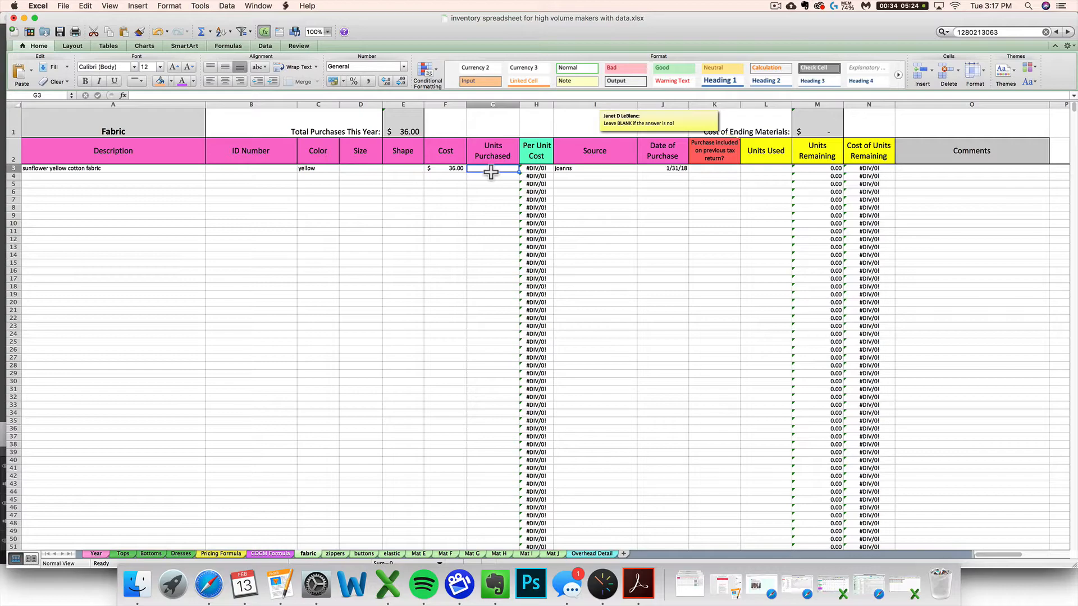
Check the Units Purchased cells for the fabric row, then bring forward the unit converter results.
left_click(492, 175)
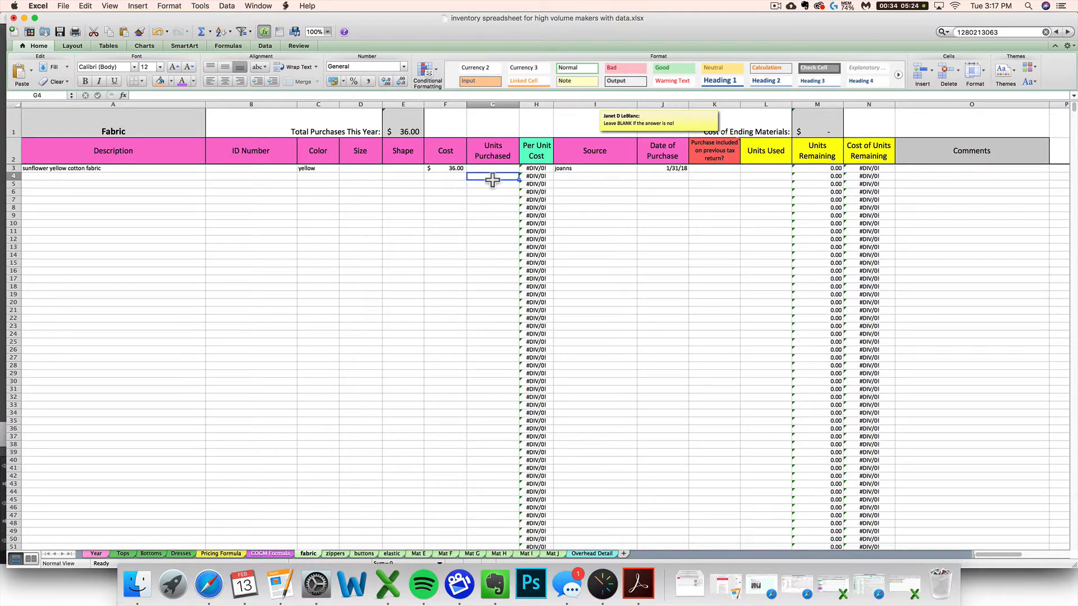
left_click(492, 191)
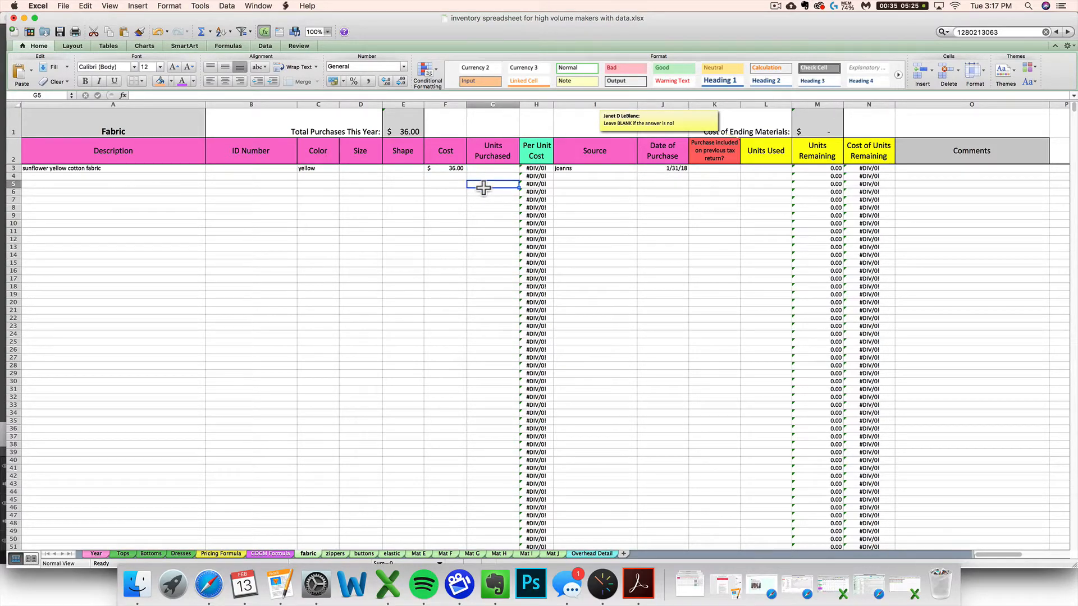
mouse_move(445, 151)
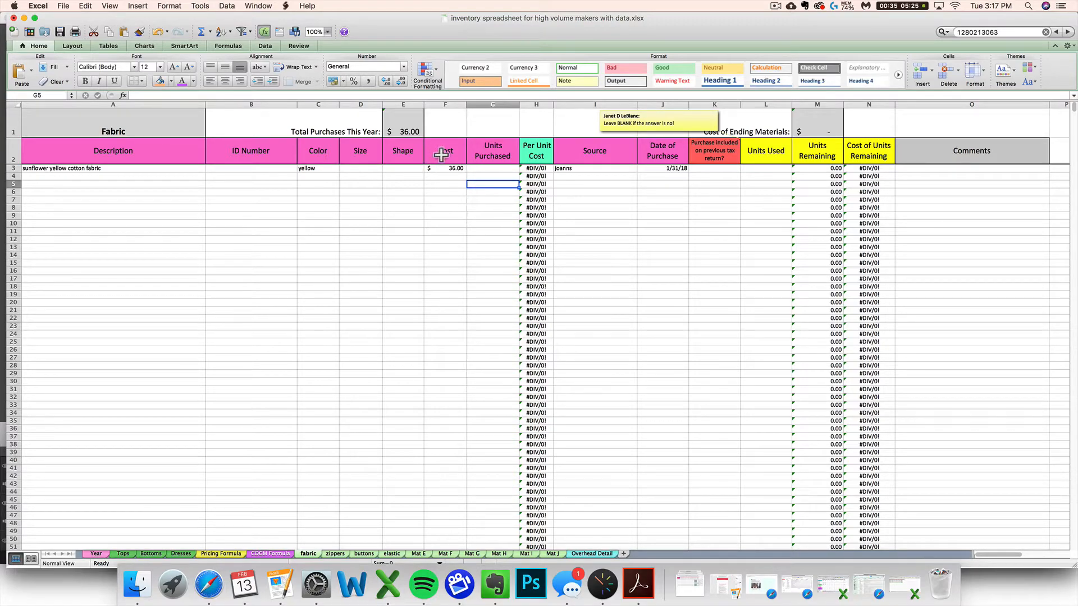
mouse_move(659, 173)
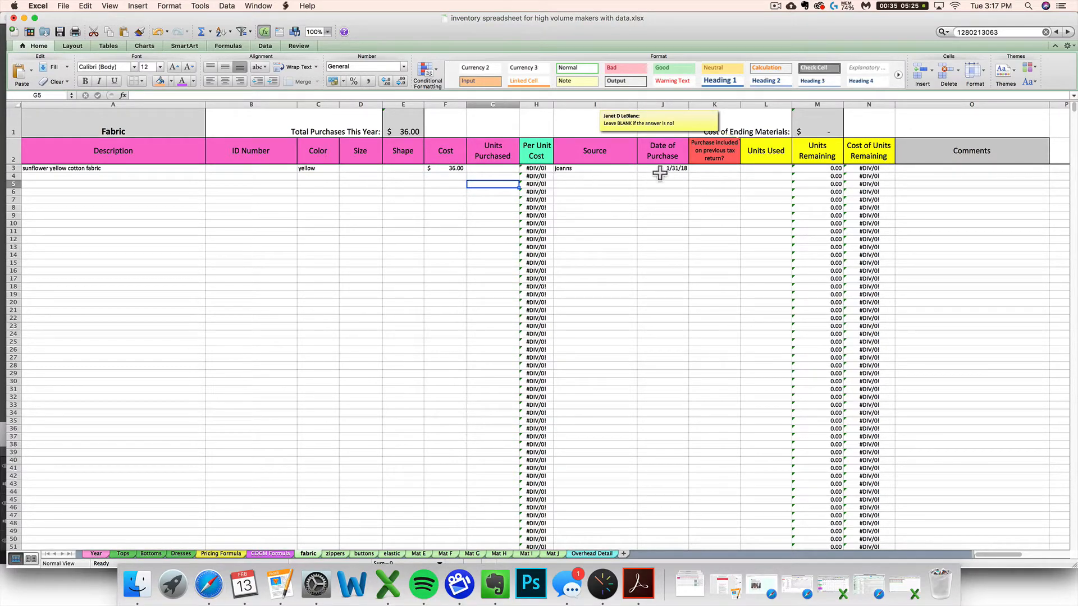
left_click(492, 169)
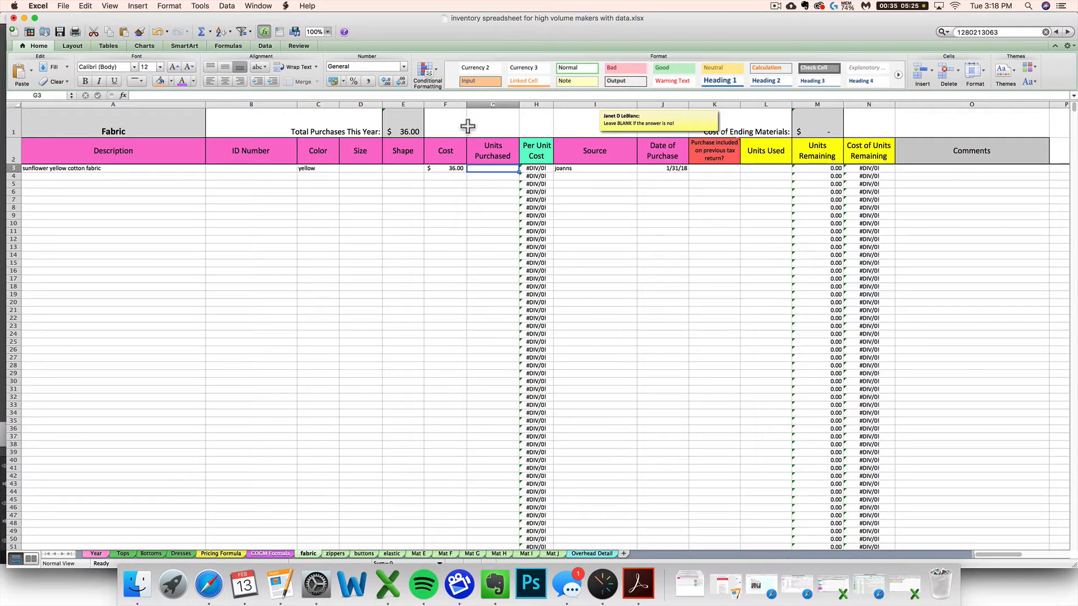
mouse_move(477, 172)
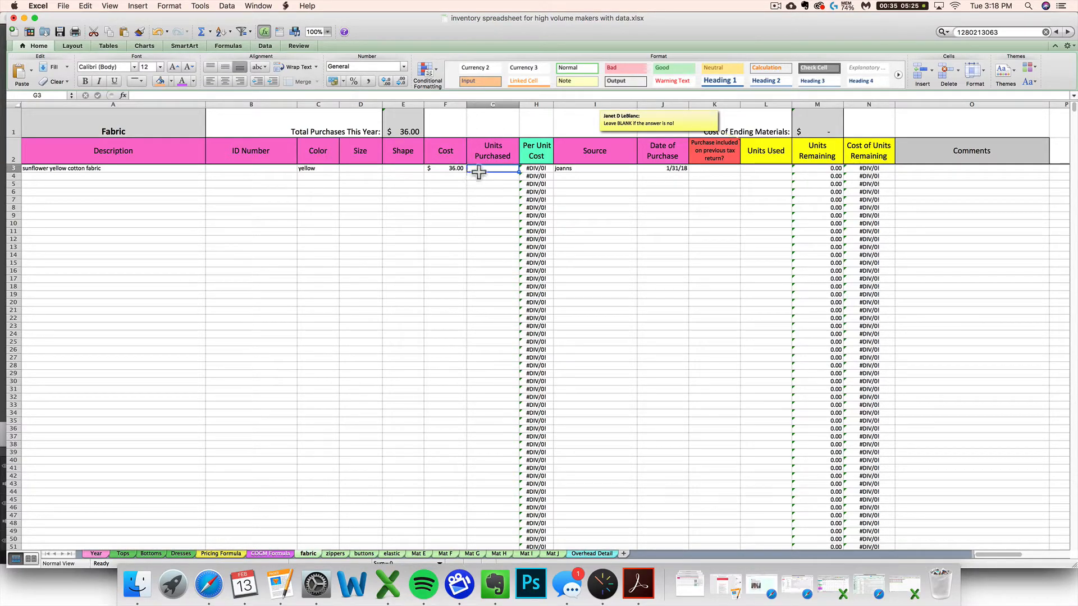
mouse_move(382, 333)
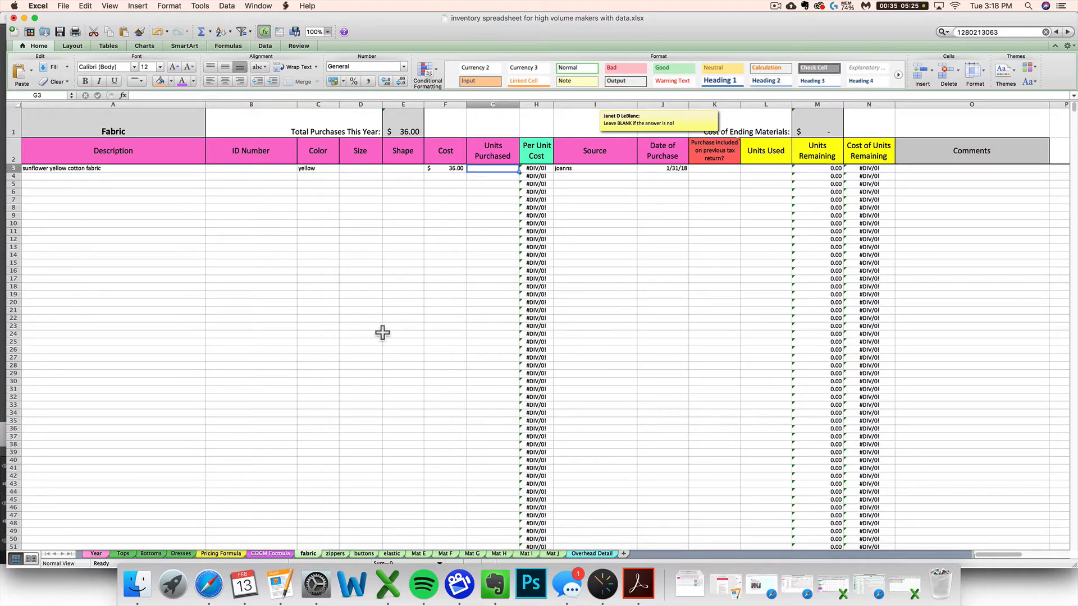
left_click(208, 585)
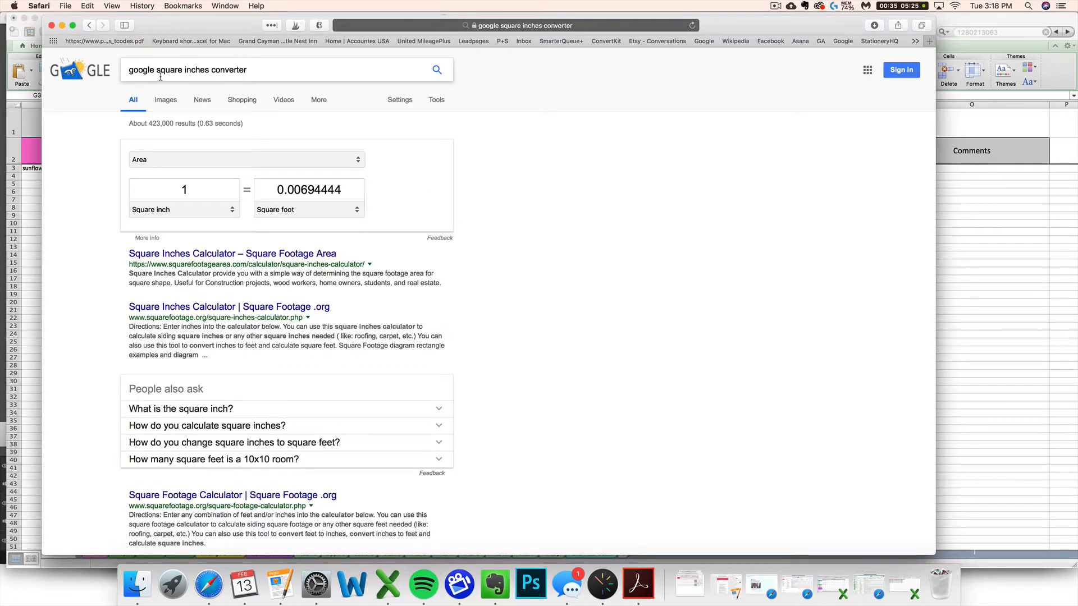
mouse_move(163, 90)
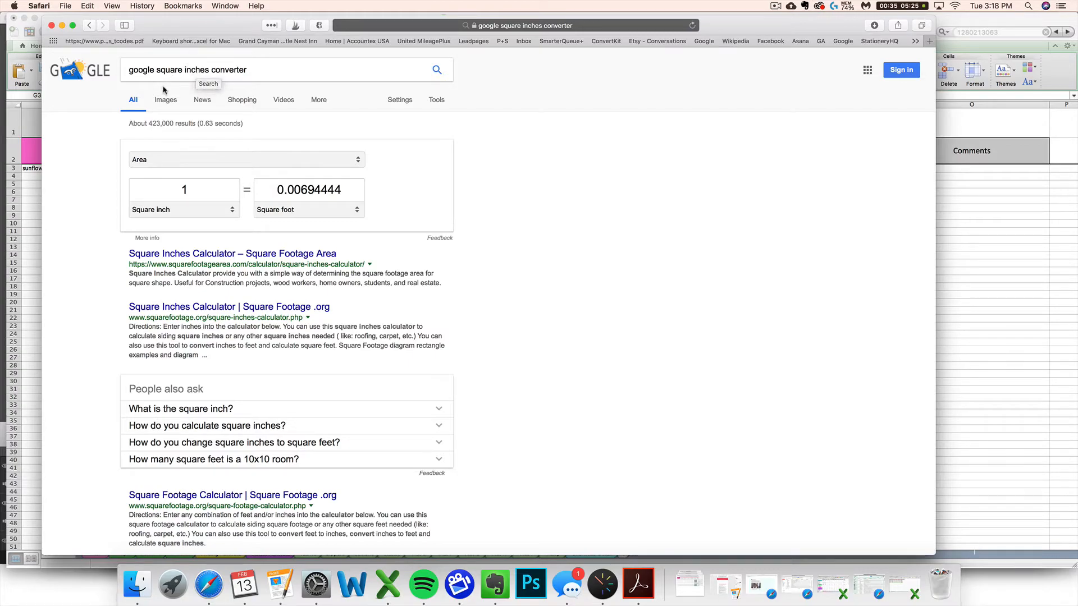
mouse_move(262, 165)
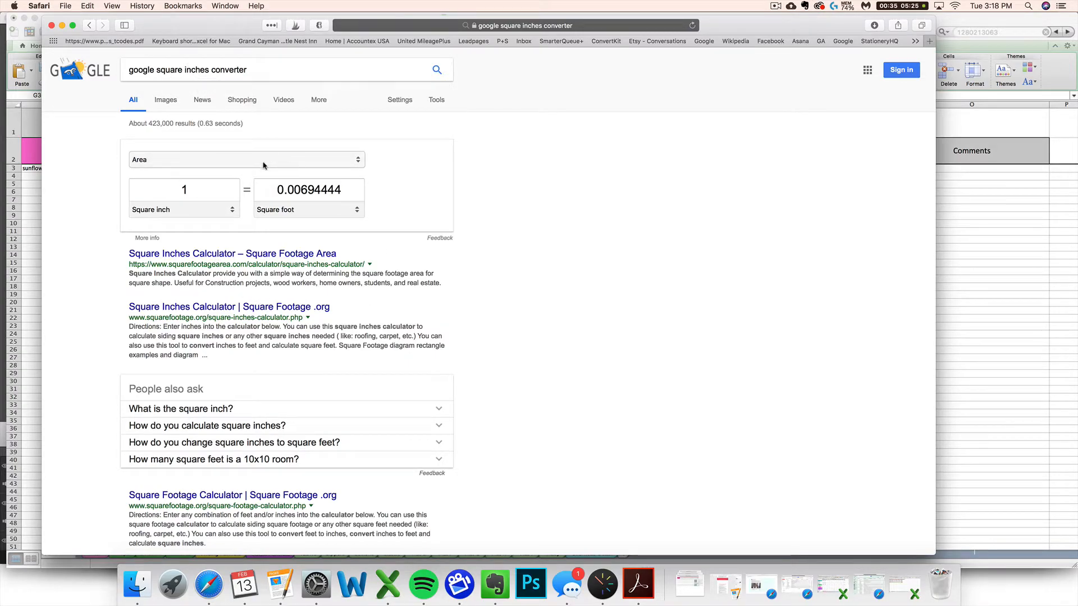
Set Google's Area converter to turn 3 square yards into square inches.
left_click(245, 160)
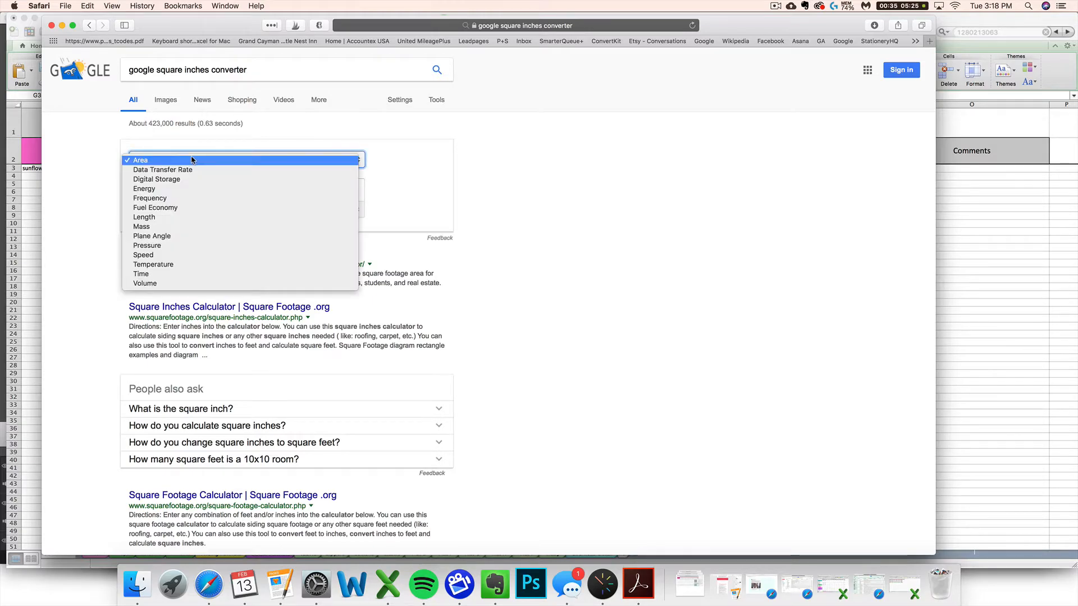
mouse_move(182, 273)
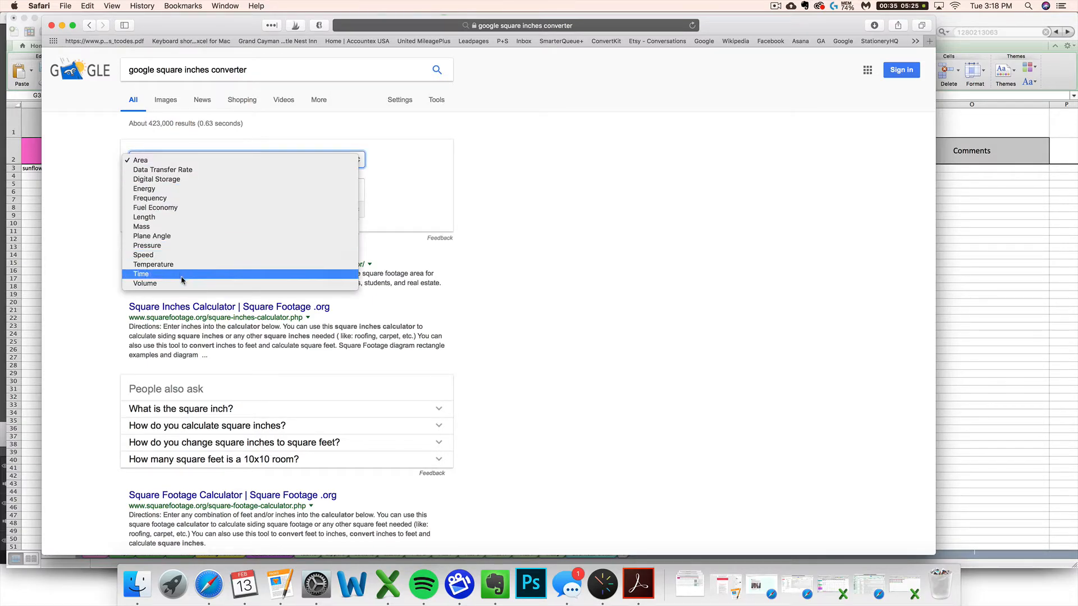
left_click(140, 159)
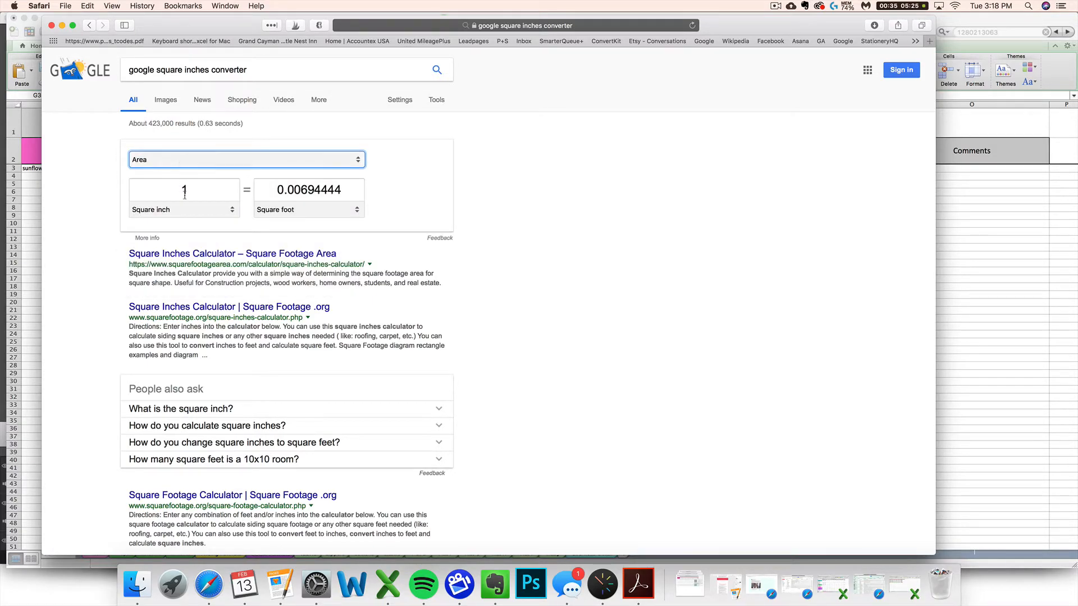
left_click(183, 190)
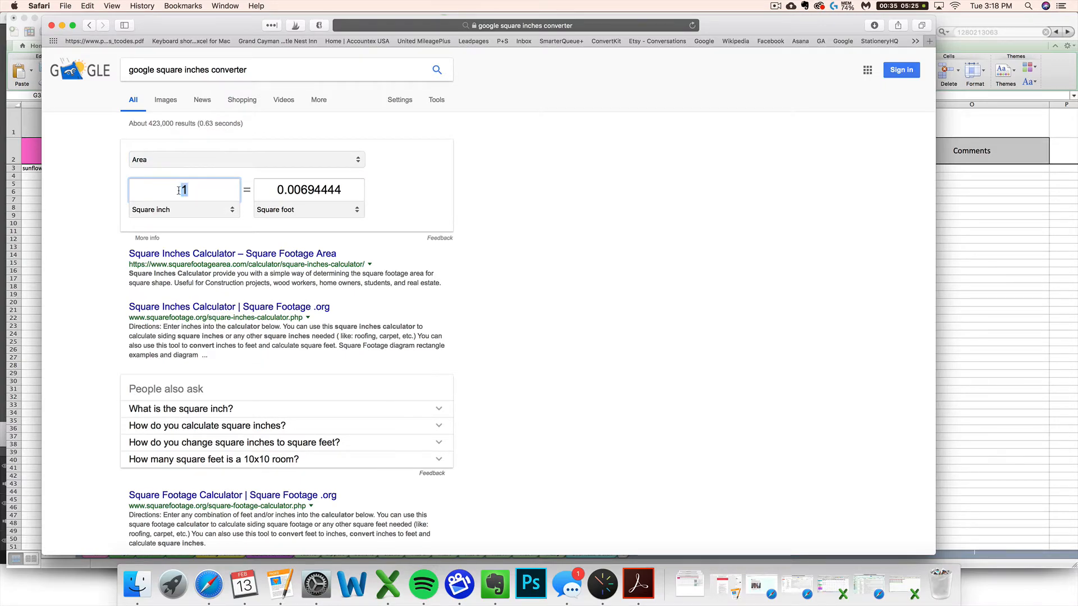
left_click(183, 210)
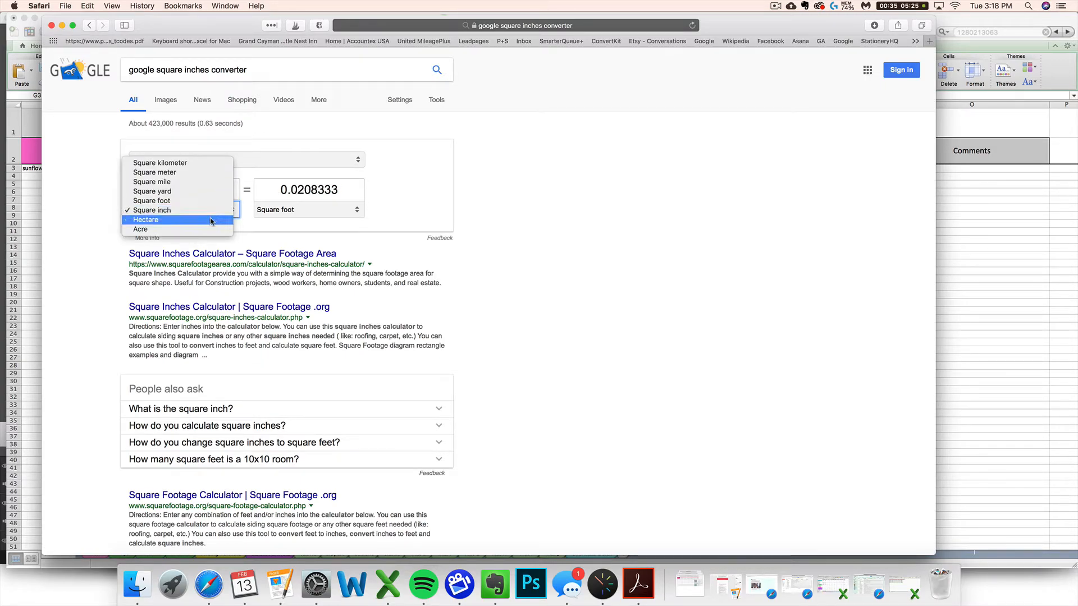
left_click(152, 191)
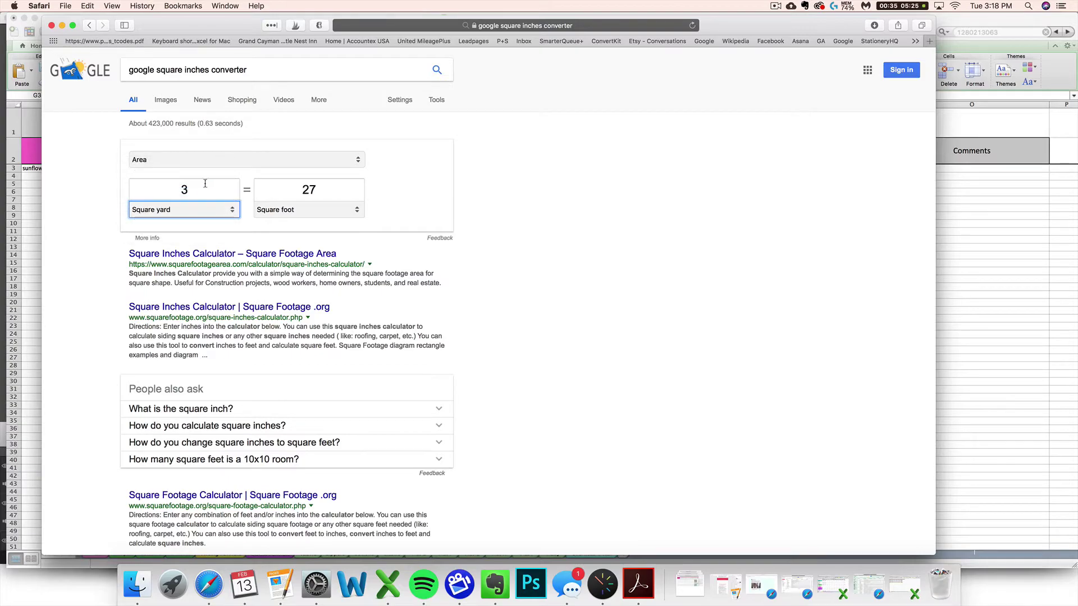
left_click(308, 209)
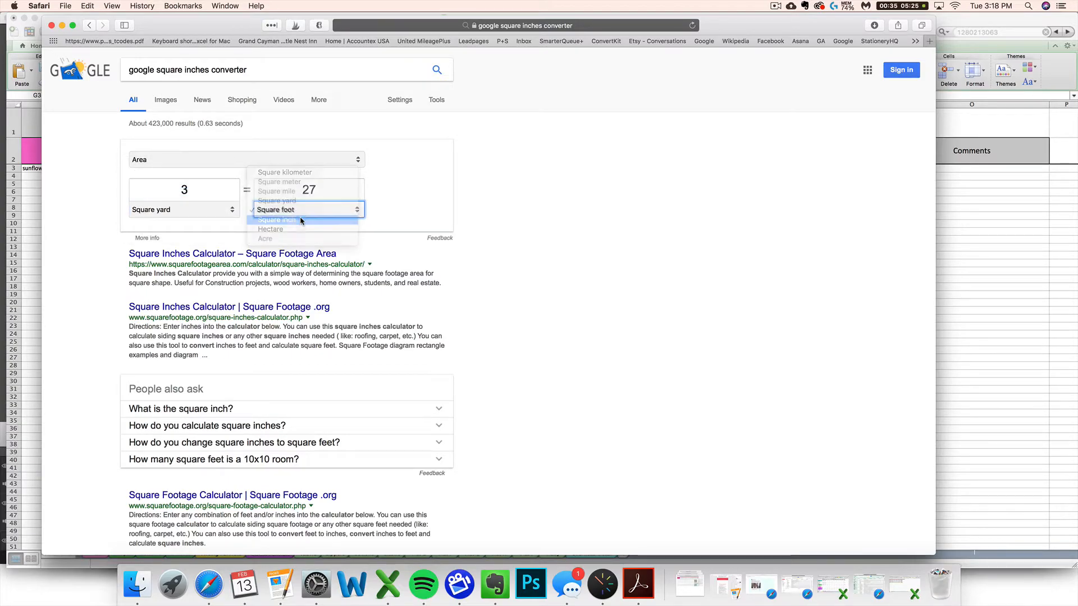
left_click(277, 220)
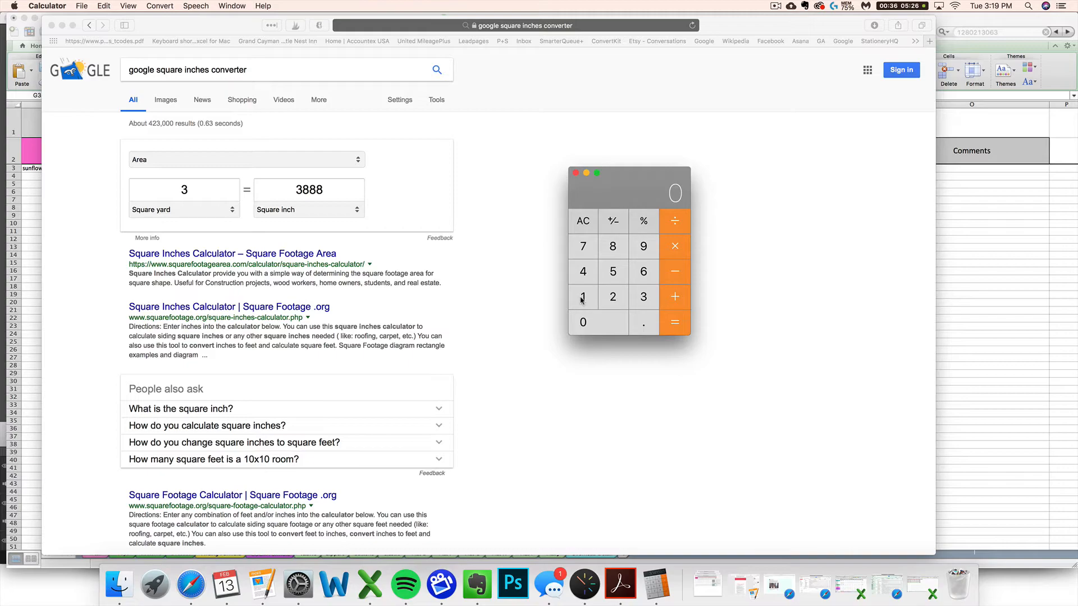
mouse_move(605, 196)
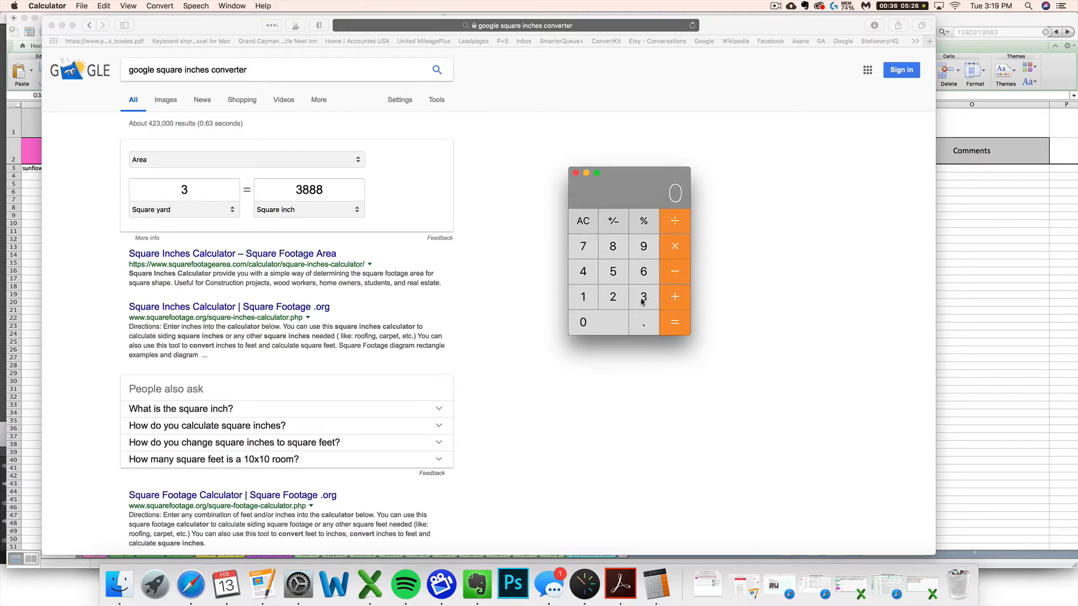
mouse_move(544, 244)
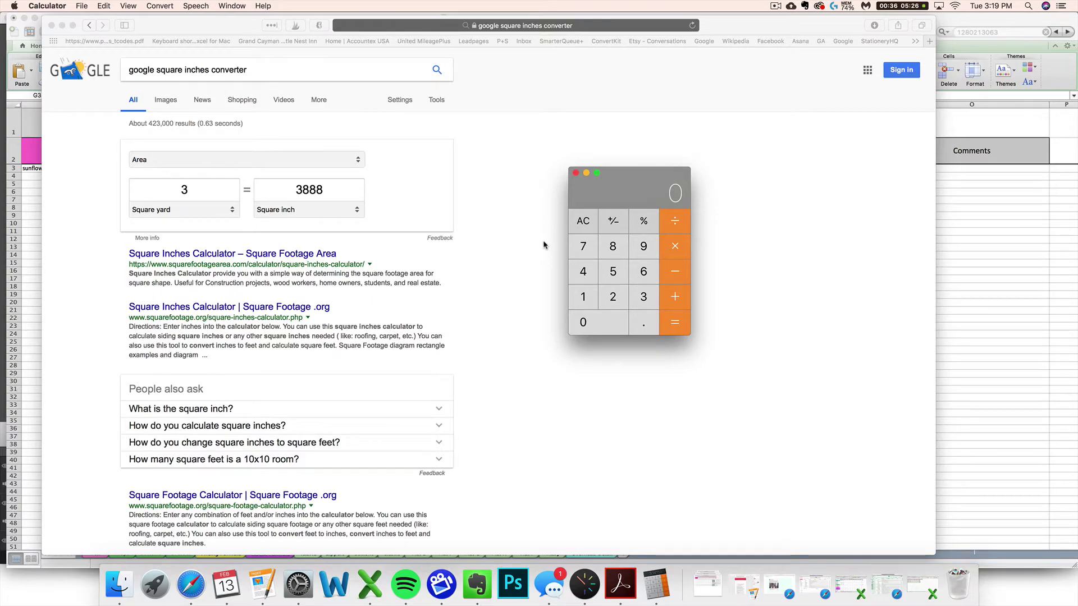
mouse_move(641, 296)
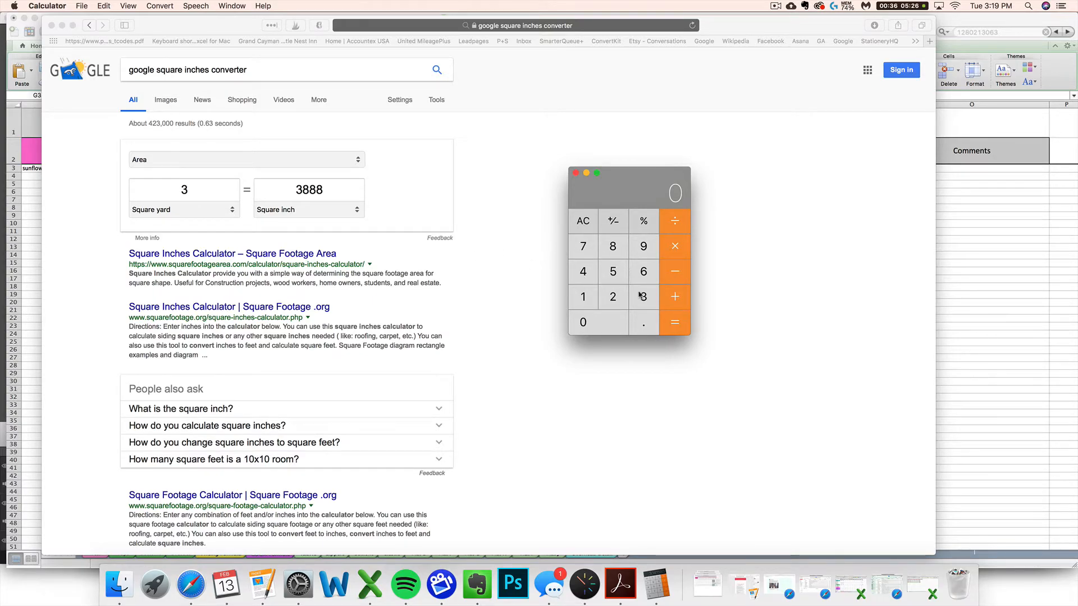
Verify 36 × 36 × 3 = 3888 in Calculator and return to the fabric sheet.
left_click(643, 270)
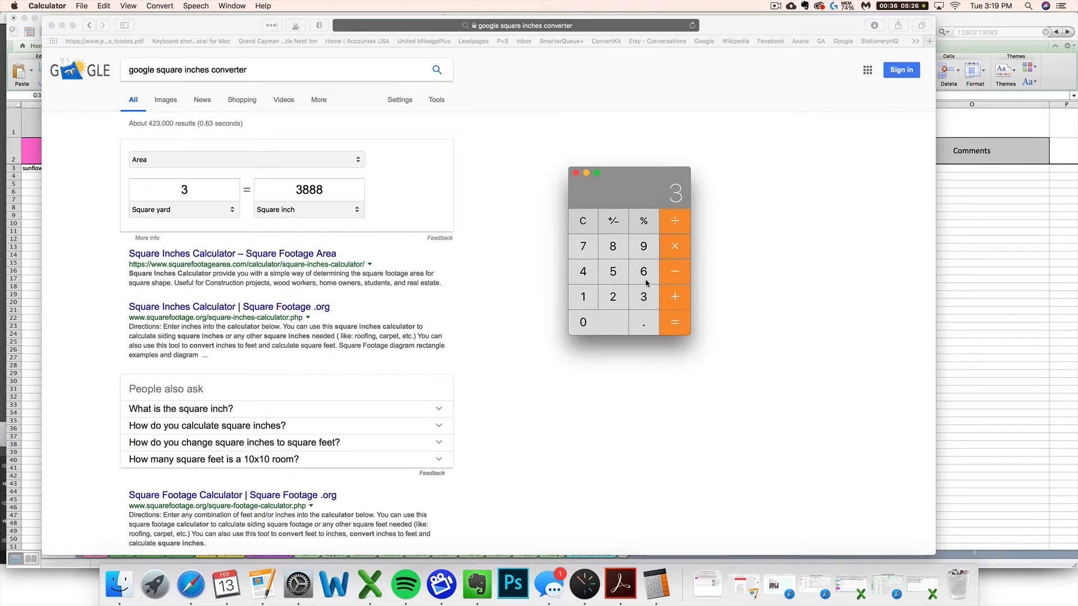
left_click(643, 270)
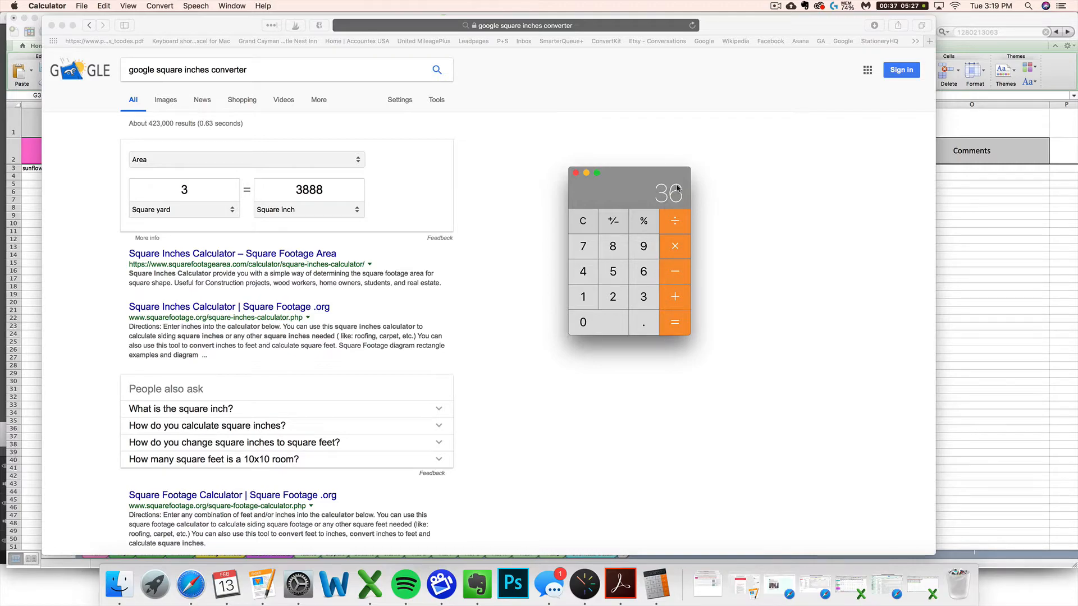
mouse_move(655, 199)
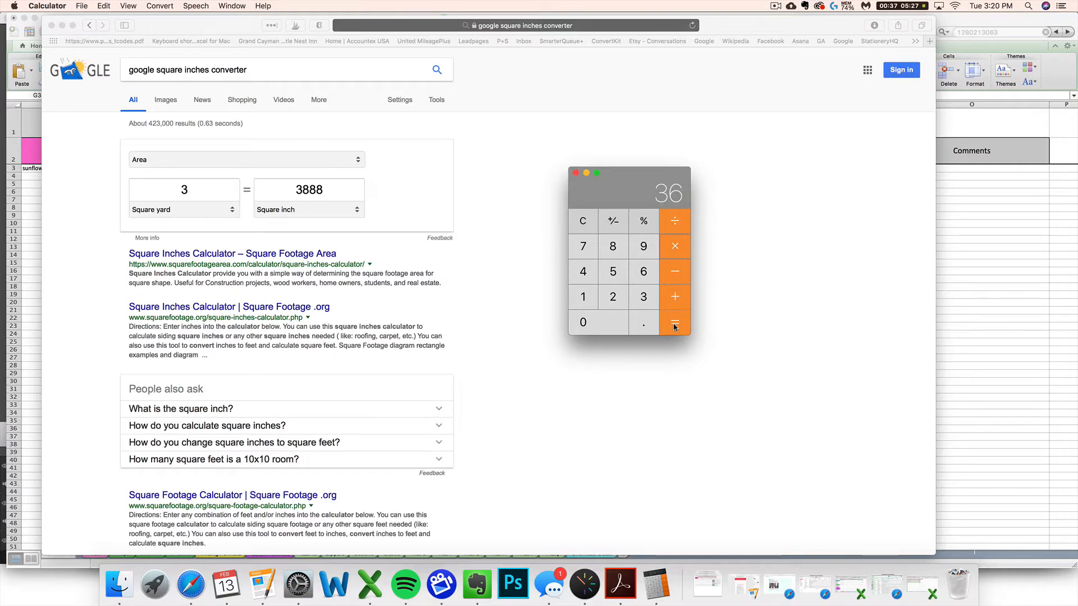
left_click(674, 322)
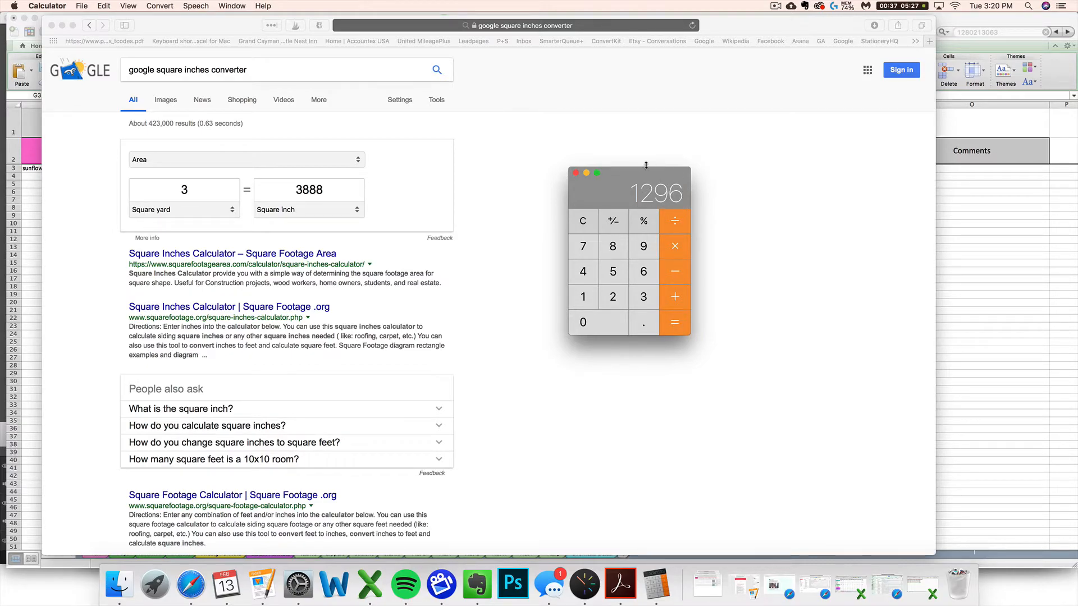
mouse_move(674, 264)
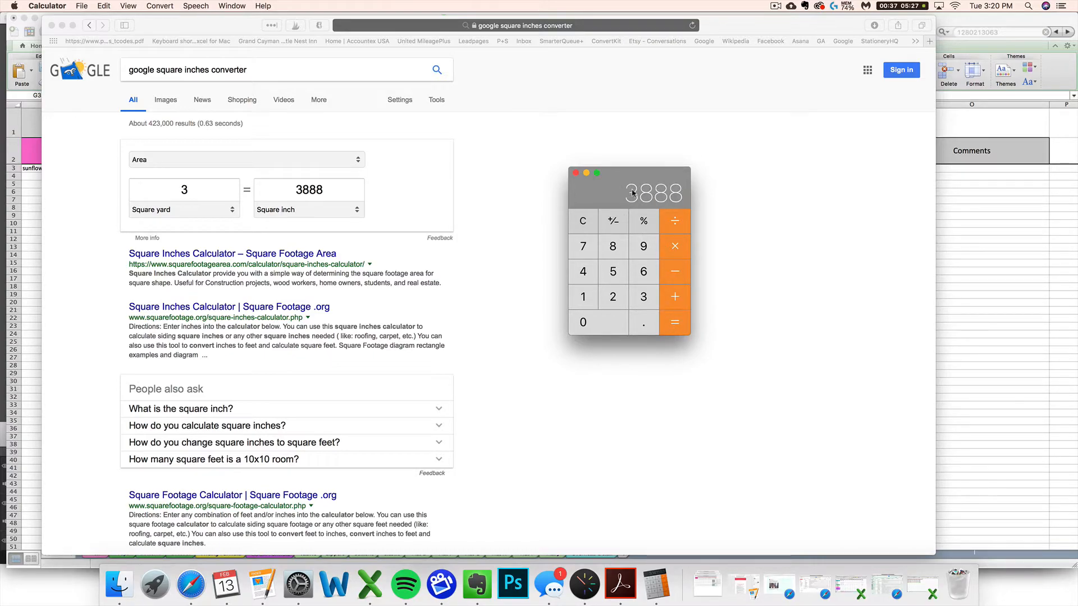
mouse_move(173, 220)
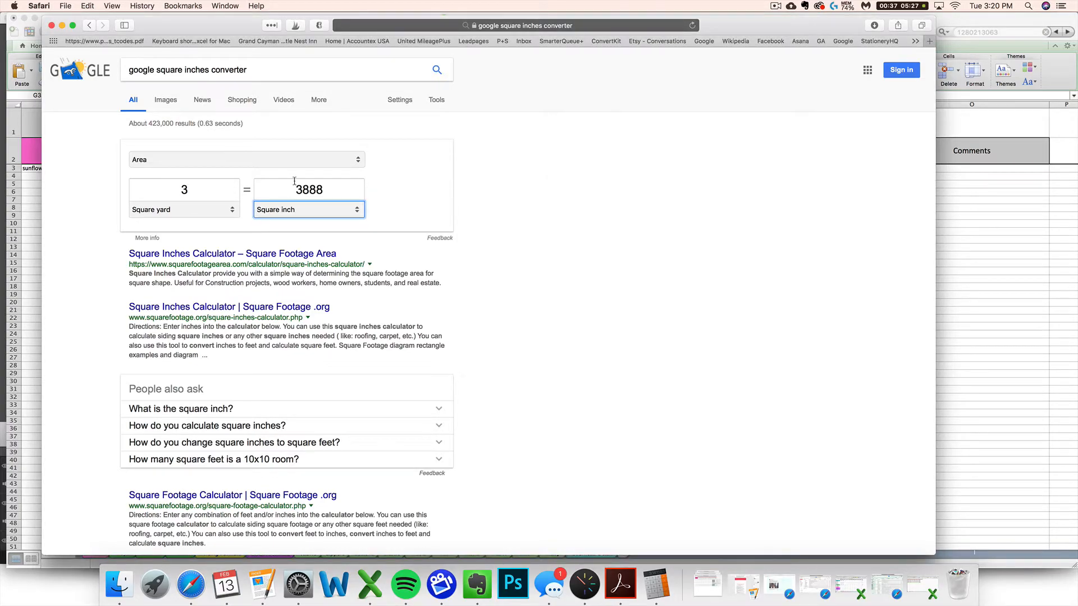
mouse_move(195, 172)
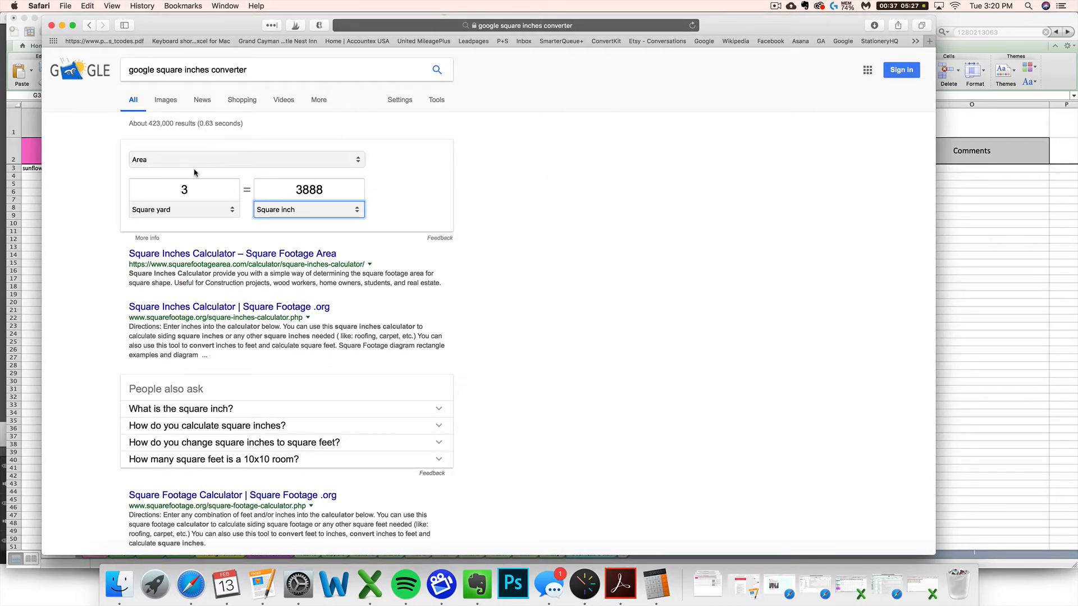
mouse_move(990, 232)
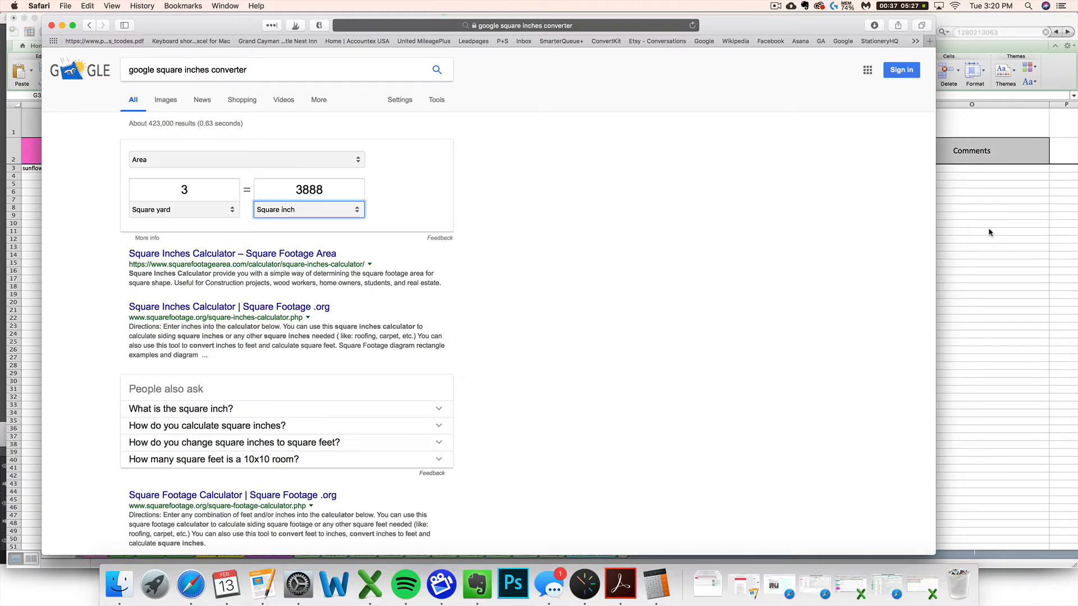
left_click(369, 583)
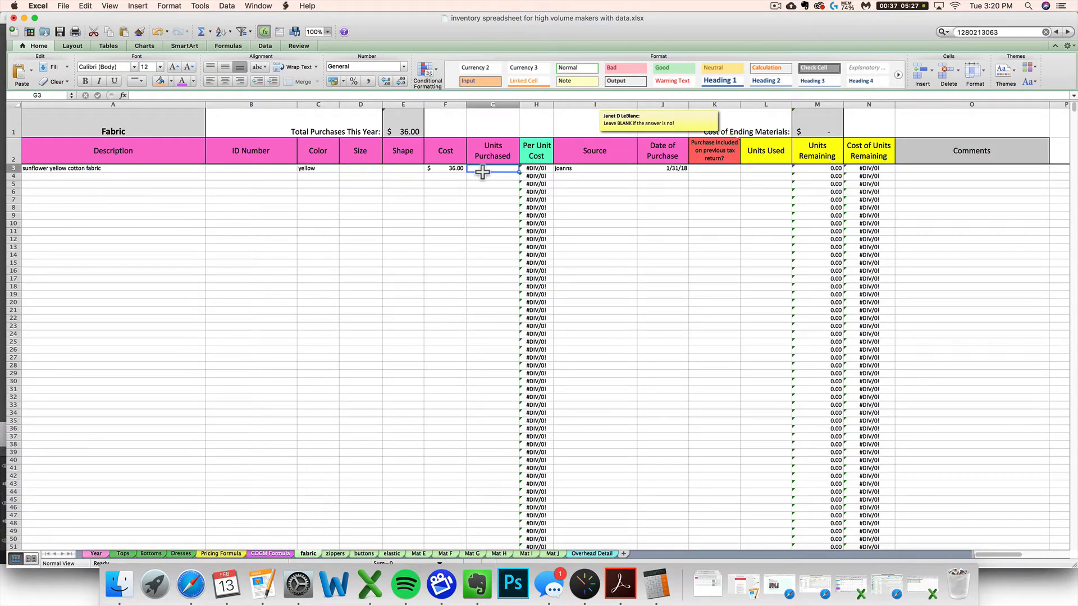
Enter 3888 units purchased and the comment 'square inches' for the sunflower fabric row.
type("3888")
left_click(971, 168)
type("square i")
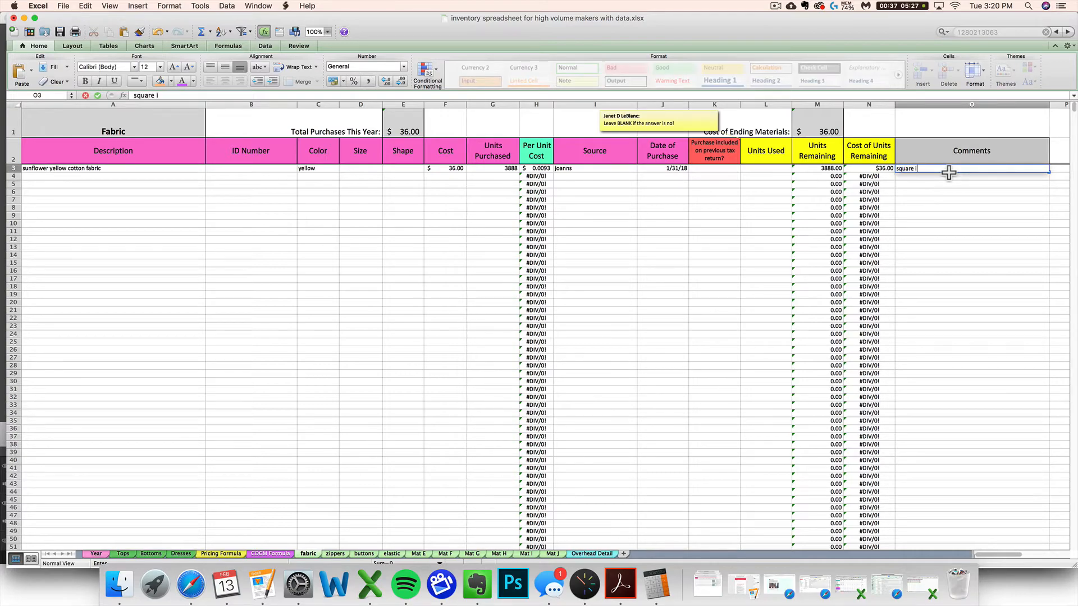
key("Return")
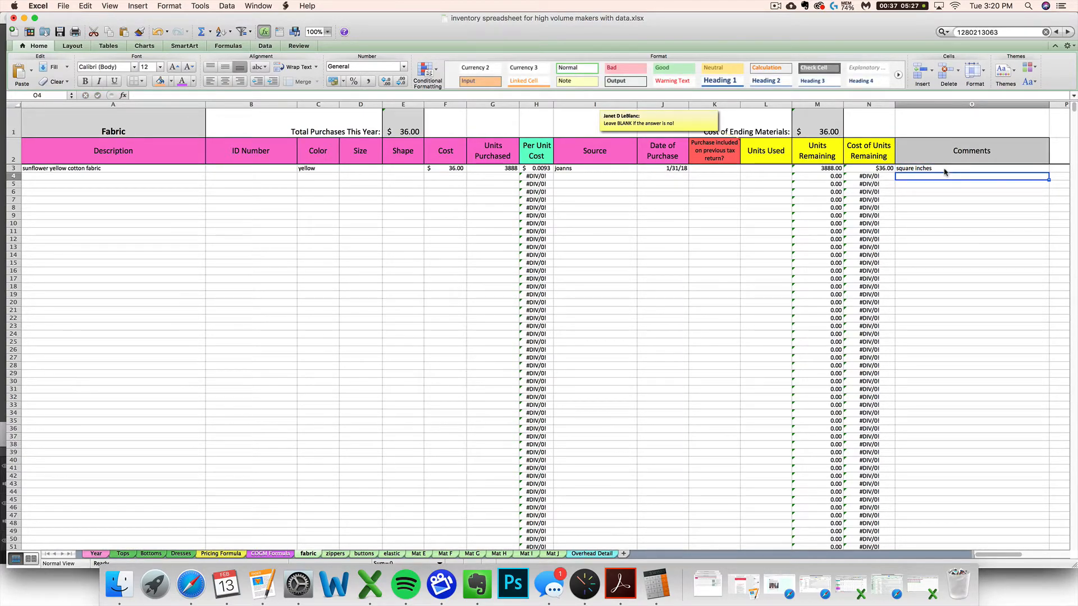
left_click(492, 168)
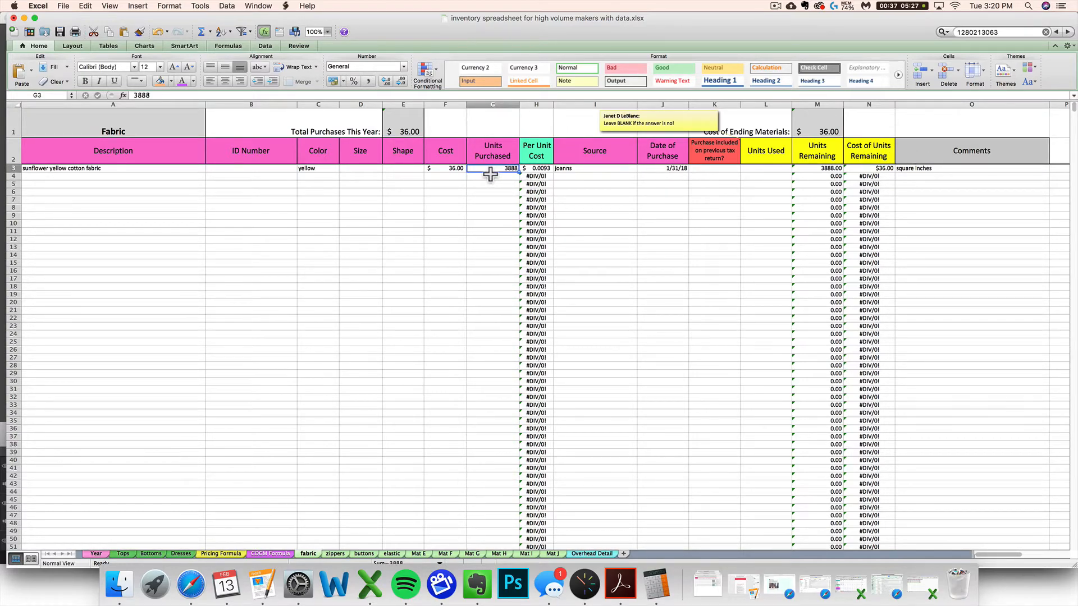
left_click(765, 168)
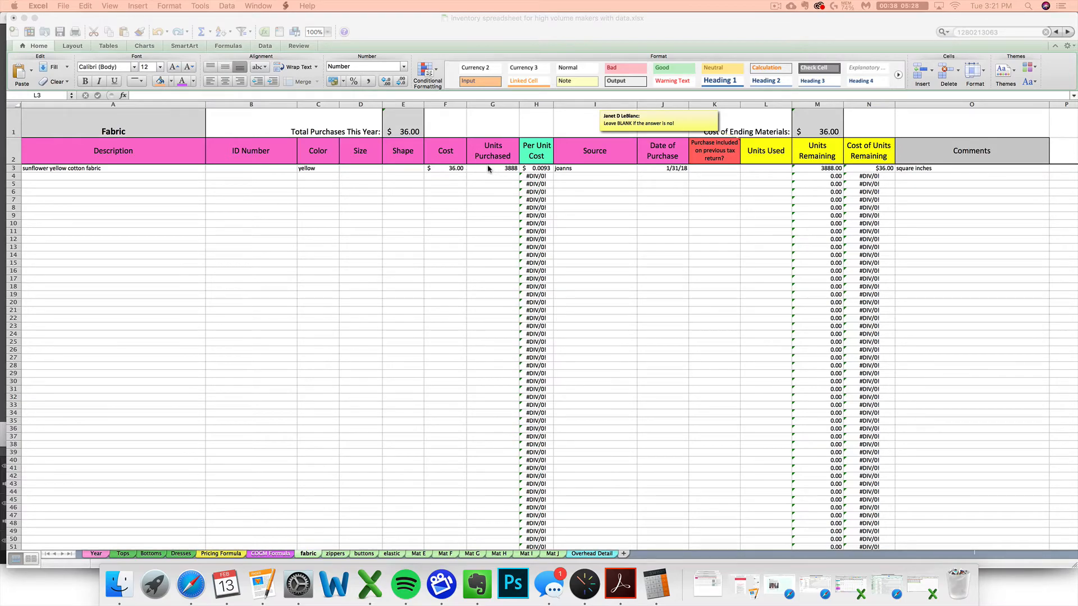
mouse_move(539, 169)
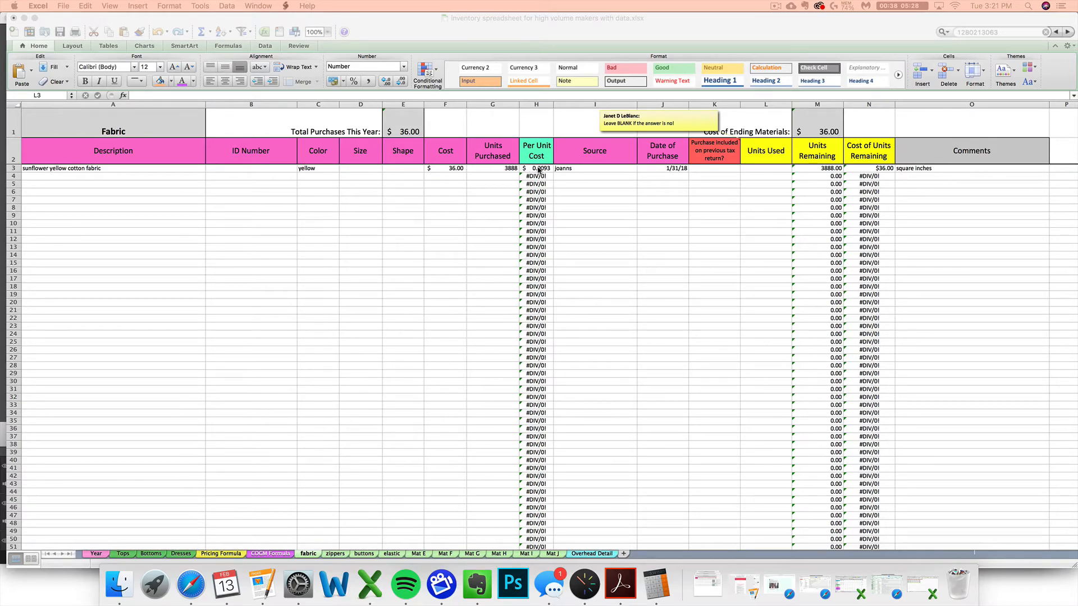
left_click(535, 169)
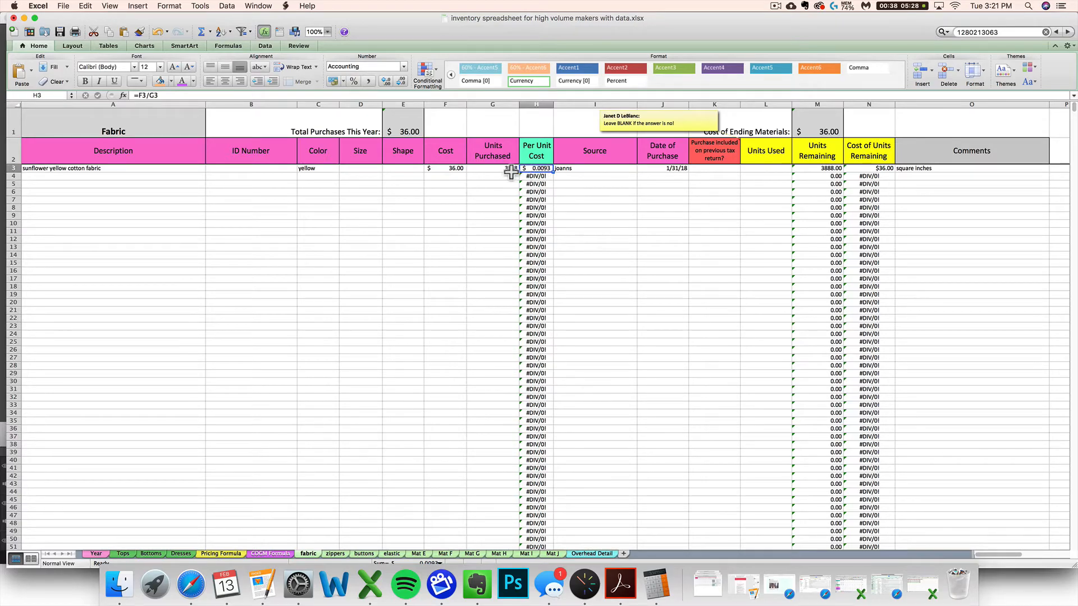
mouse_move(192, 178)
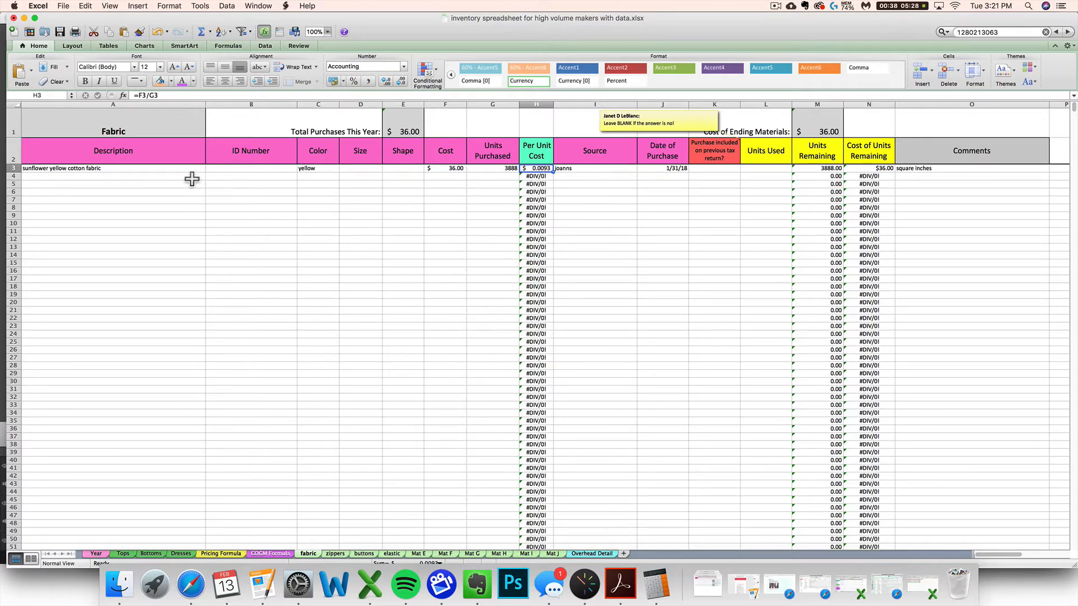
mouse_move(486, 166)
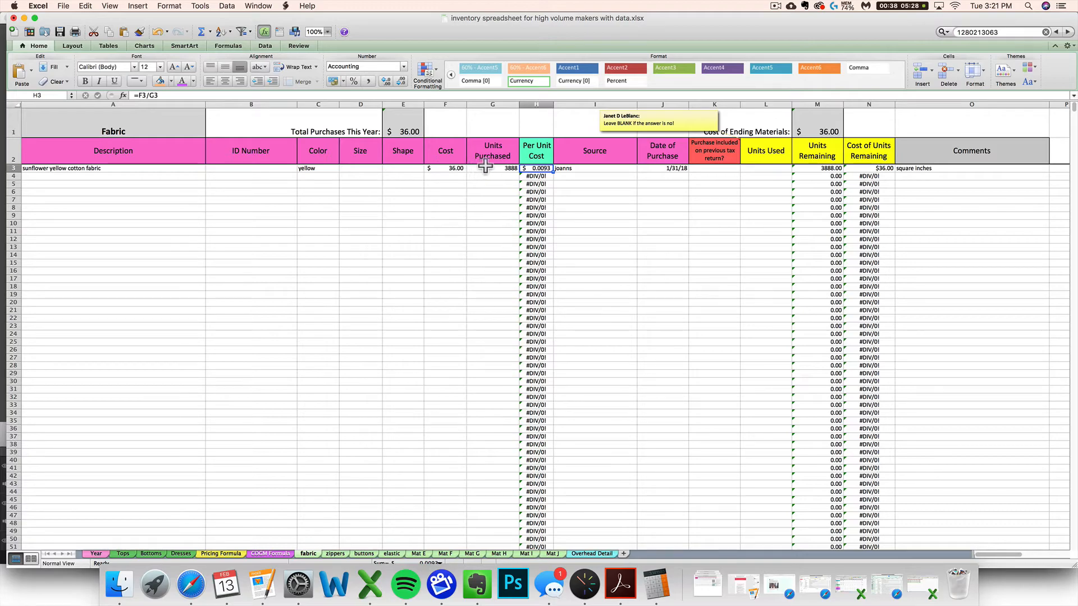
mouse_move(549, 172)
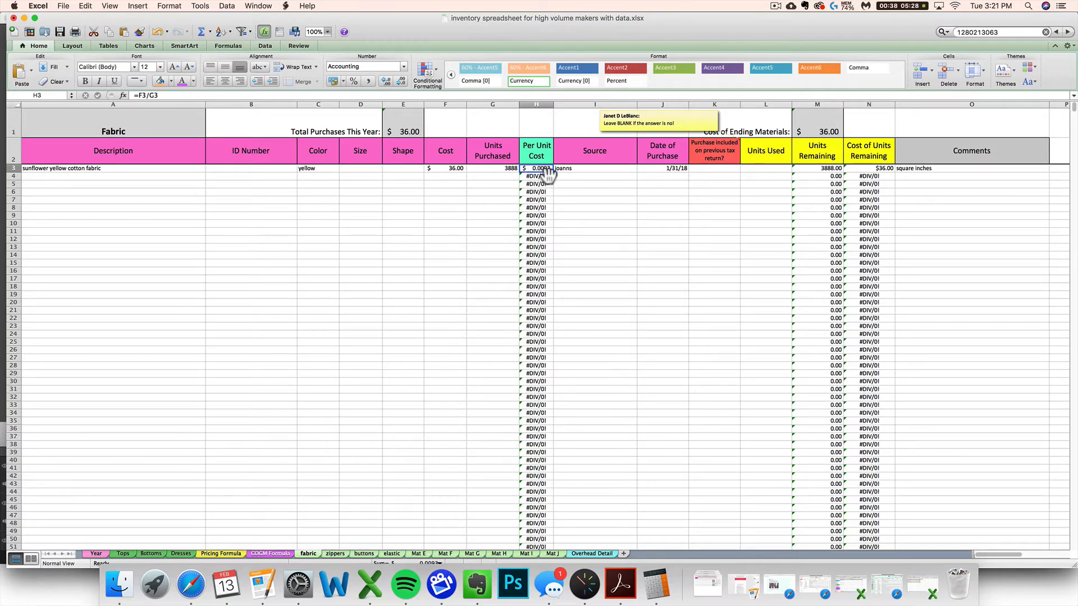
mouse_move(579, 173)
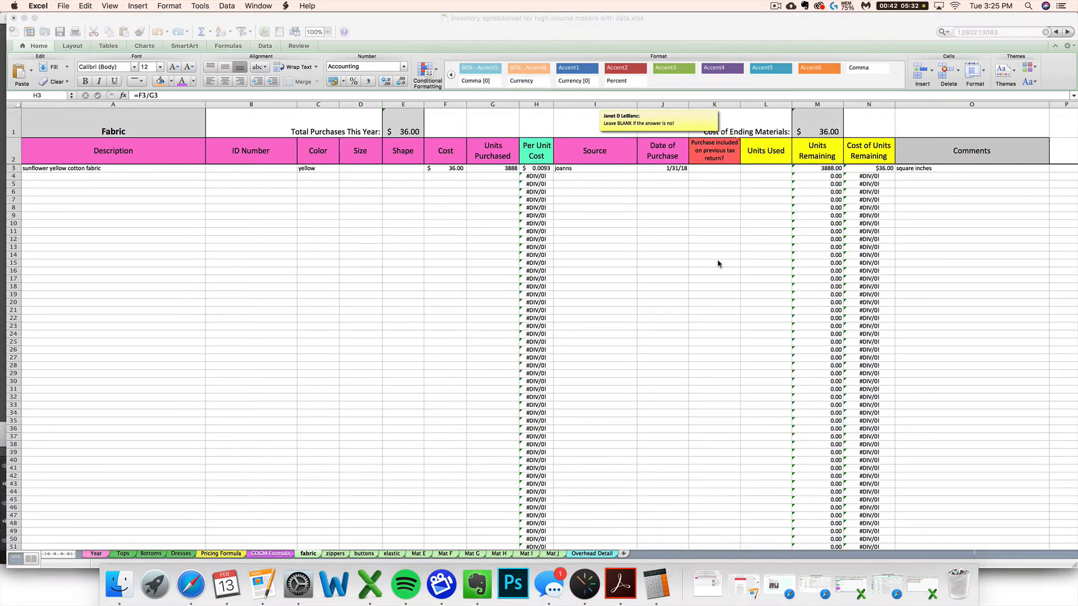
left_click(713, 169)
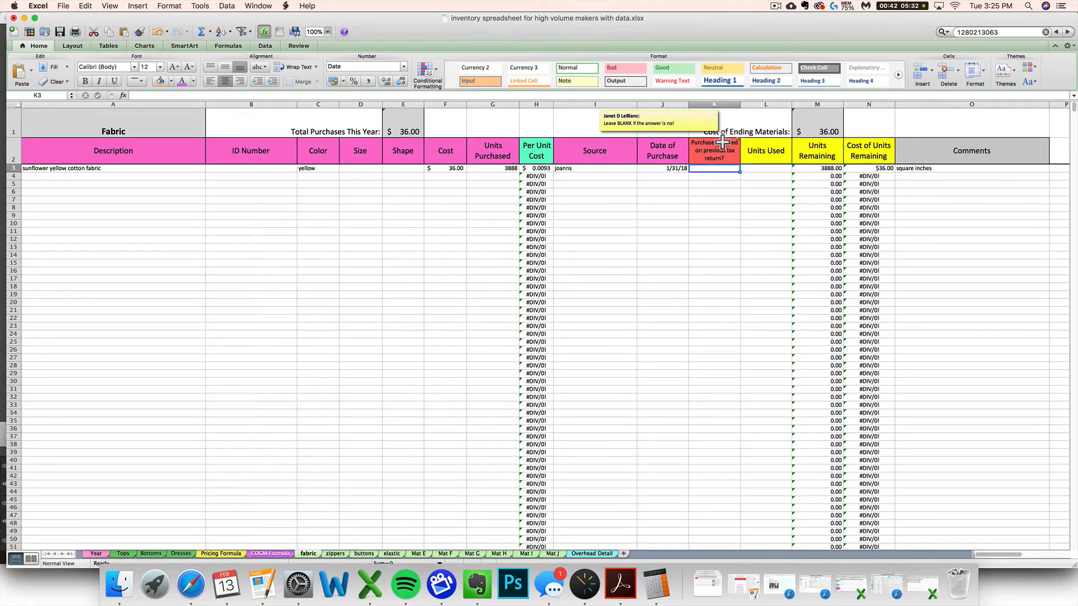
mouse_move(701, 206)
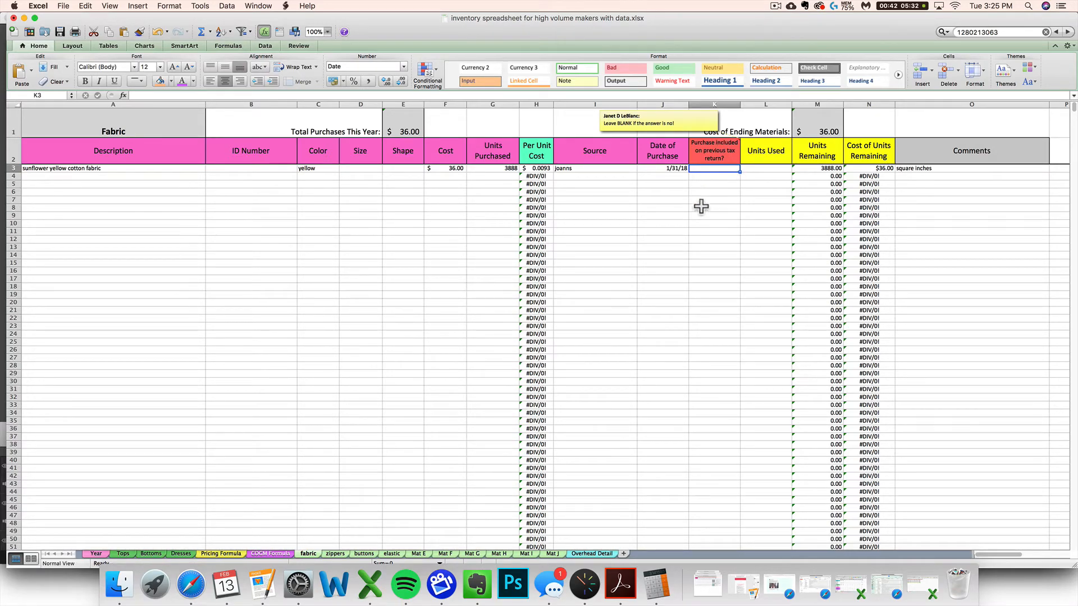
mouse_move(436, 166)
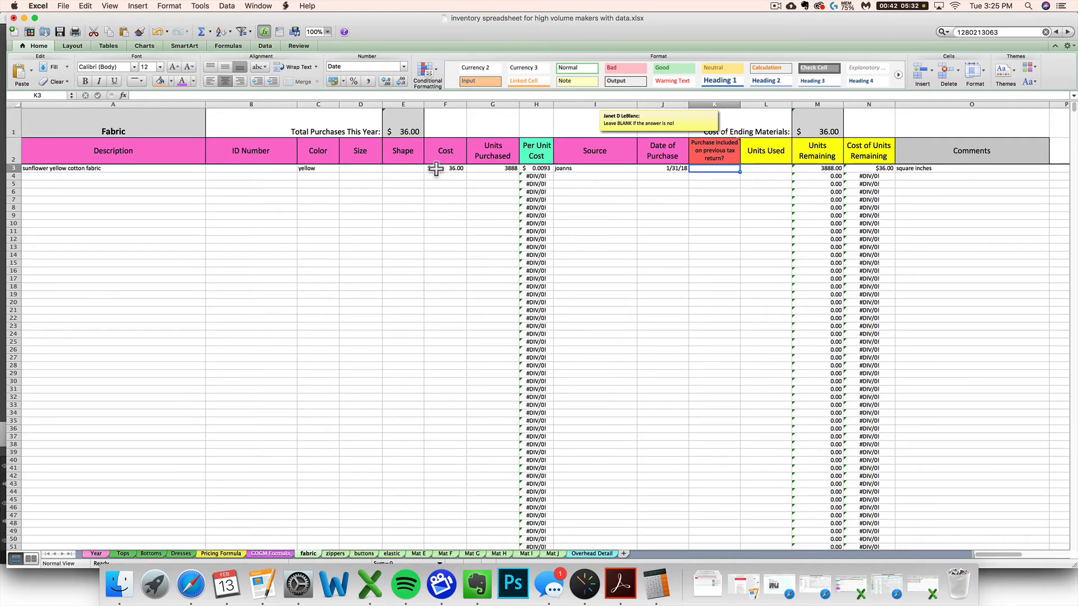
mouse_move(699, 174)
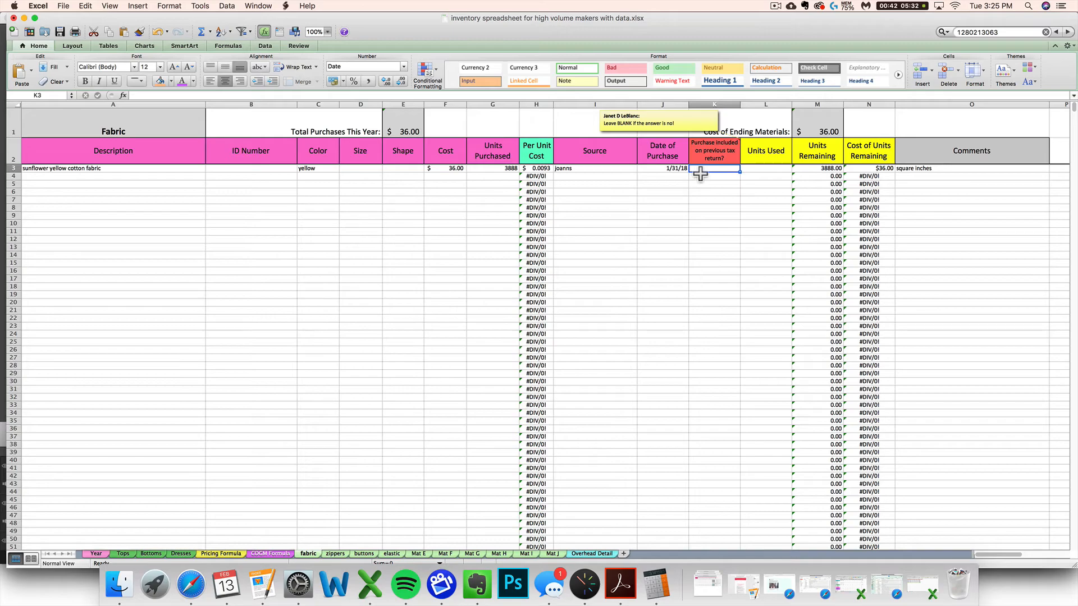
left_click(713, 104)
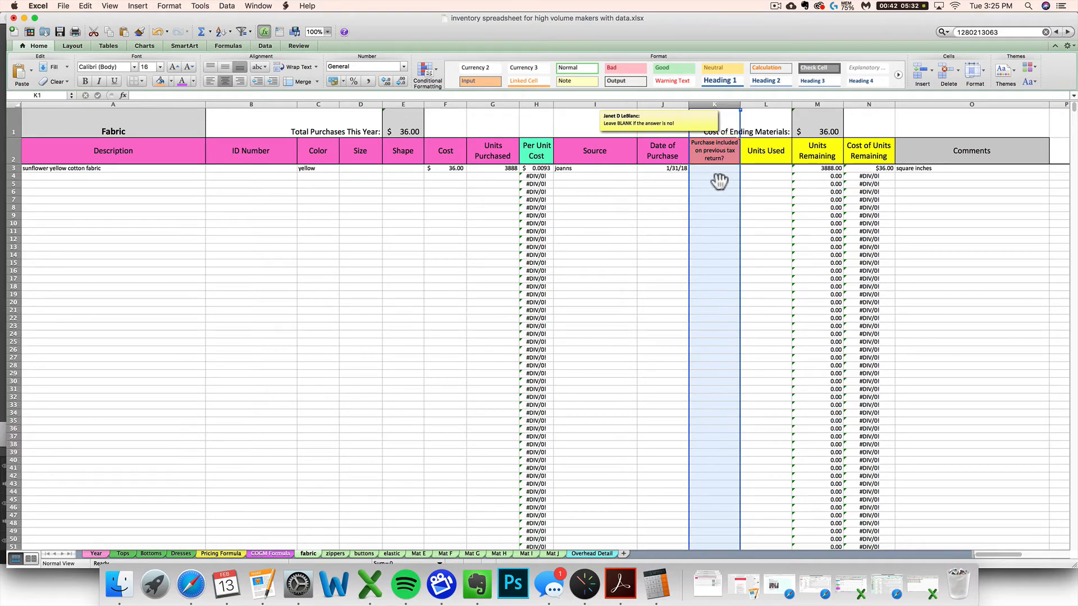
left_click(714, 168)
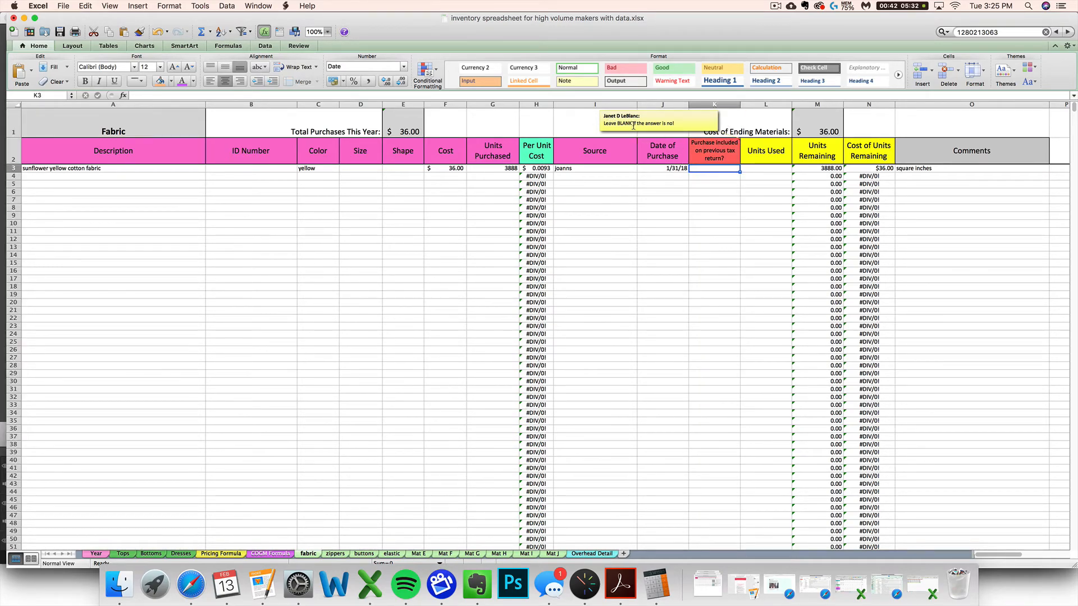
mouse_move(725, 172)
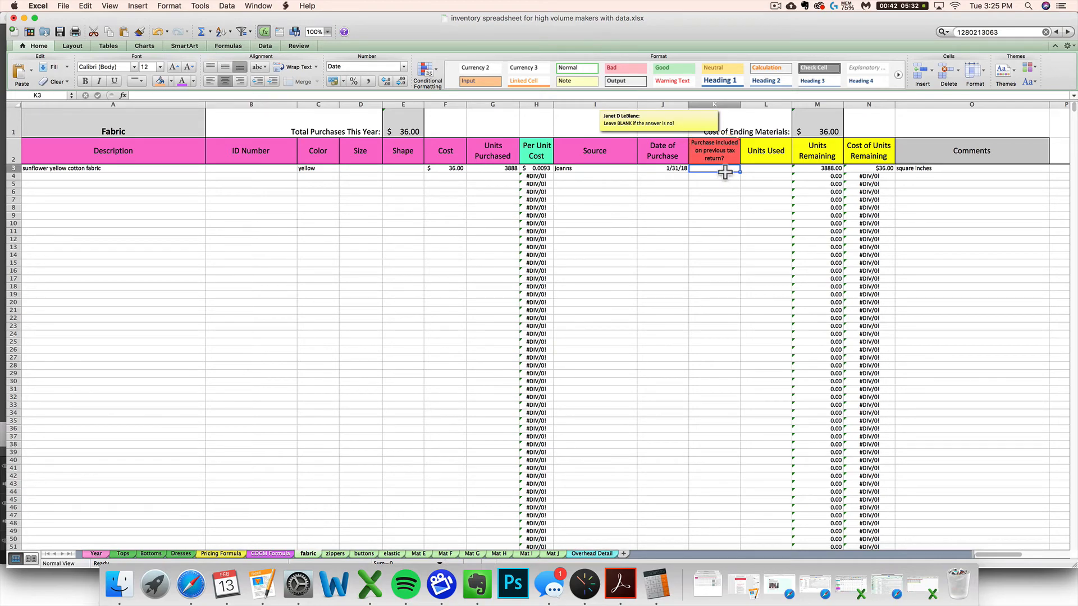
mouse_move(670, 200)
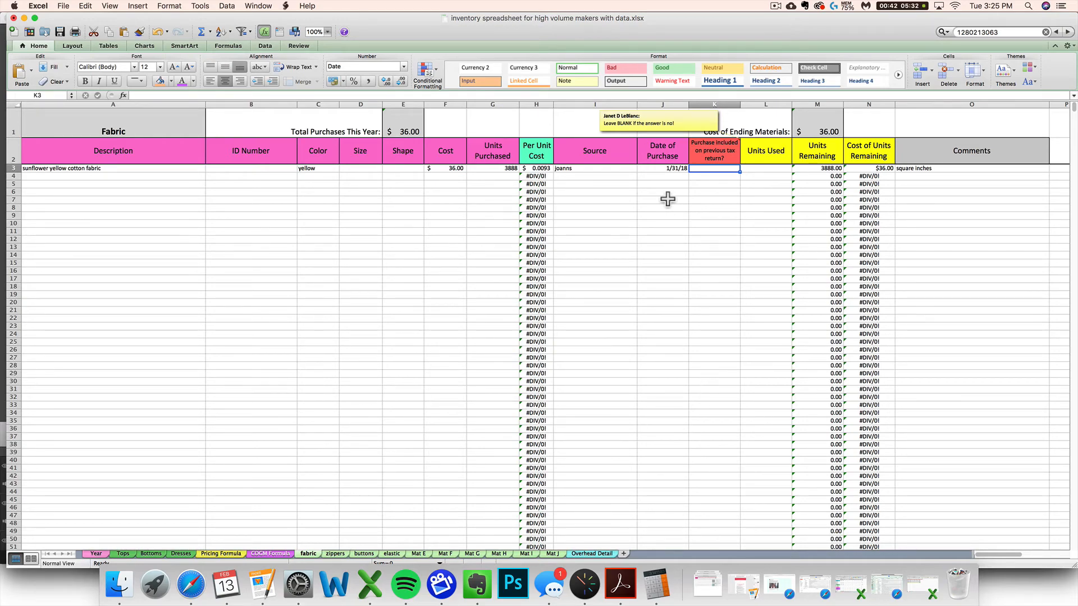
mouse_move(711, 170)
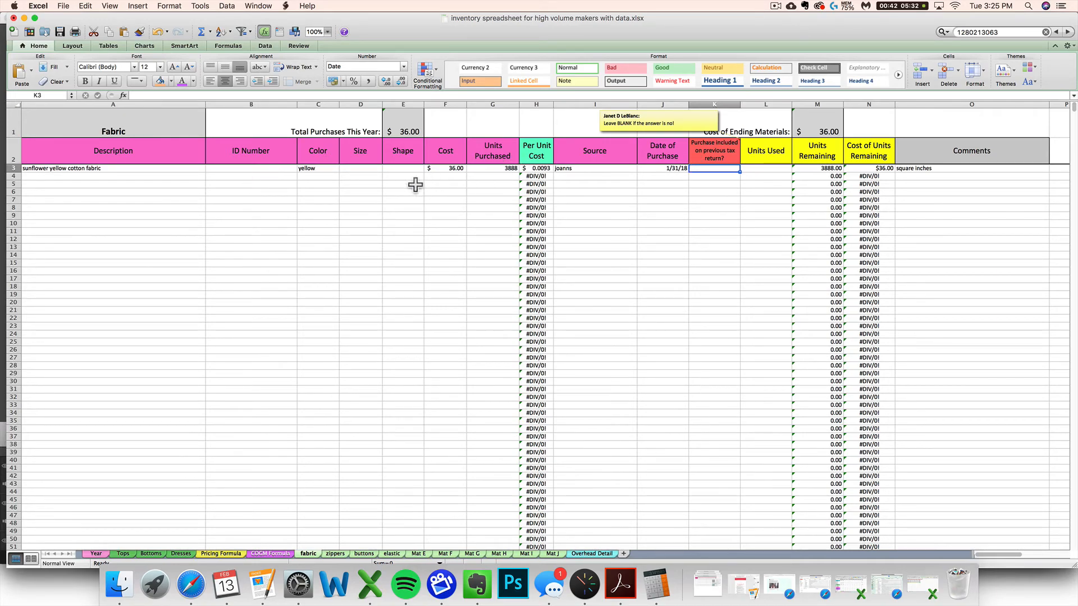
mouse_move(333, 155)
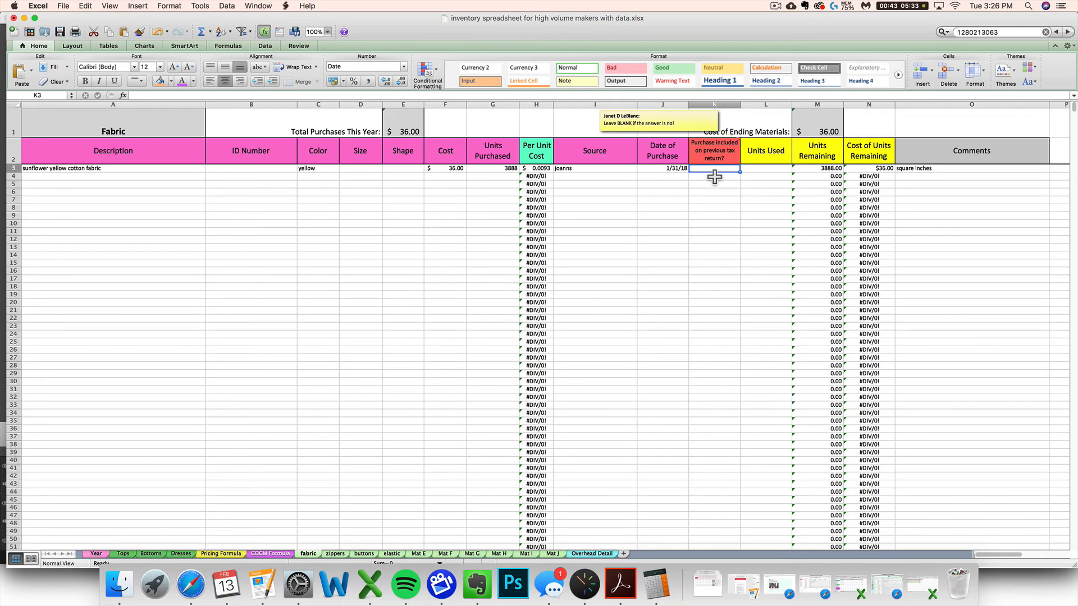
left_click(492, 168)
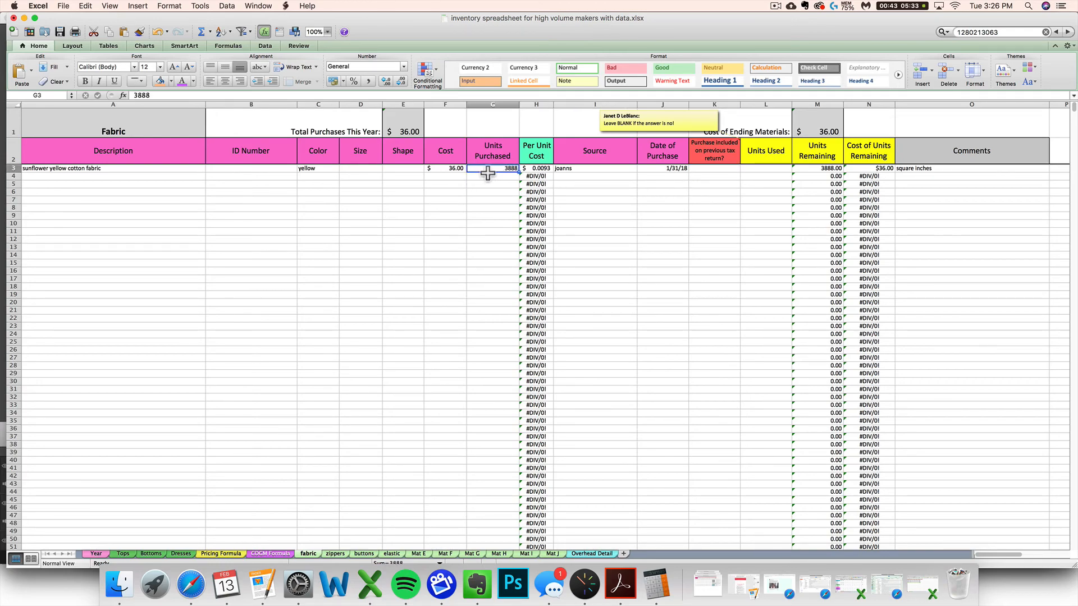
mouse_move(847, 174)
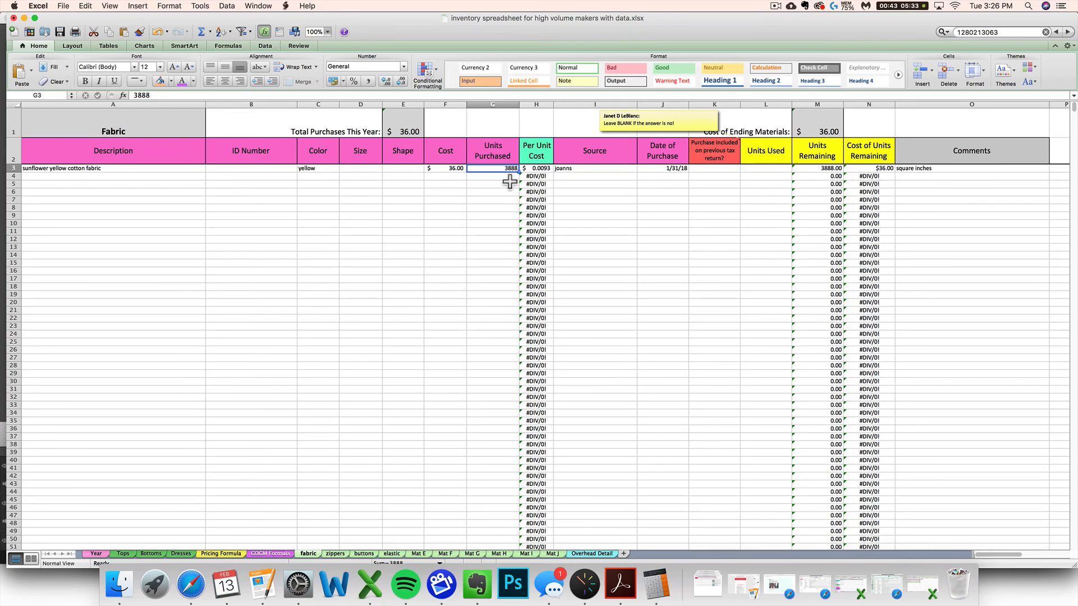
mouse_move(113, 233)
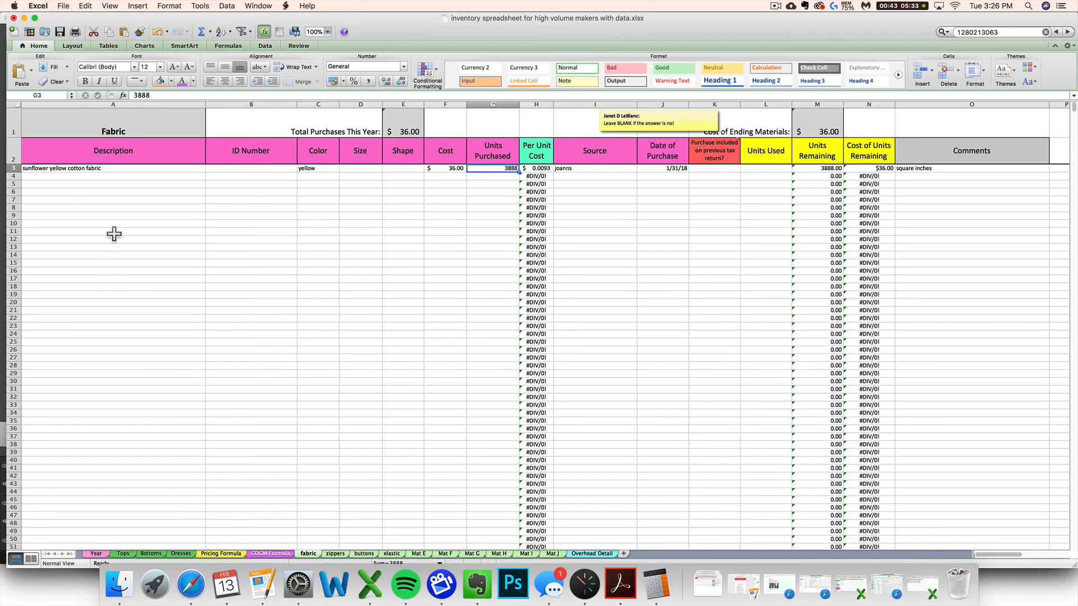
mouse_move(116, 171)
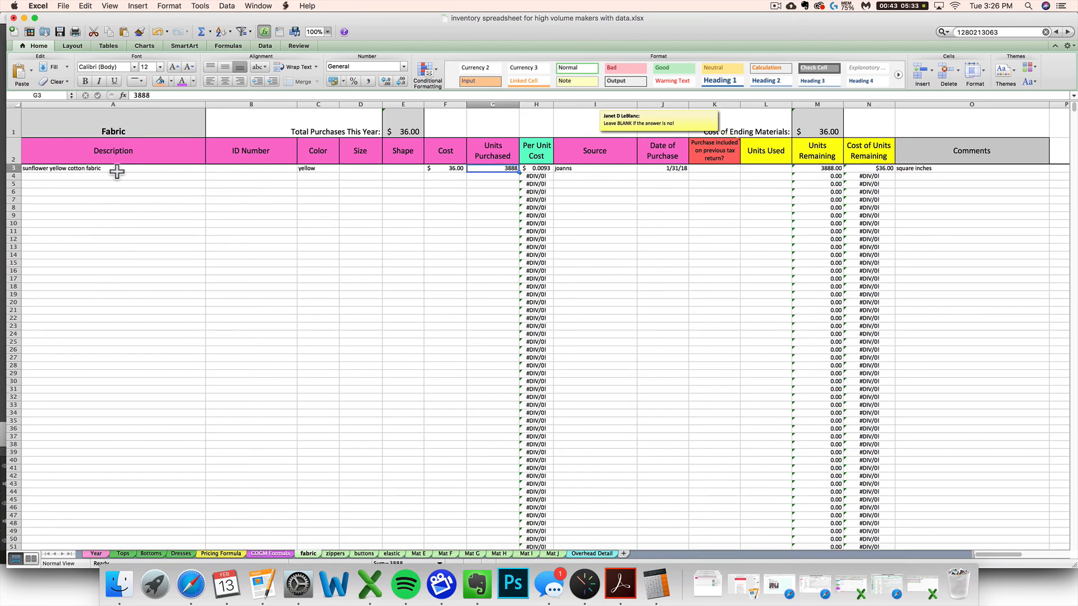
mouse_move(950, 131)
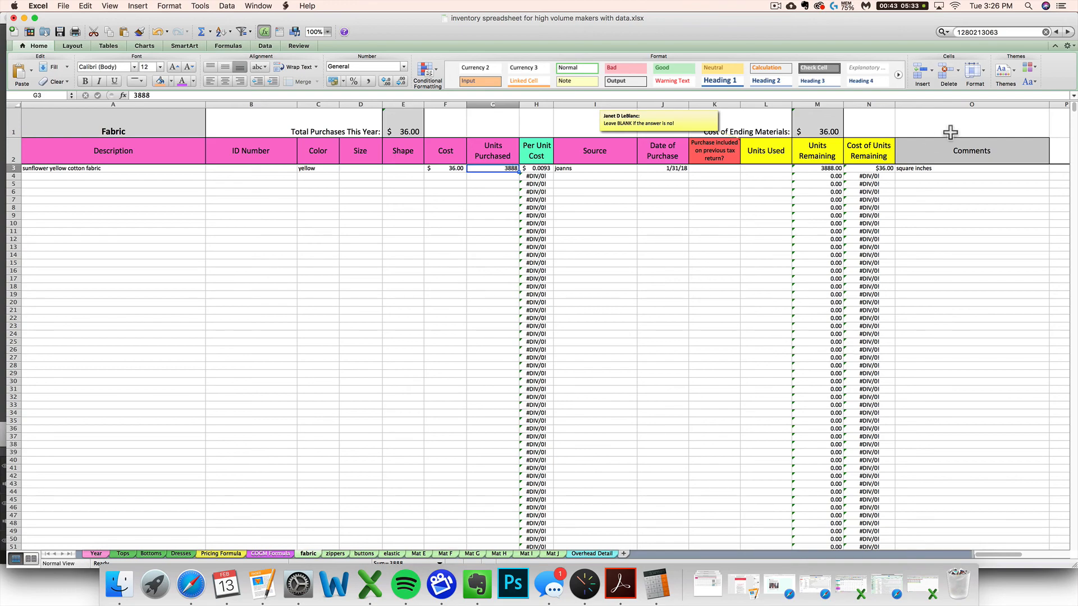